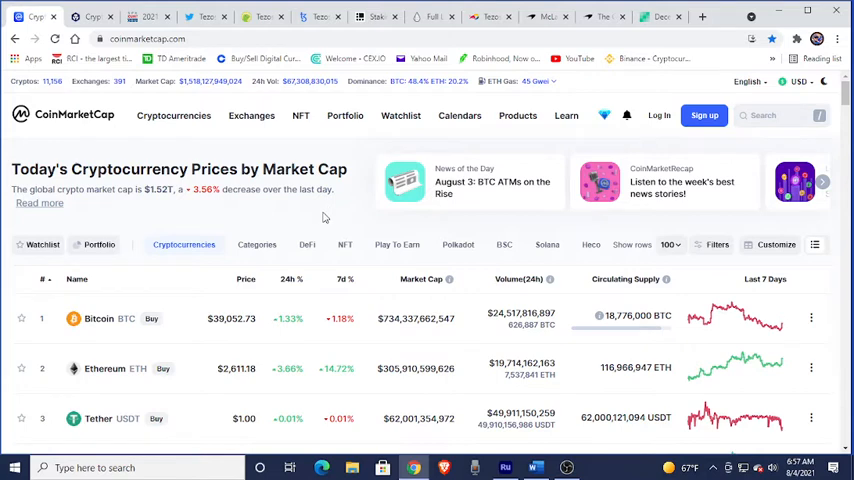
pyautogui.moveTo(376, 216)
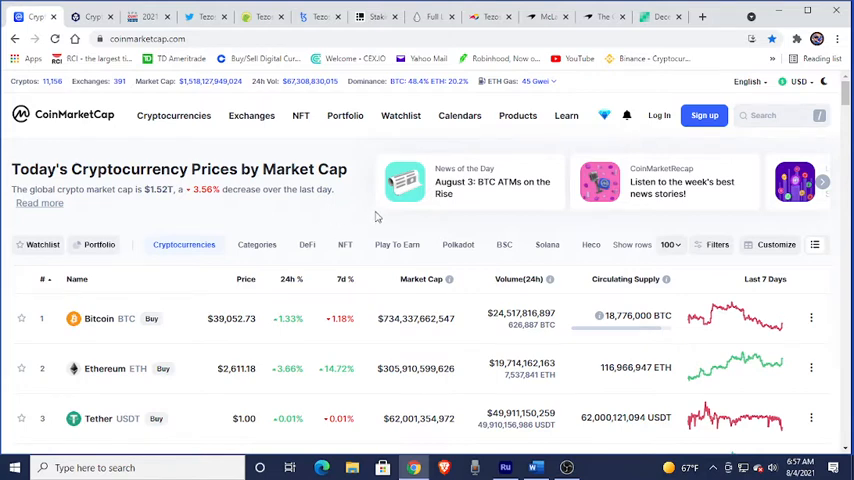
pyautogui.moveTo(332, 208)
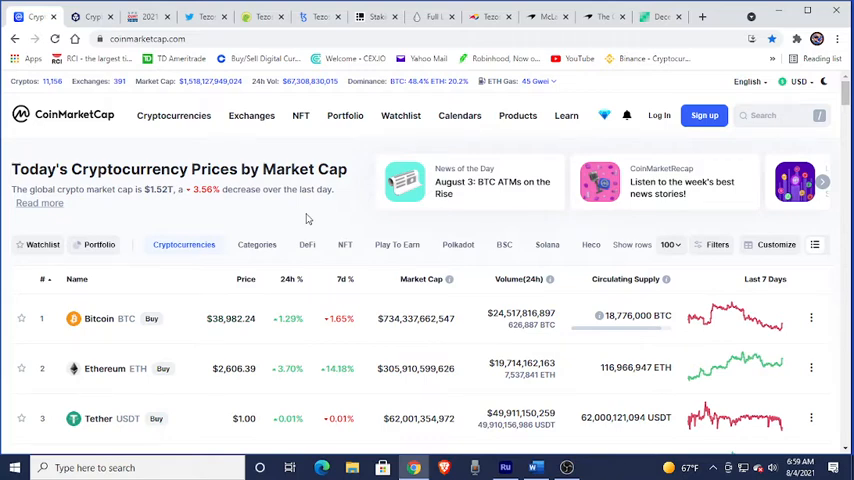
pyautogui.moveTo(294, 220)
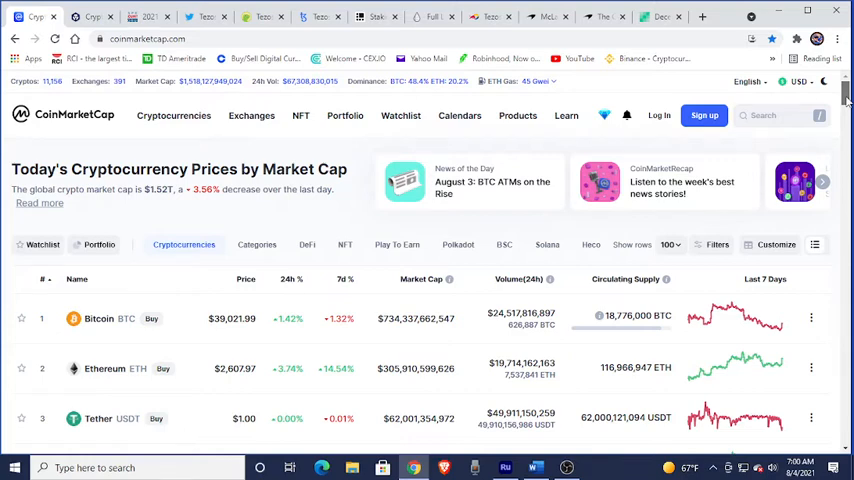
# Scroll the price table down so XRP, USD Coin, Dogecoin, Polkadot and Uniswap through rank ten show
pyautogui.scroll(-3)
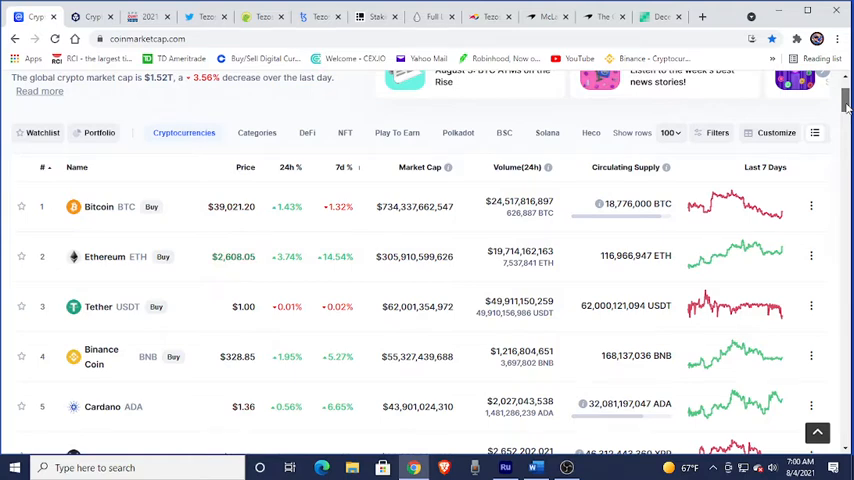
pyautogui.scroll(-3)
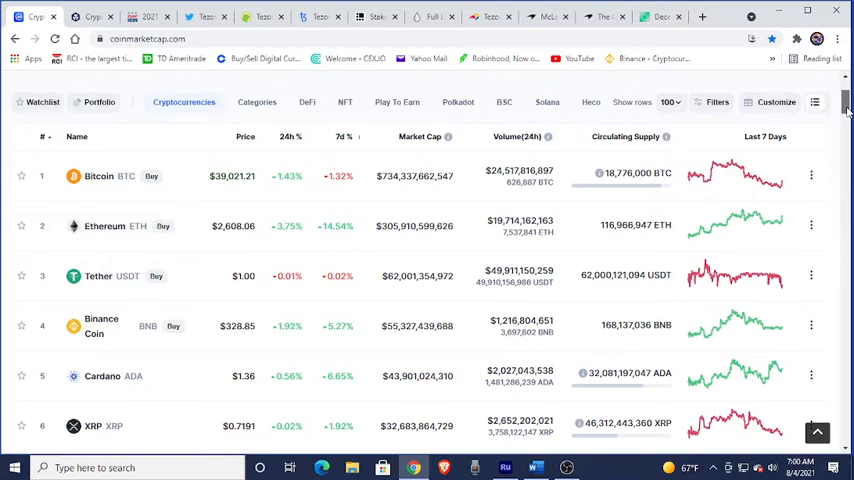
pyautogui.scroll(-3)
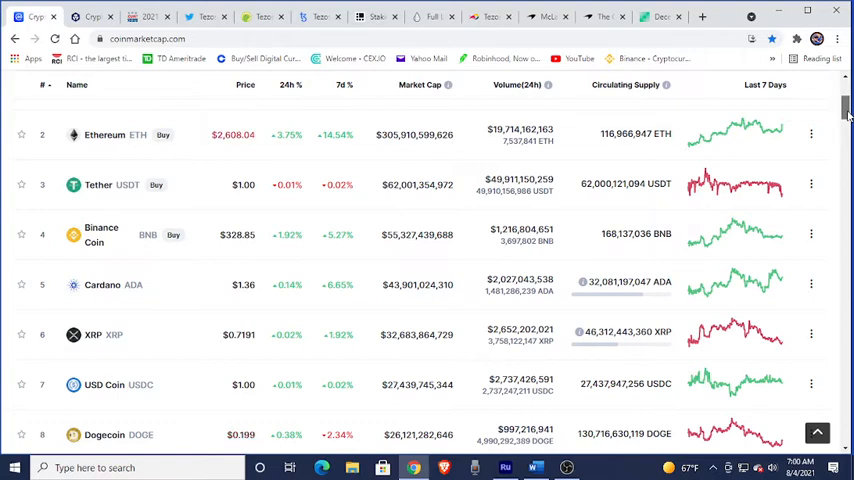
pyautogui.scroll(-3)
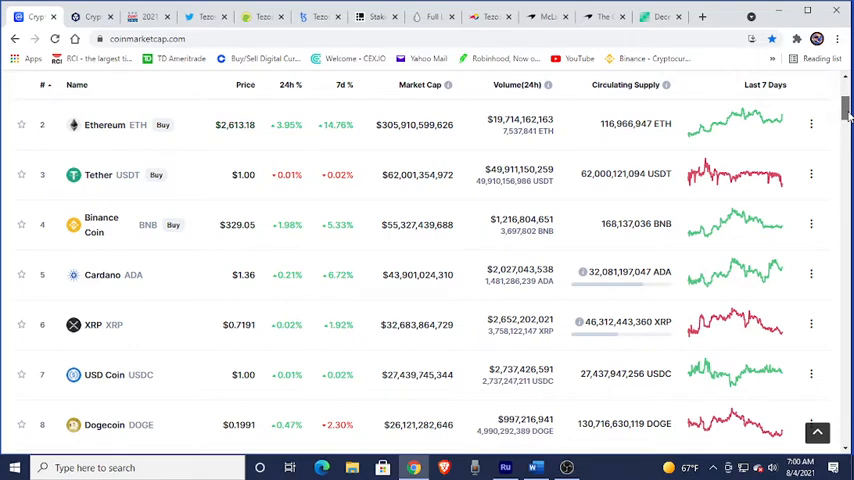
pyautogui.scroll(-3)
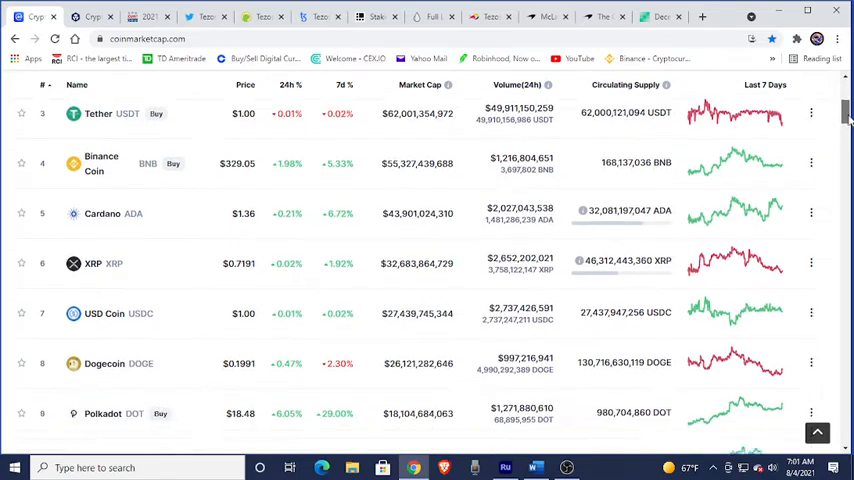
pyautogui.scroll(-3)
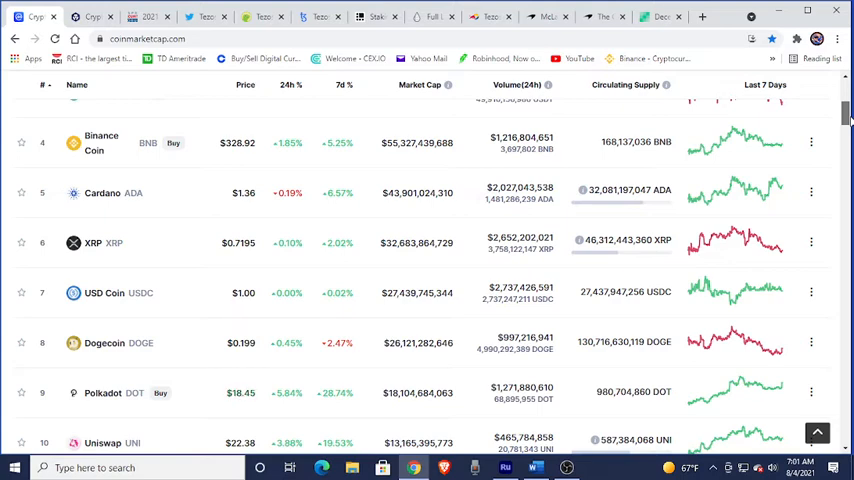
# Scroll down the ranking past the top ten toward the mid-ranked coins
pyautogui.scroll(-3)
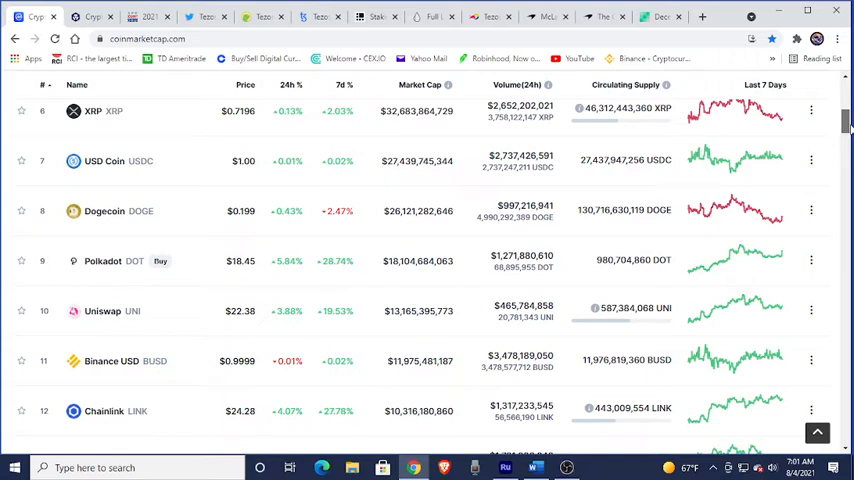
pyautogui.scroll(-3)
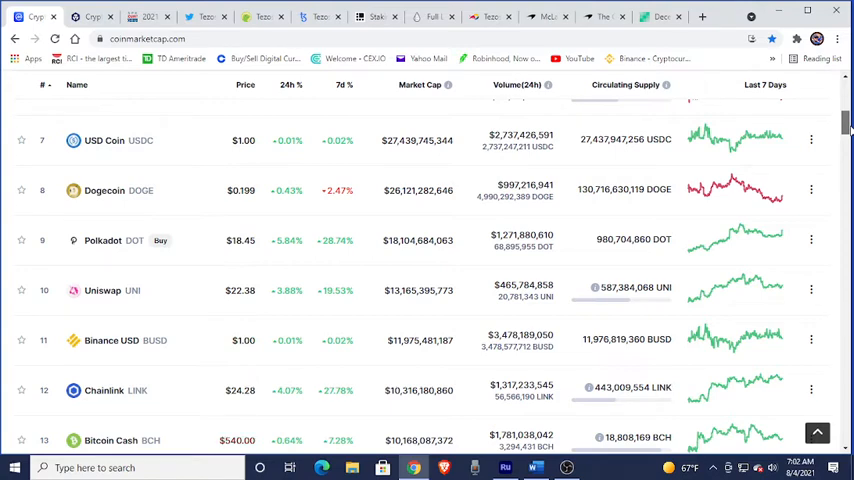
pyautogui.scroll(-3)
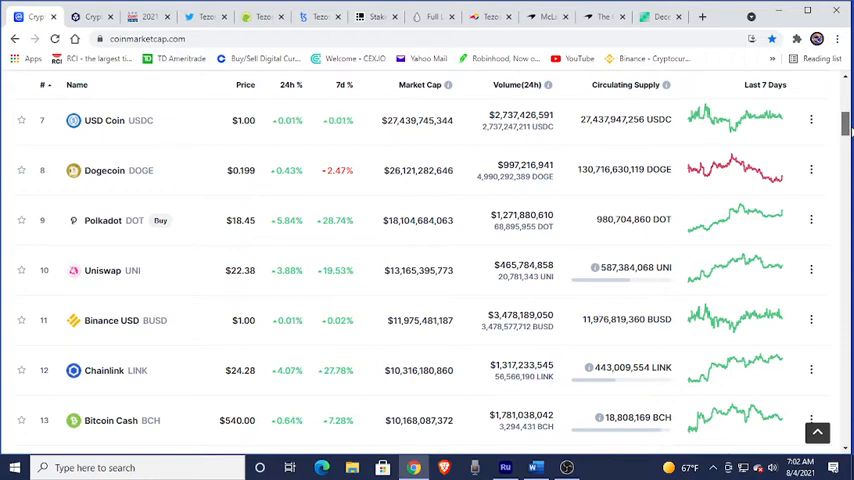
pyautogui.scroll(-3)
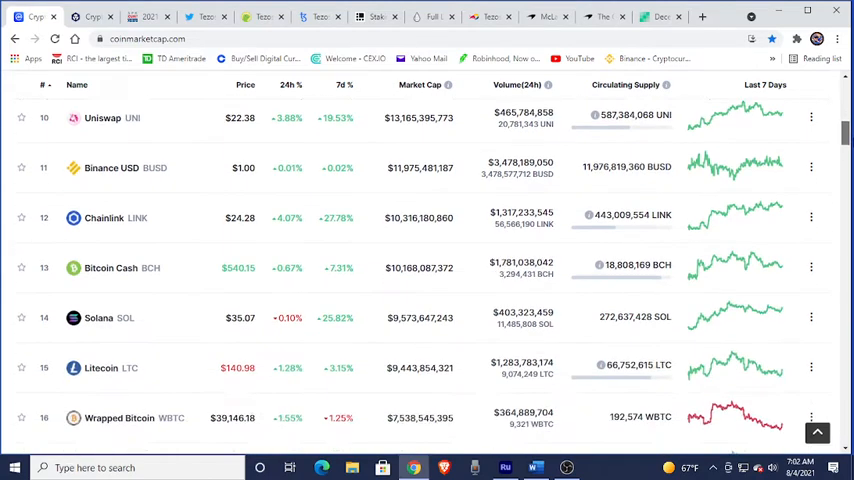
pyautogui.scroll(-3)
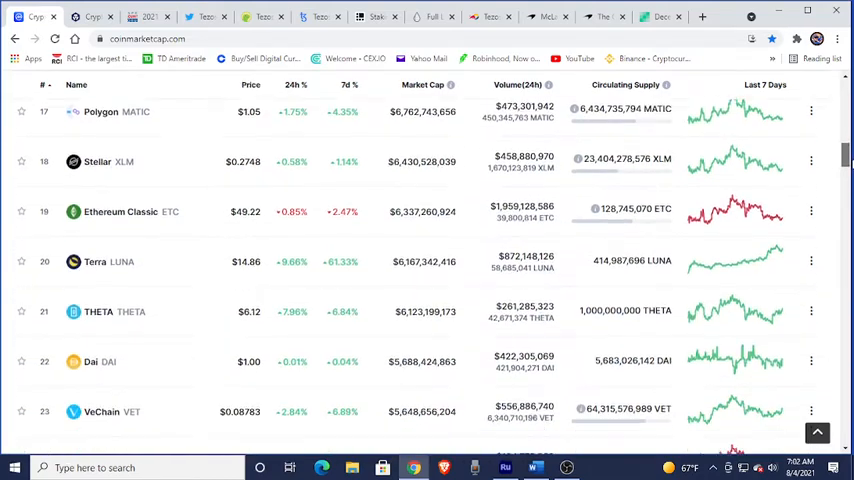
pyautogui.scroll(-3)
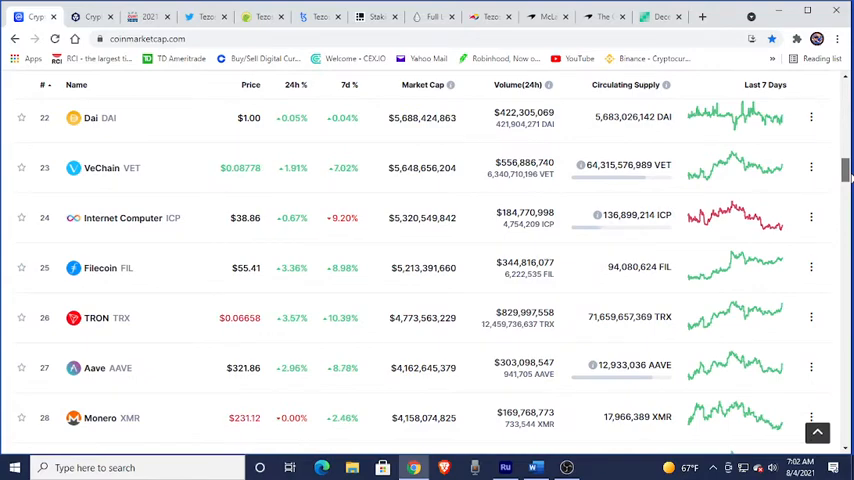
pyautogui.scroll(-3)
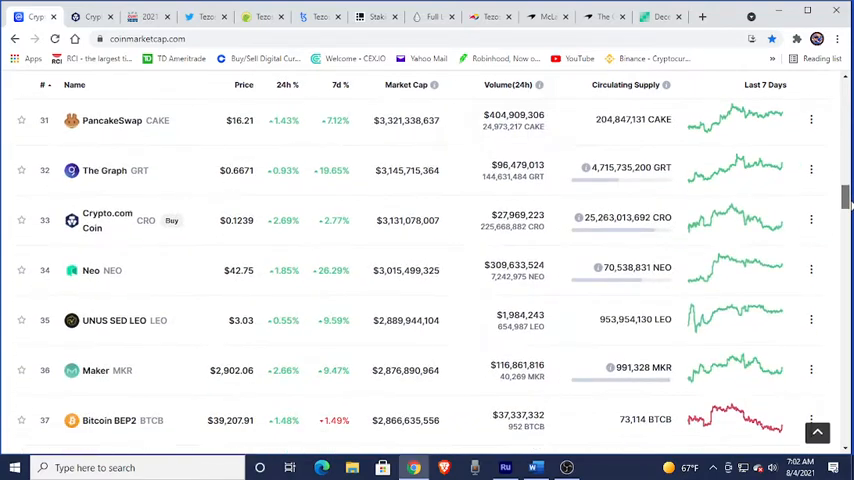
pyautogui.scroll(-3)
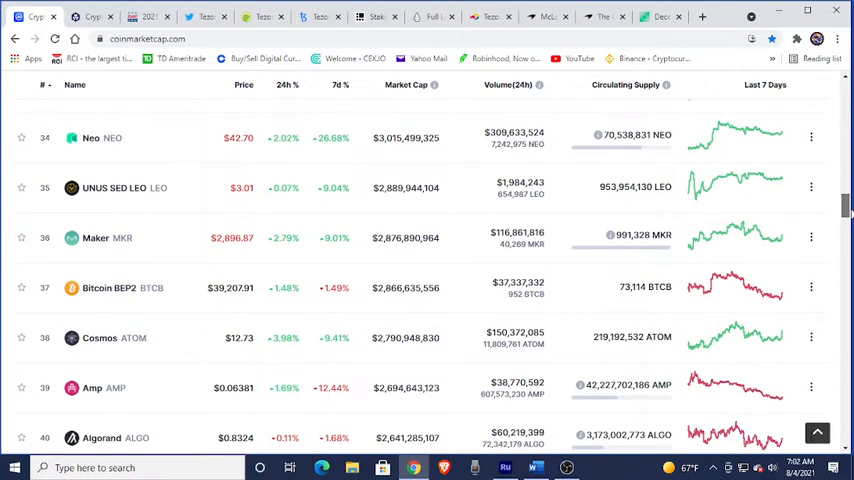
pyautogui.scroll(-3)
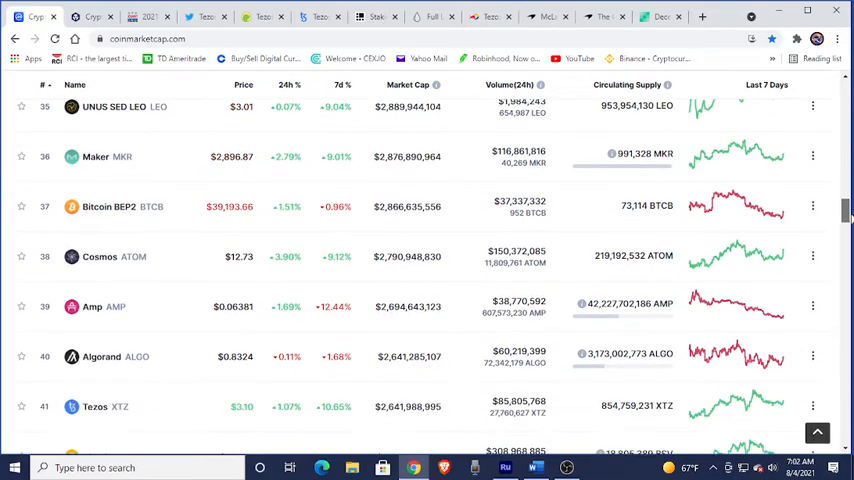
# Continue down to around rank 65 past Dash and Stacks, then head back up toward USD Coin
pyautogui.scroll(-3)
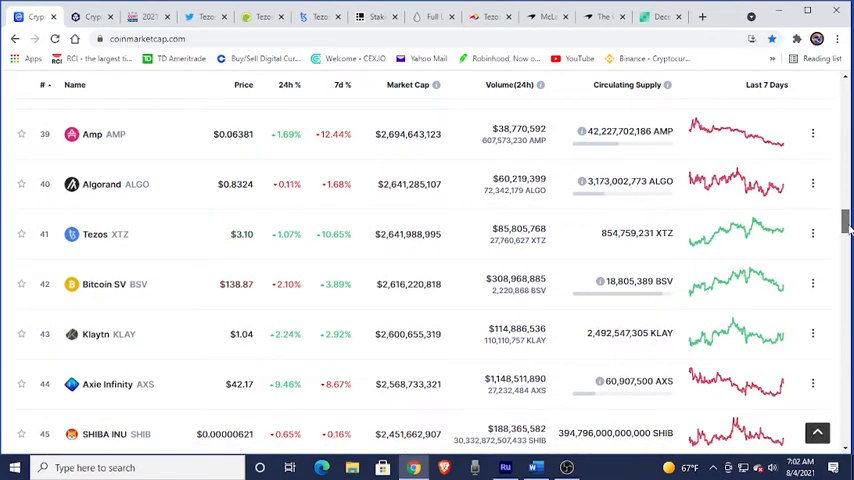
pyautogui.scroll(-3)
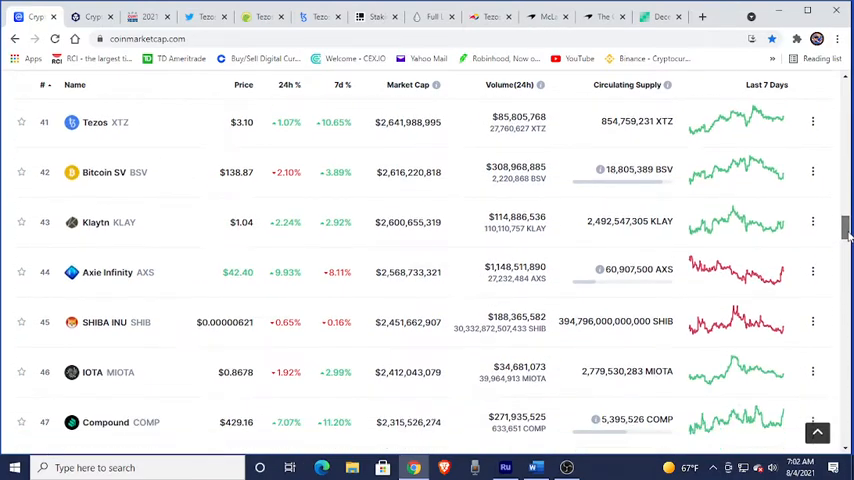
pyautogui.scroll(-3)
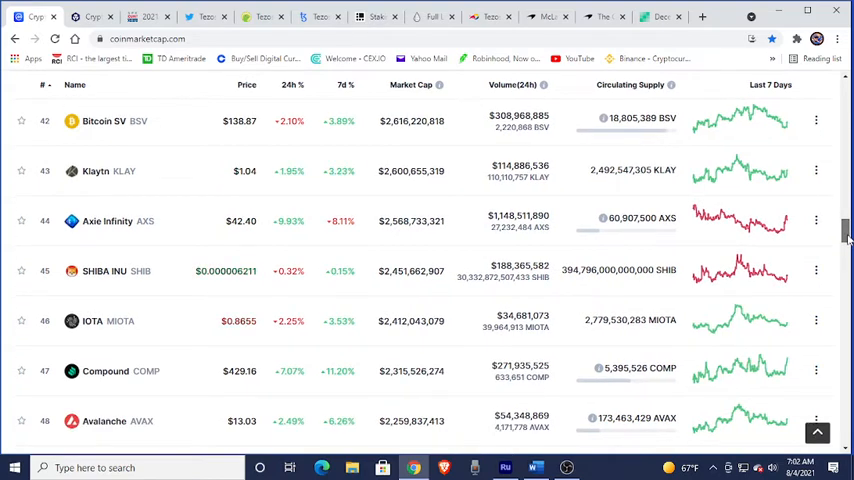
pyautogui.scroll(-3)
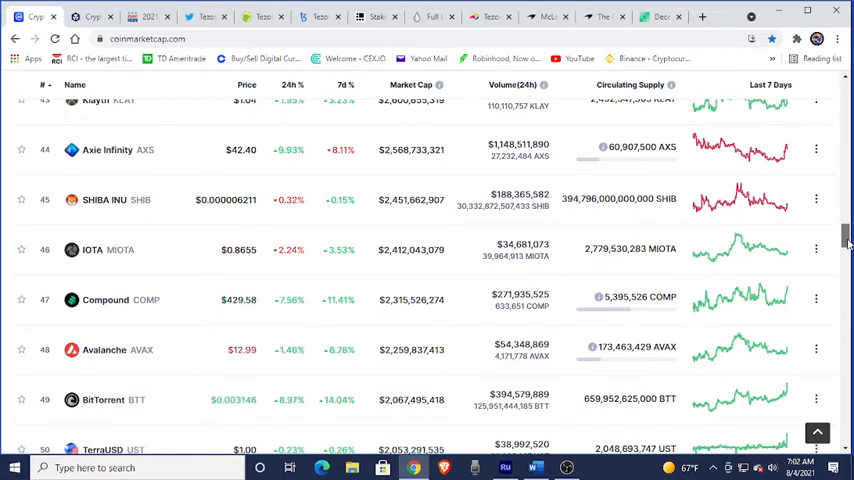
pyautogui.scroll(-3)
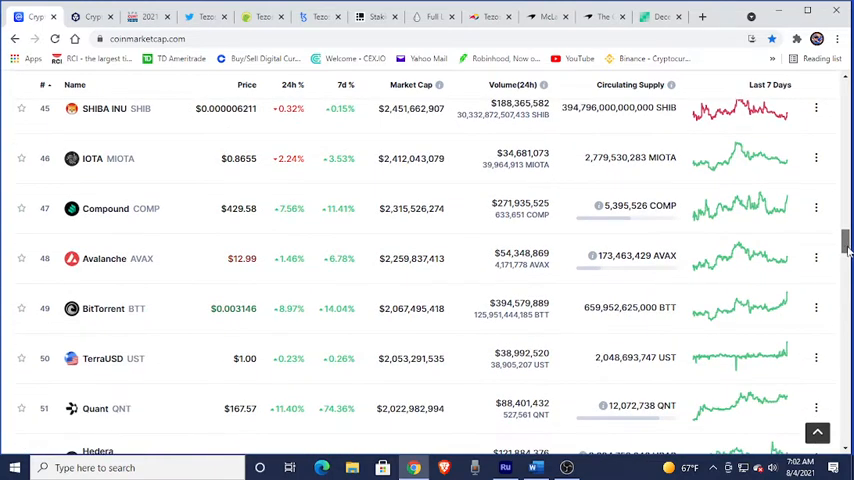
pyautogui.scroll(-3)
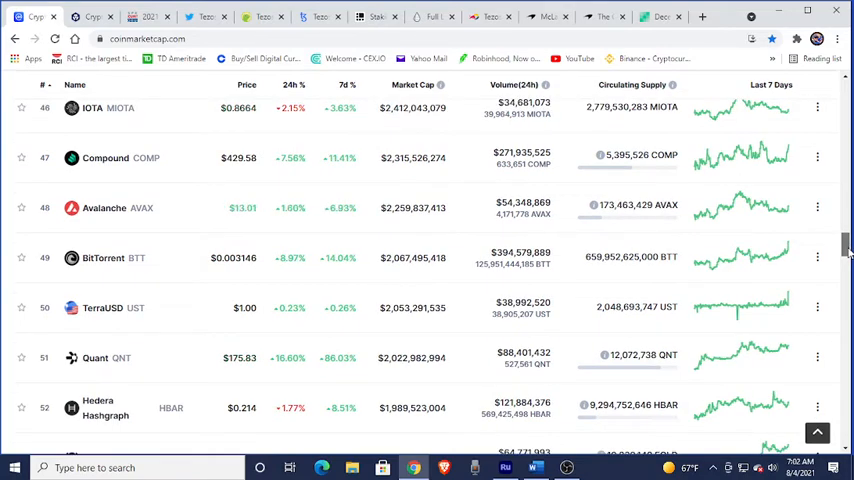
pyautogui.scroll(-3)
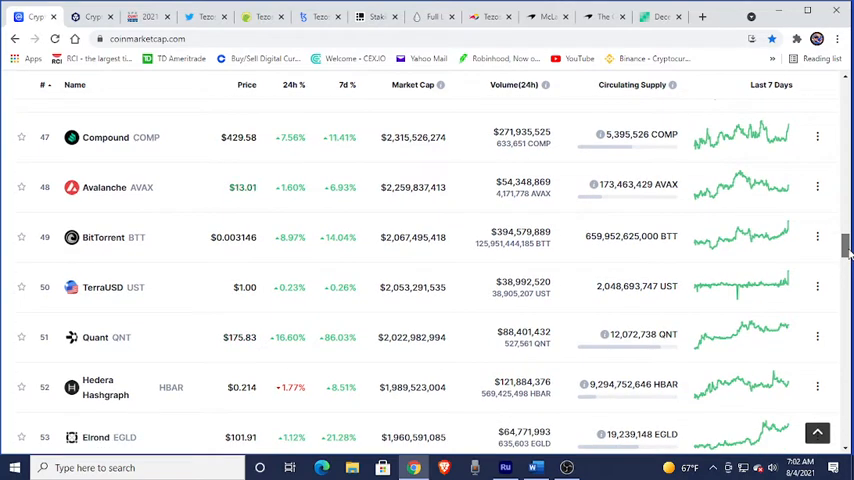
pyautogui.scroll(-3)
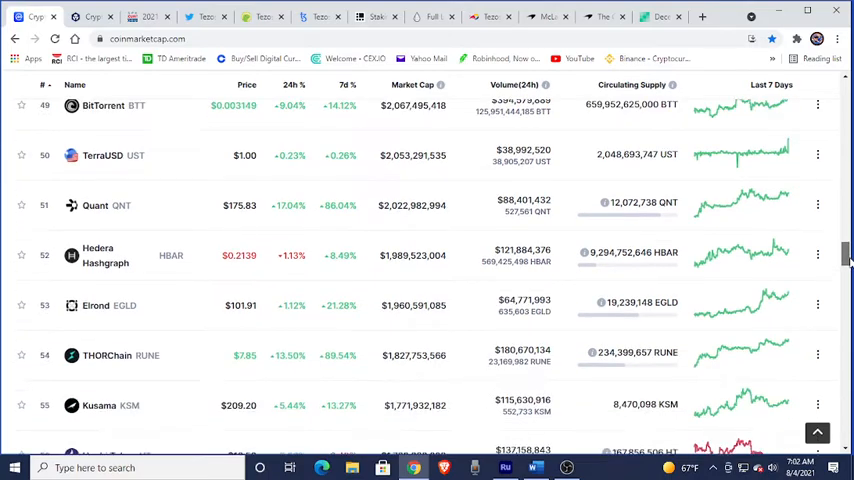
pyautogui.scroll(-3)
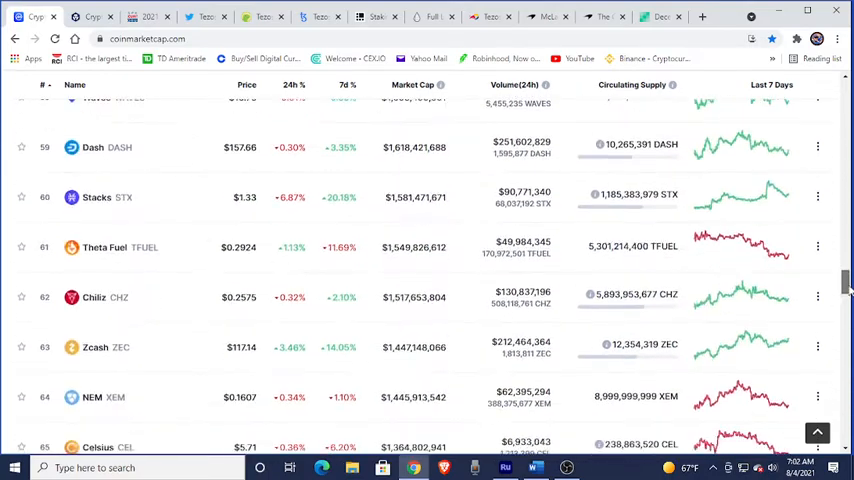
pyautogui.scroll(3)
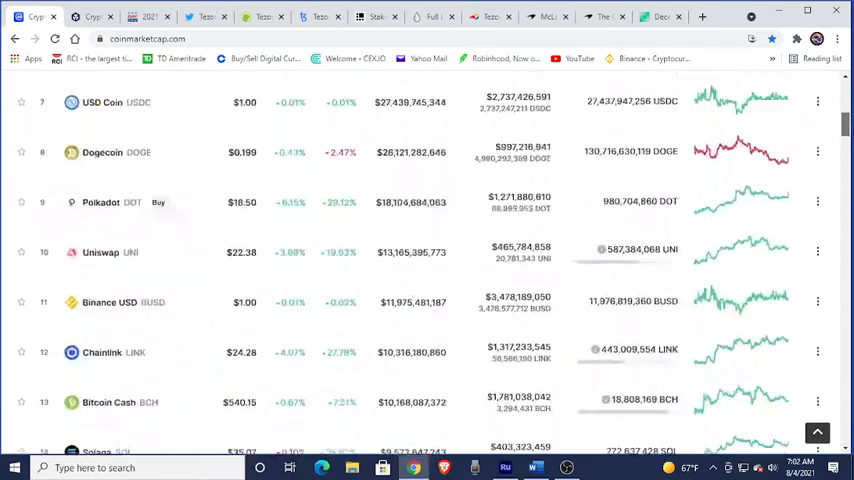
# Scroll back to the top of the ranking with Bitcoin, Ethereum and Tether listed first
pyautogui.scroll(3)
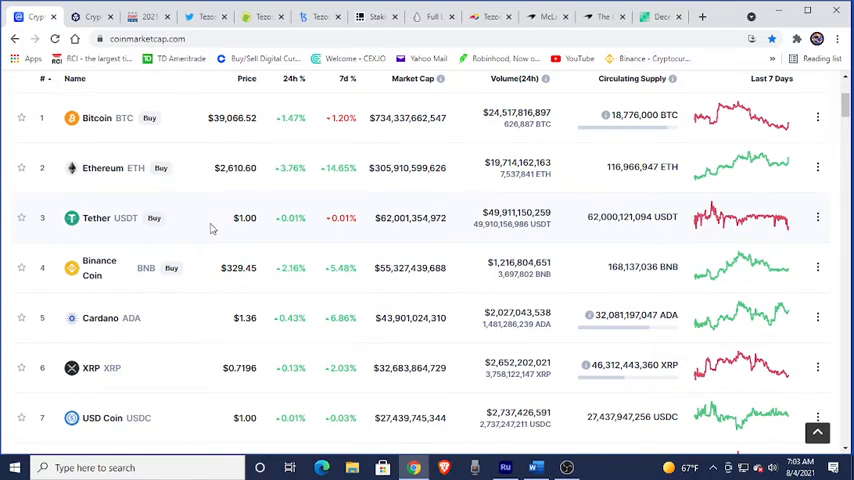
pyautogui.moveTo(92, 16)
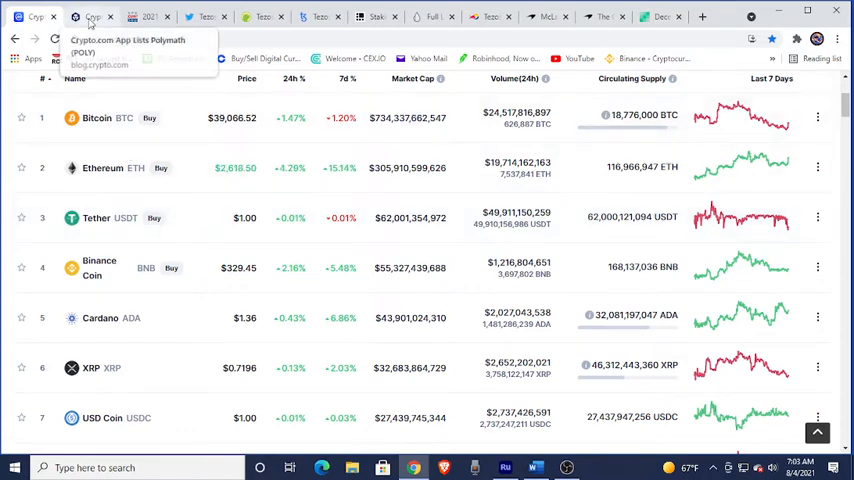
# Switch to the Crypto.com Blog Polymath (POLY) listing post, read its body and return to the headline
pyautogui.click(96, 14)
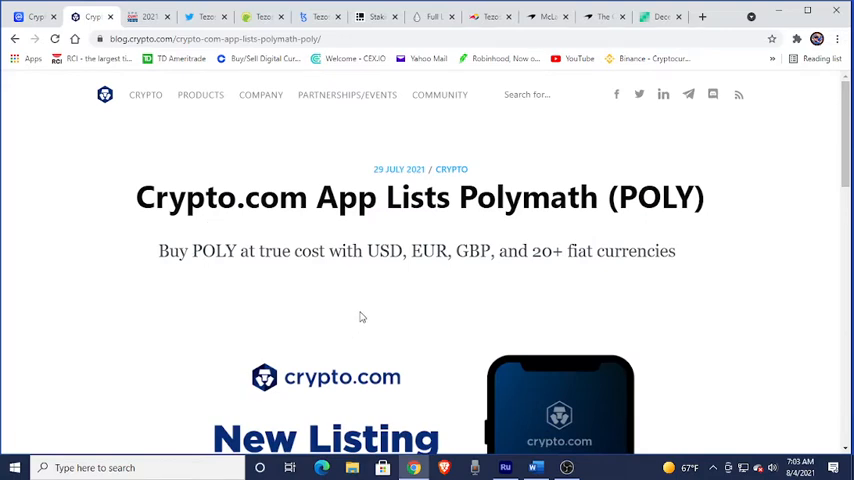
pyautogui.moveTo(428, 176)
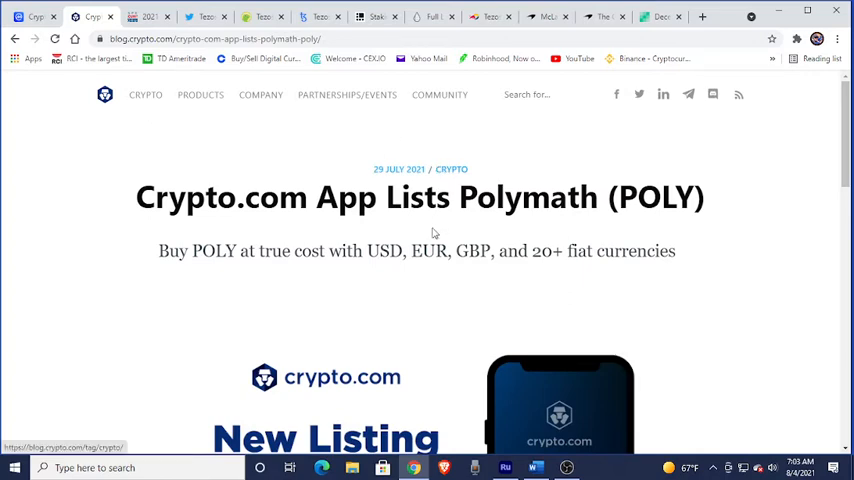
pyautogui.moveTo(764, 228)
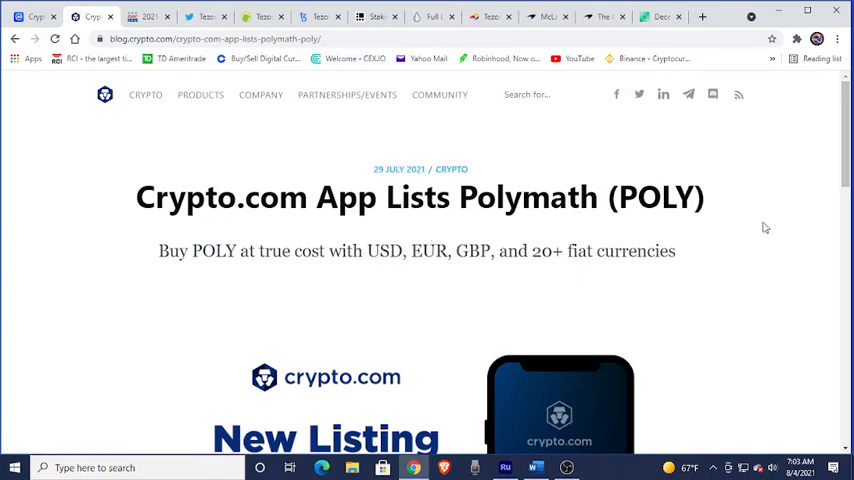
pyautogui.moveTo(284, 278)
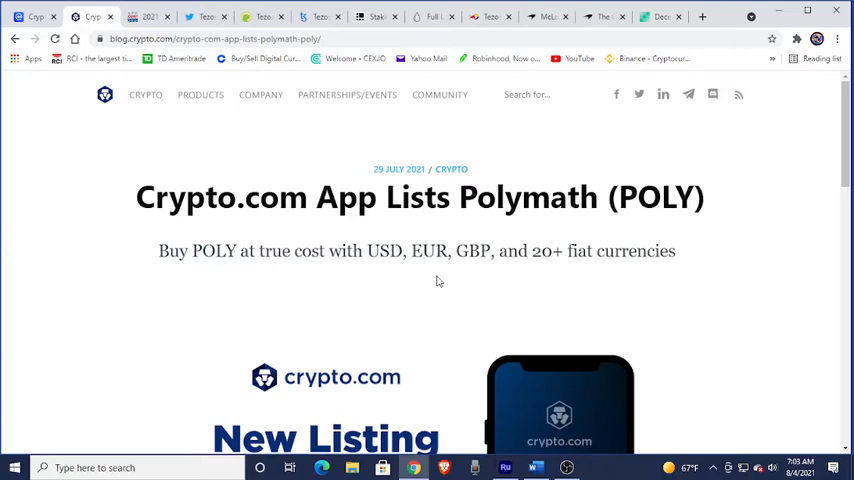
pyautogui.moveTo(560, 276)
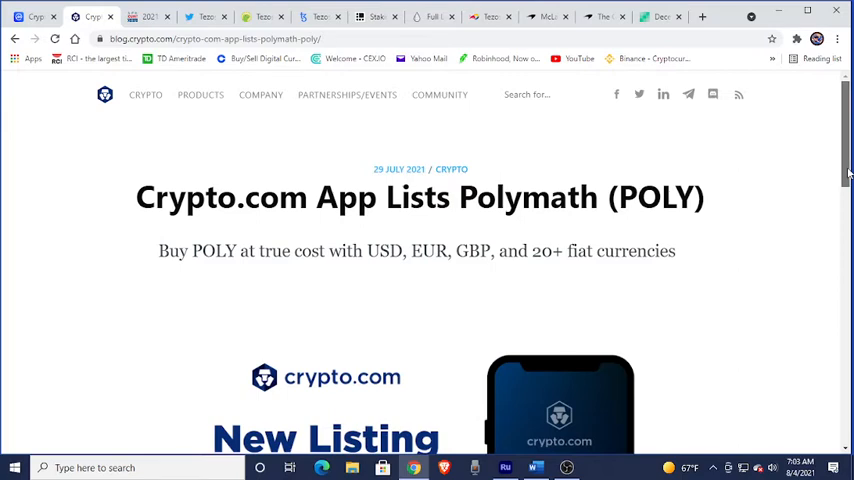
pyautogui.scroll(-3)
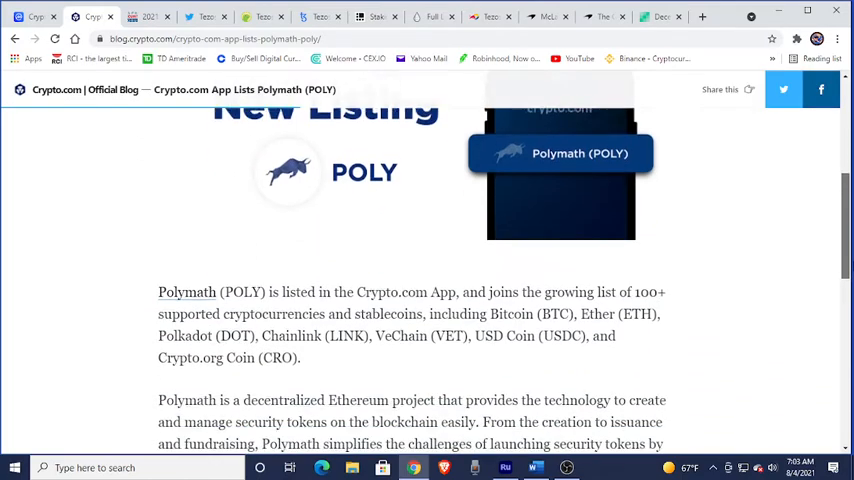
pyautogui.scroll(-3)
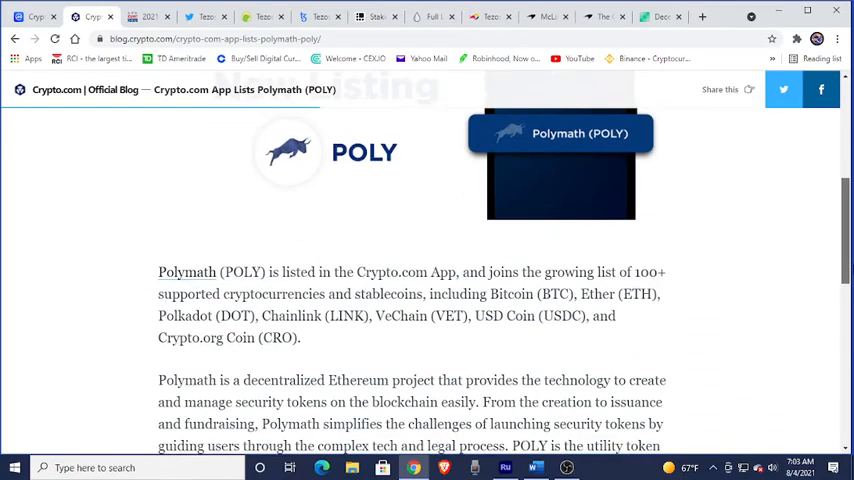
pyautogui.scroll(-3)
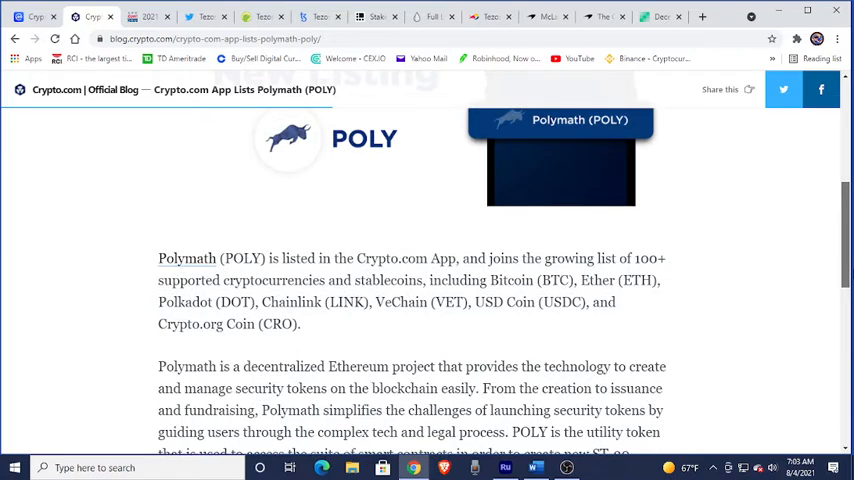
pyautogui.scroll(-3)
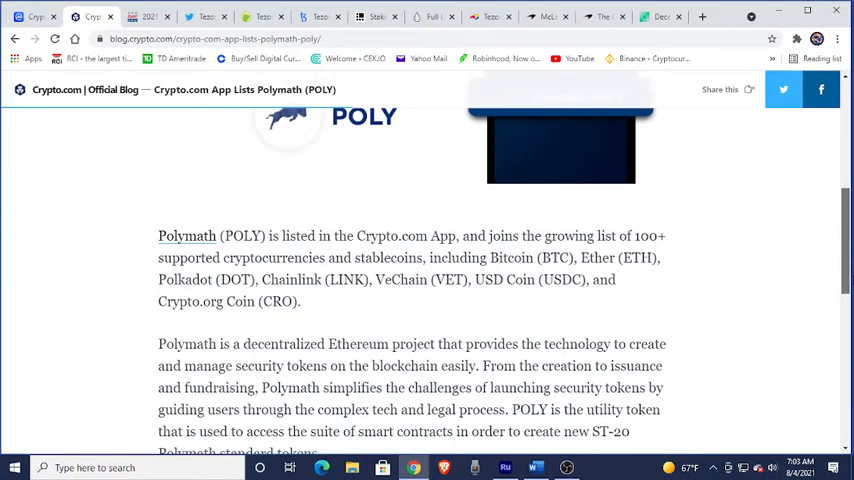
pyautogui.scroll(-3)
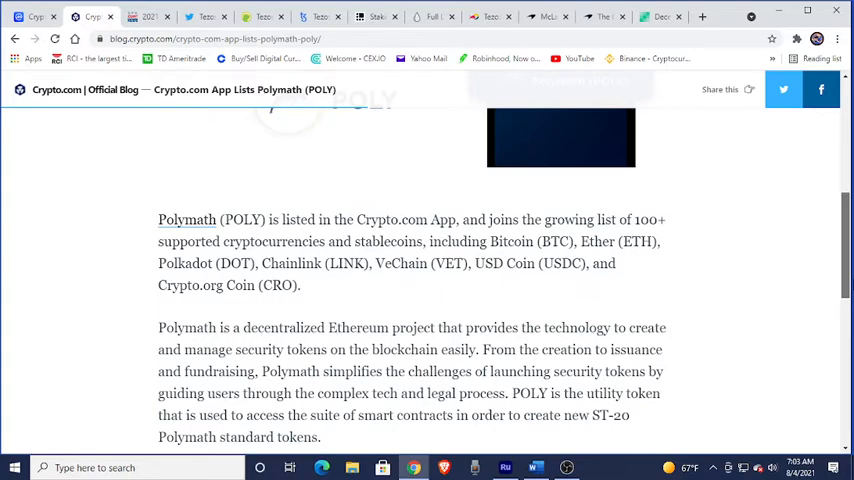
pyautogui.scroll(-3)
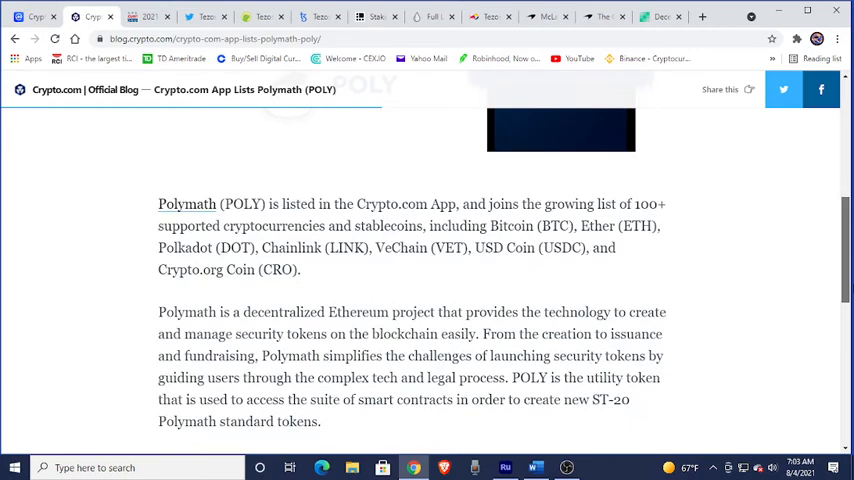
pyautogui.scroll(3)
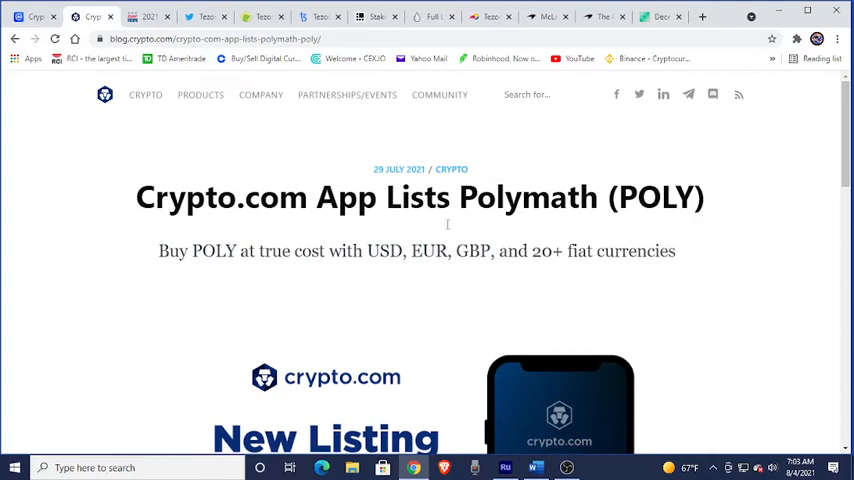
pyautogui.moveTo(300, 170)
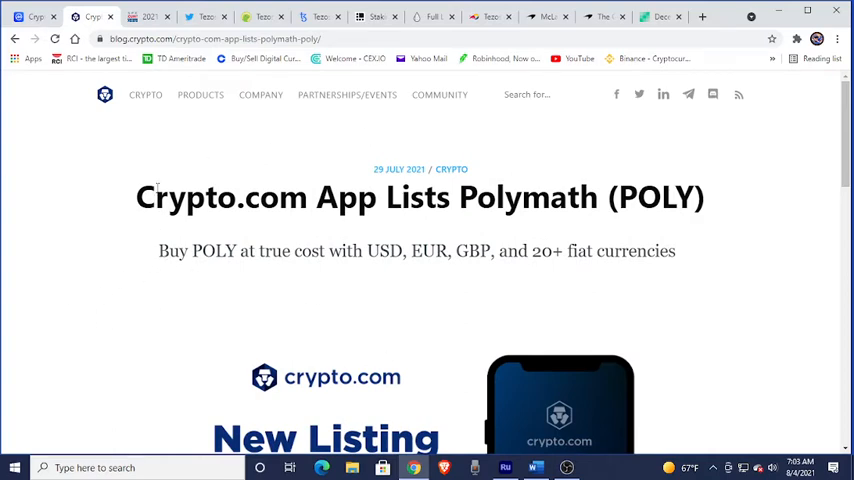
pyautogui.moveTo(152, 166)
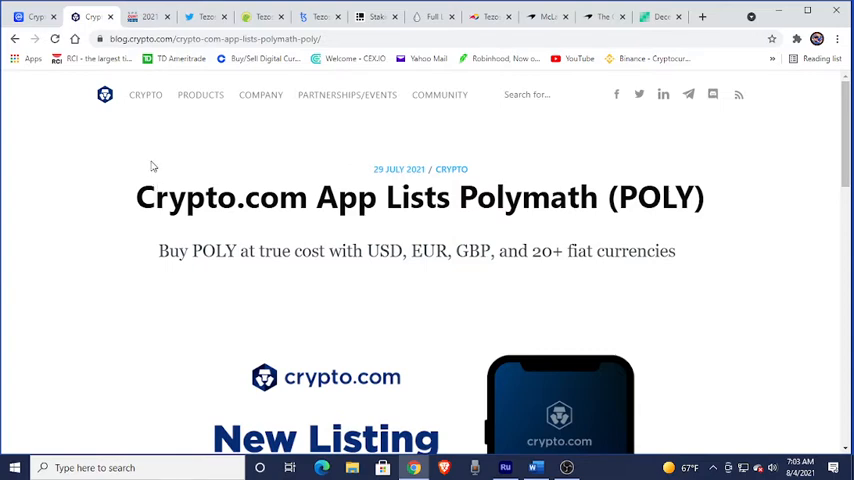
pyautogui.moveTo(492, 308)
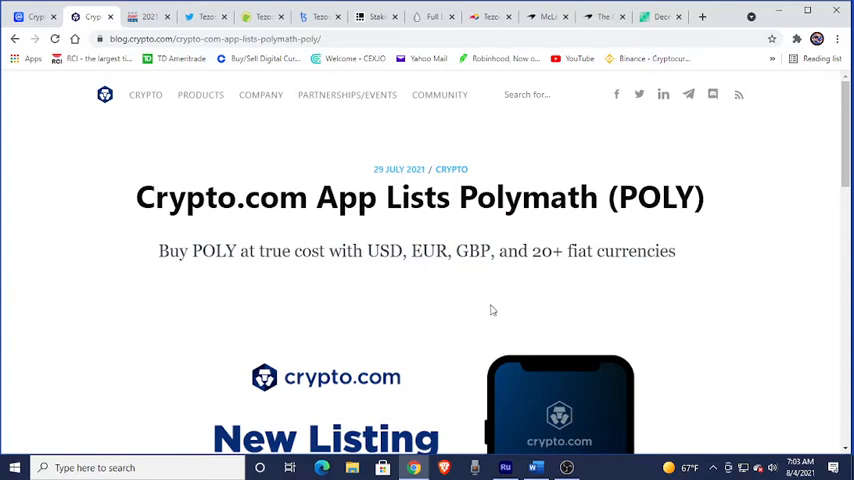
pyautogui.moveTo(112, 158)
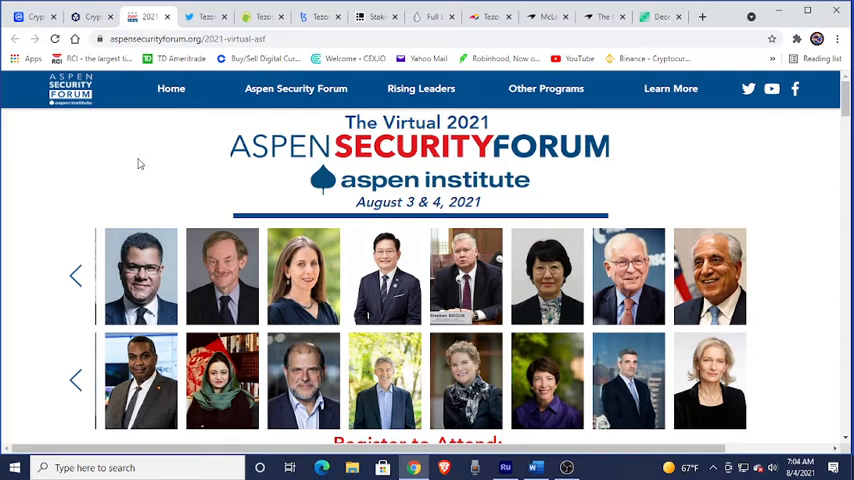
pyautogui.moveTo(436, 228)
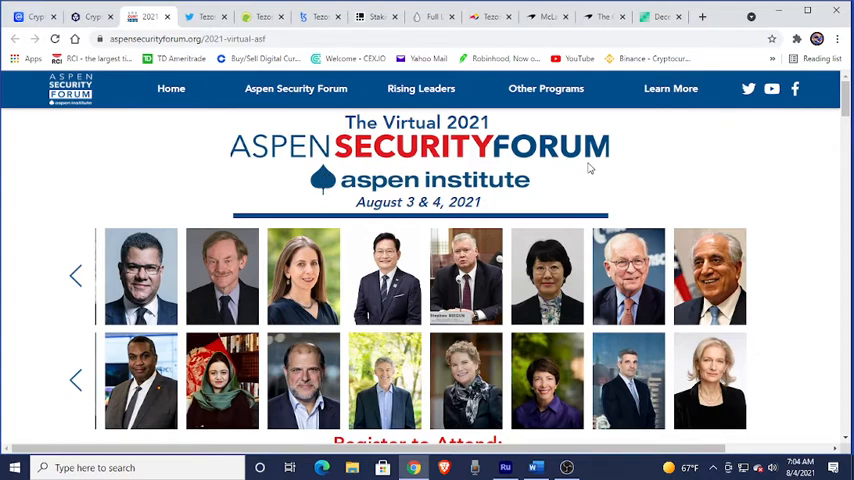
pyautogui.moveTo(664, 178)
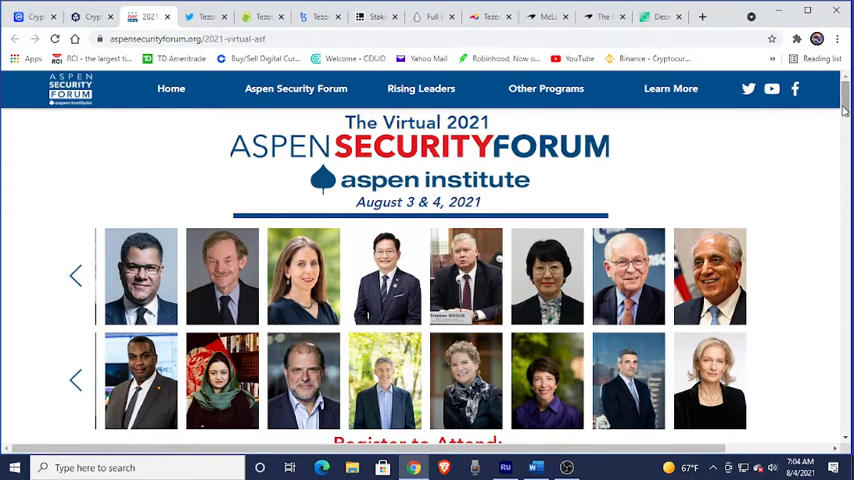
pyautogui.moveTo(74, 280)
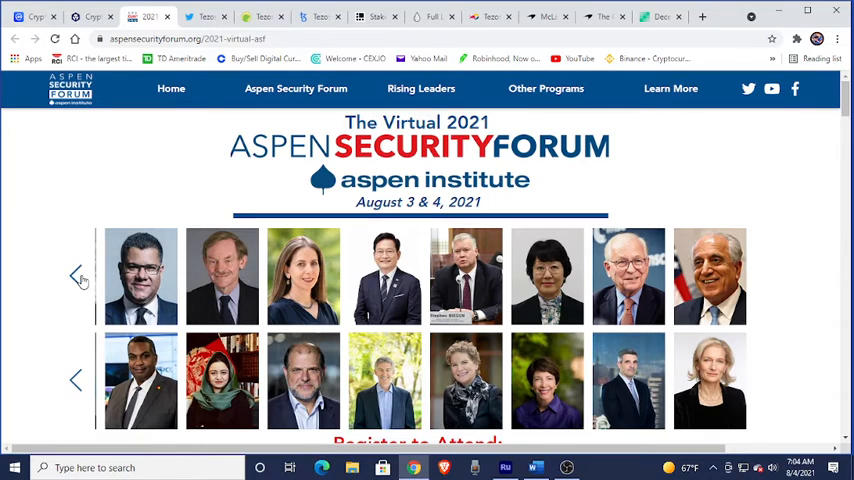
# Cycle the featured-speakers carousel through several sets of speaker photos, glancing at the agenda
pyautogui.click(76, 276)
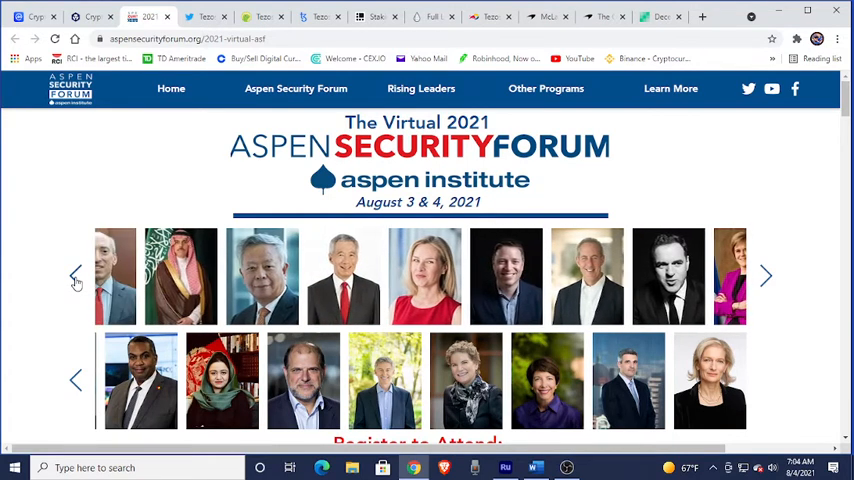
pyautogui.click(74, 276)
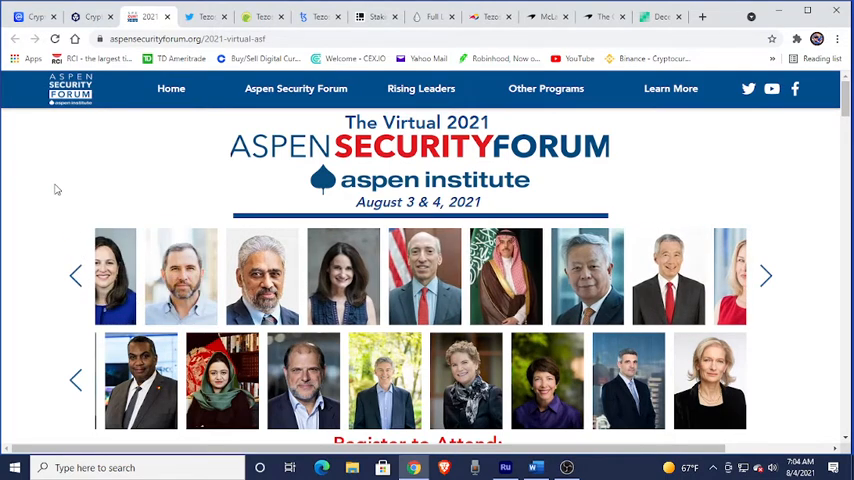
pyautogui.moveTo(184, 284)
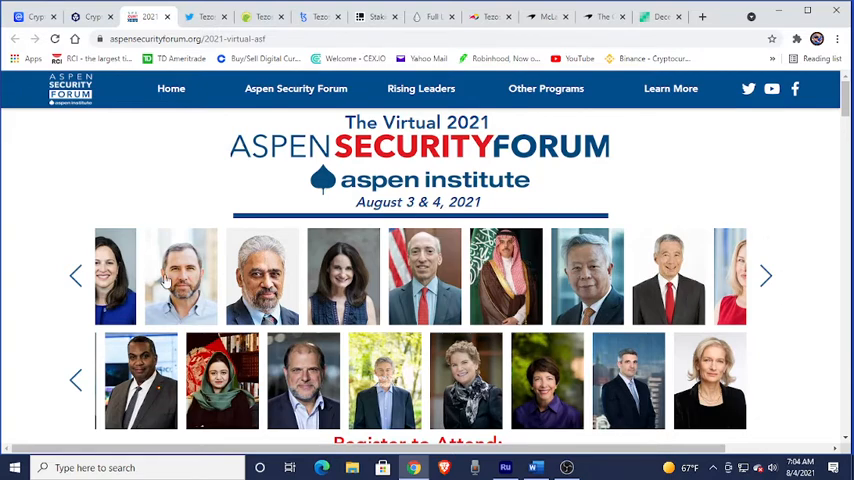
pyautogui.moveTo(792, 238)
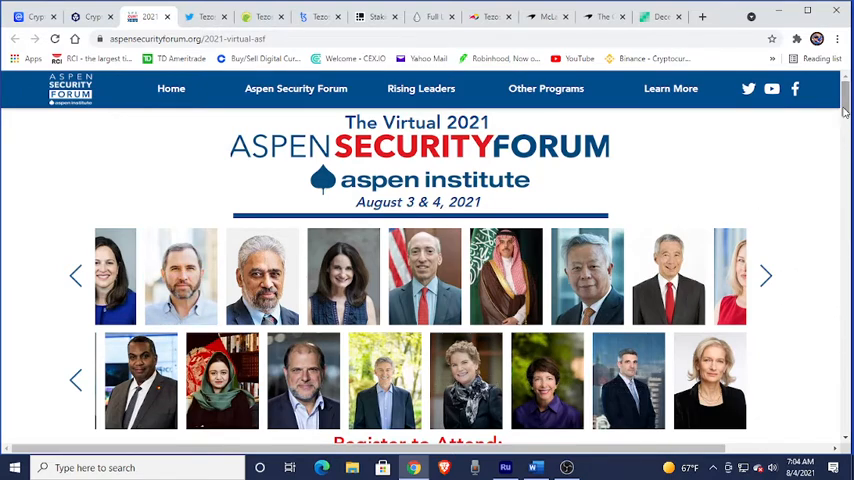
pyautogui.scroll(-3)
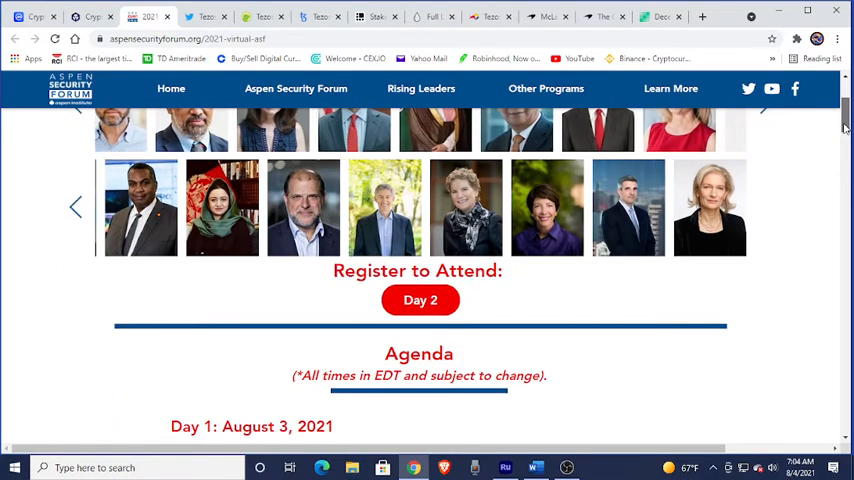
pyautogui.scroll(3)
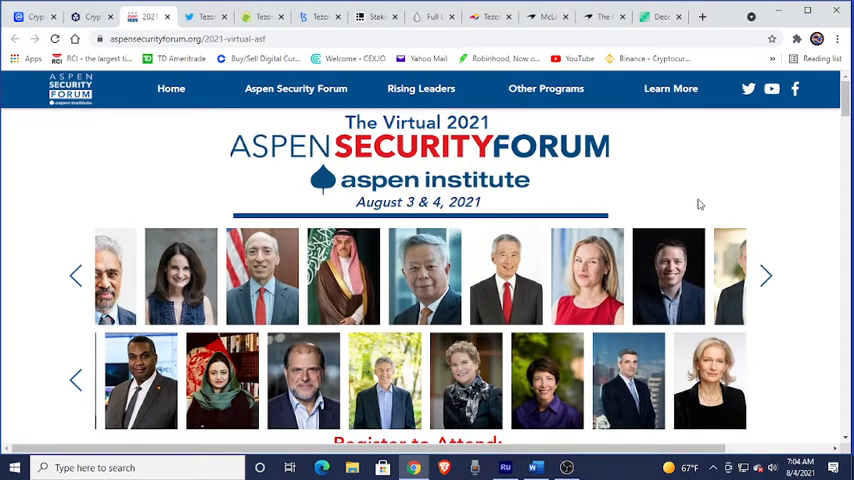
pyautogui.click(768, 276)
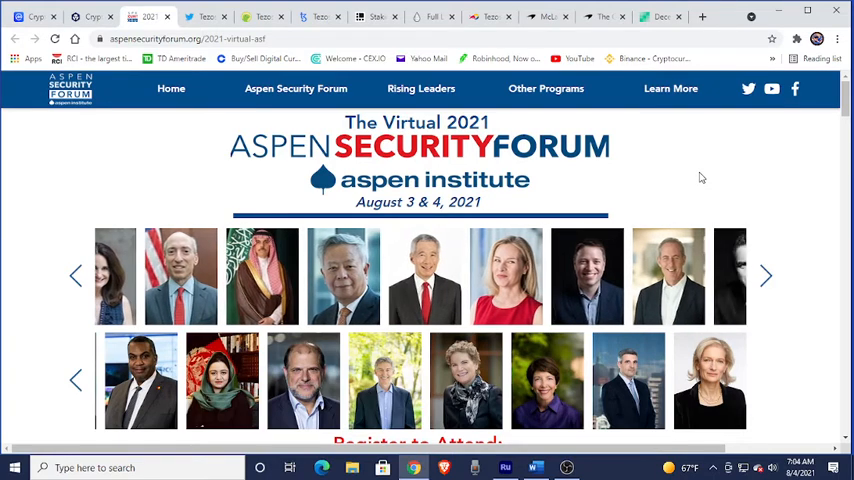
pyautogui.click(768, 276)
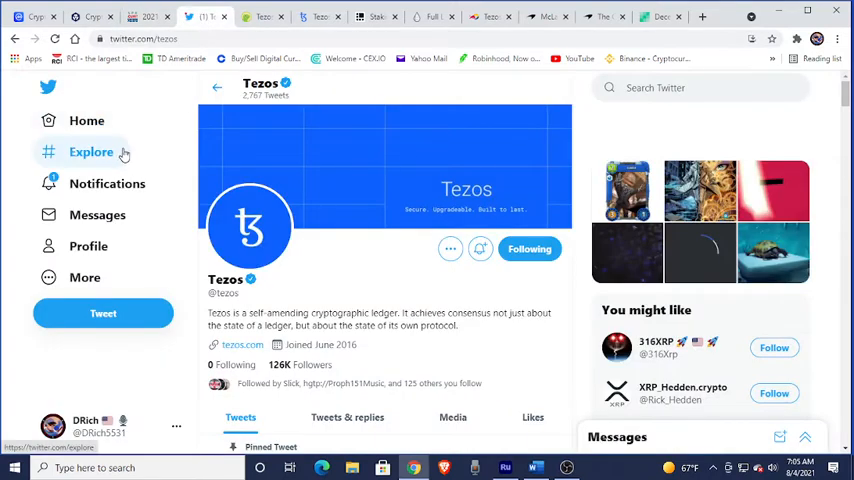
pyautogui.moveTo(488, 274)
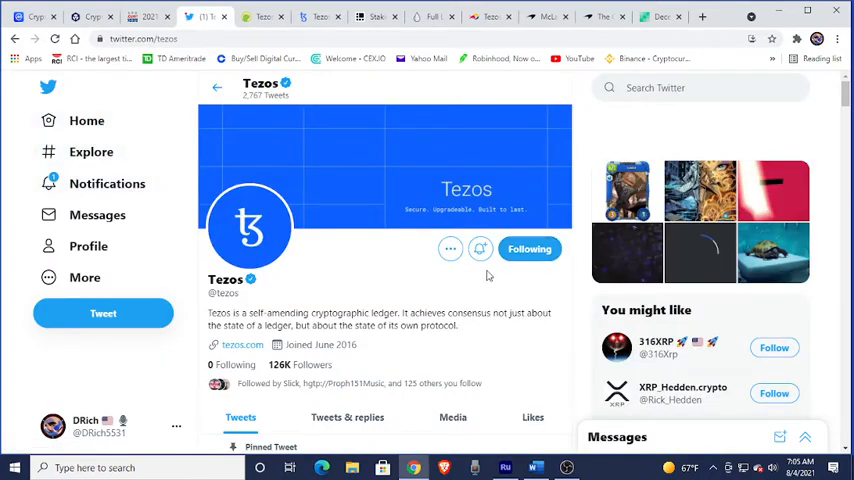
pyautogui.moveTo(362, 276)
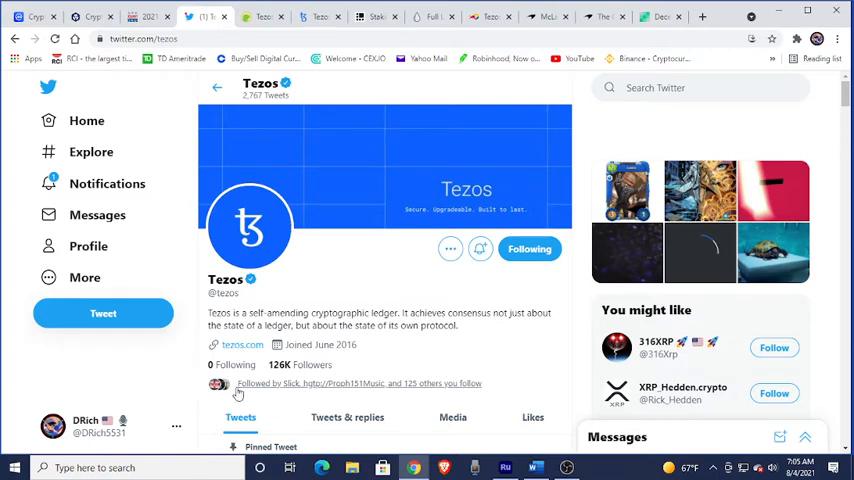
pyautogui.moveTo(120, 426)
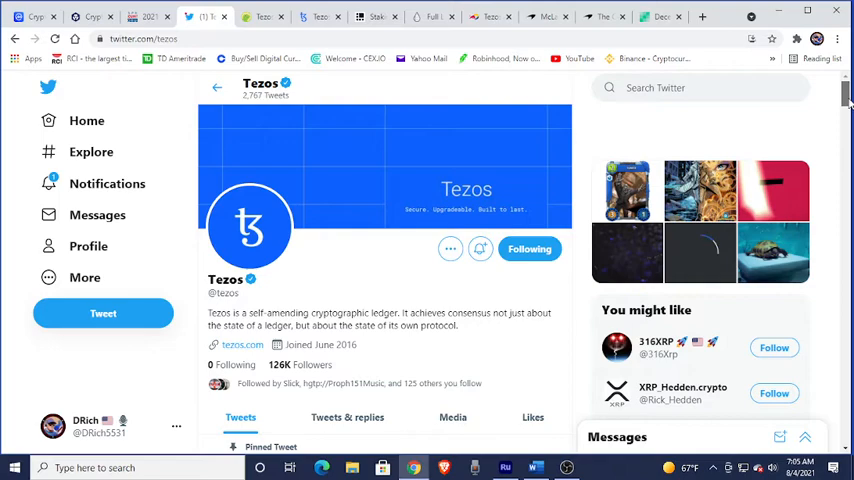
# Scroll through the Tezos profile's tweets, then switch to the CoinGecko Tezos (XTZ) price page
pyautogui.scroll(-3)
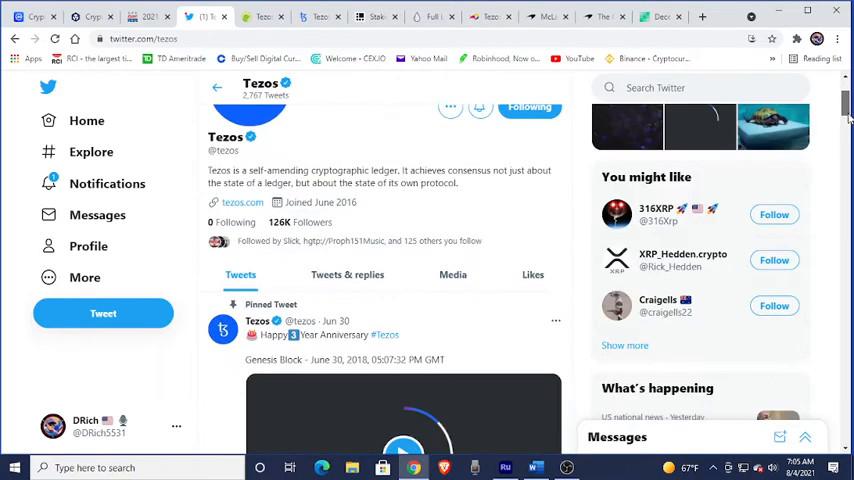
pyautogui.scroll(-3)
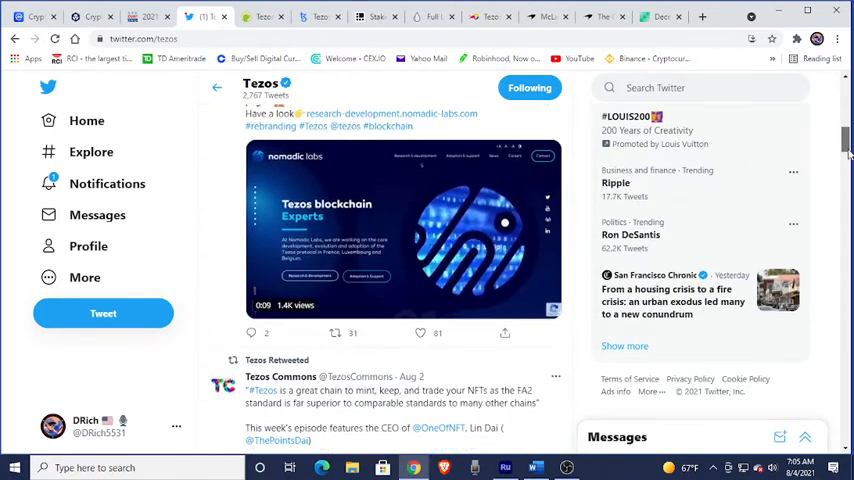
pyautogui.scroll(-3)
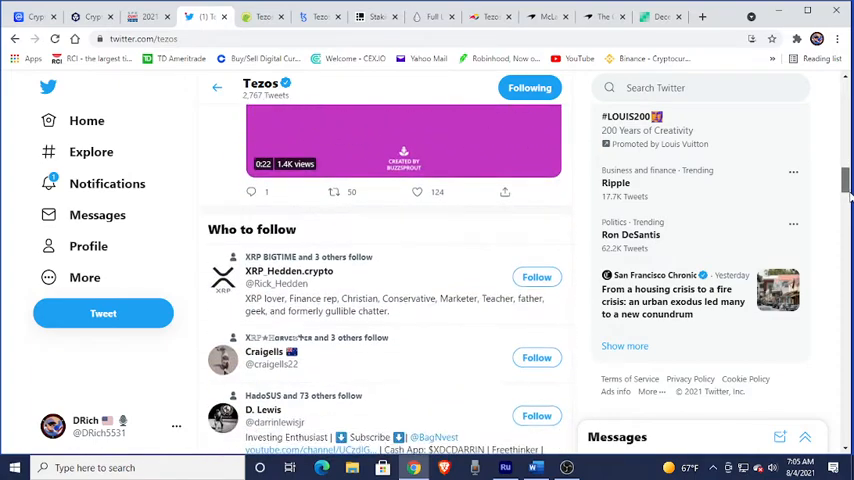
pyautogui.scroll(-3)
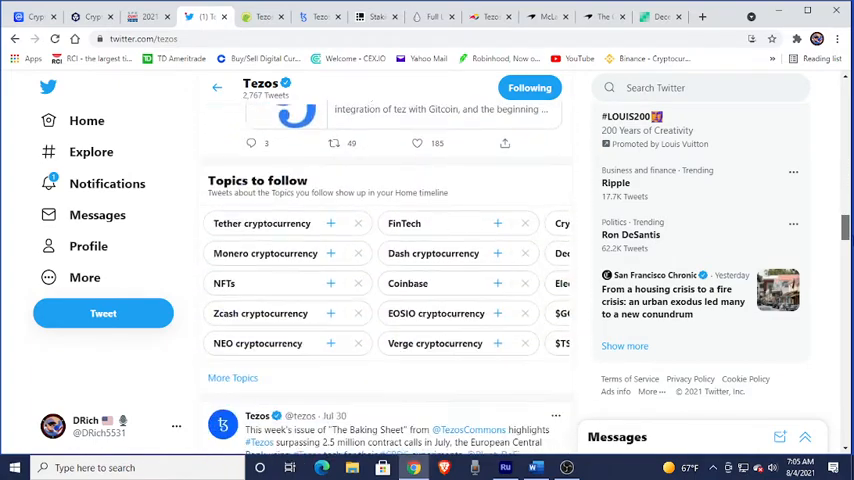
pyautogui.scroll(-3)
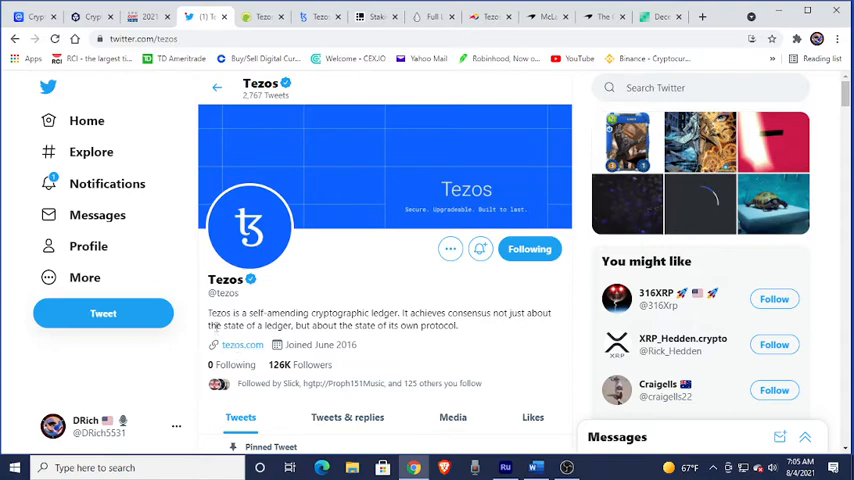
pyautogui.moveTo(364, 276)
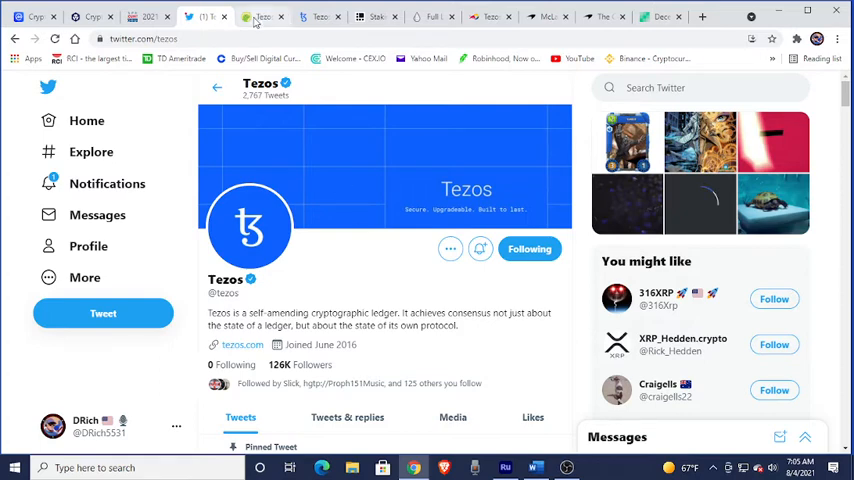
pyautogui.click(270, 16)
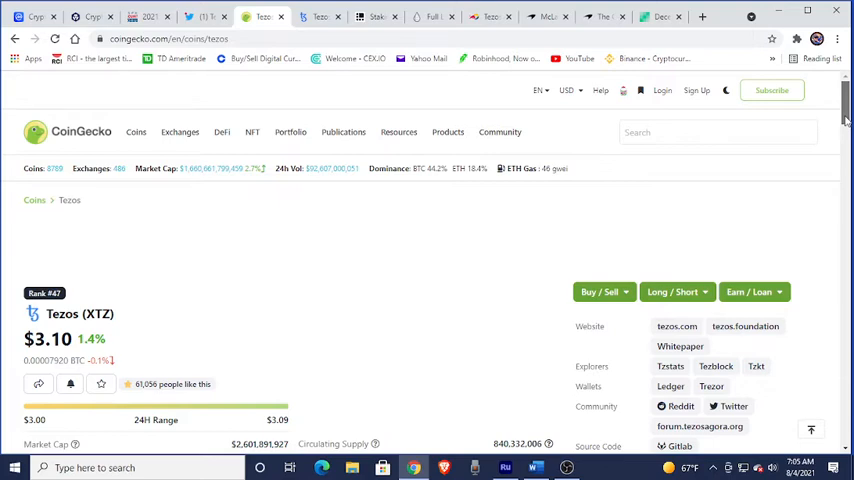
pyautogui.scroll(-3)
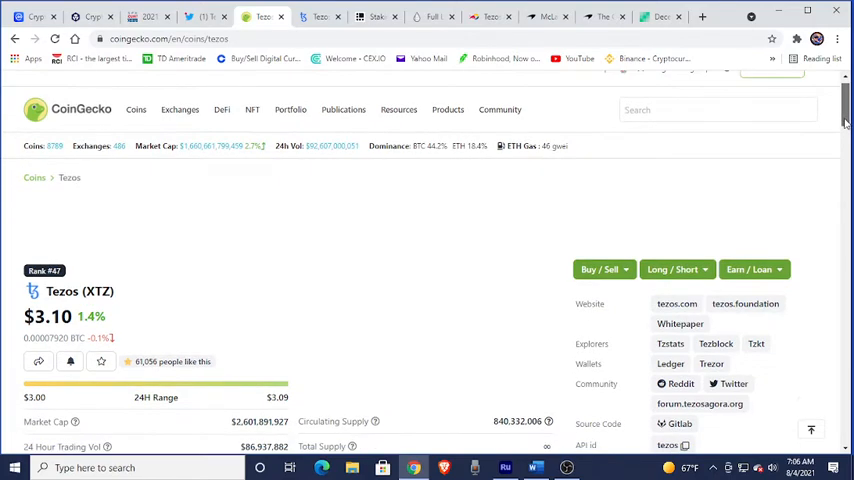
pyautogui.scroll(-3)
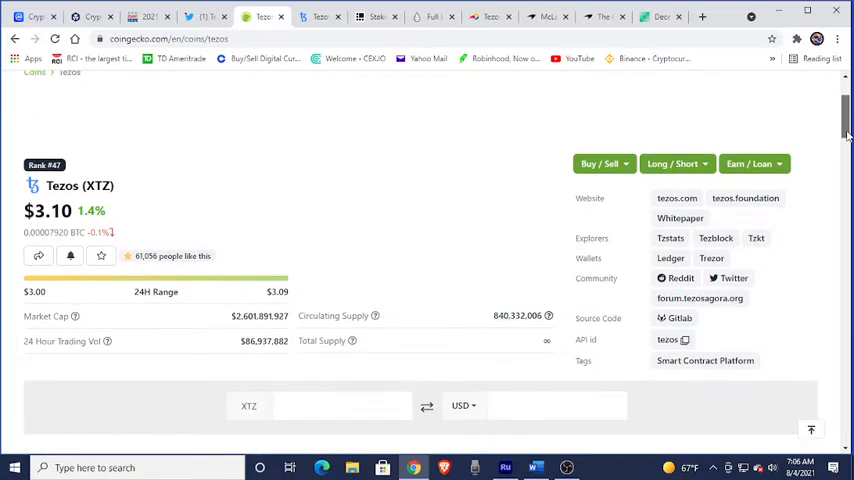
pyautogui.scroll(-3)
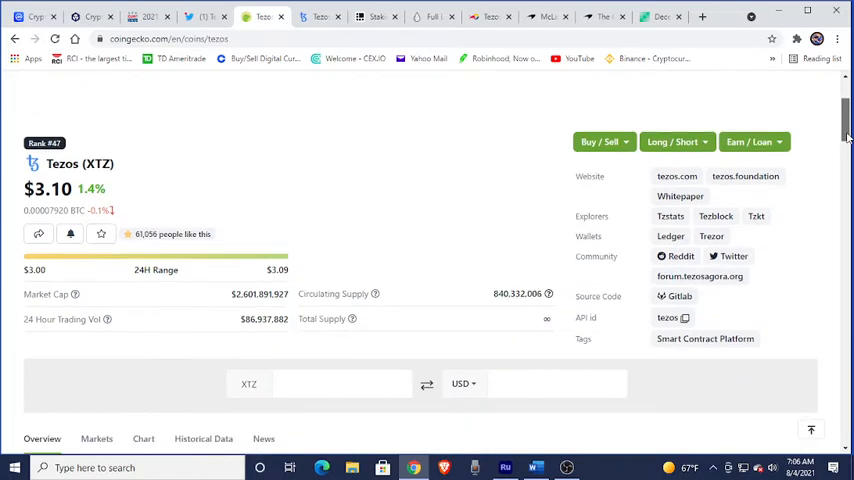
pyautogui.scroll(-3)
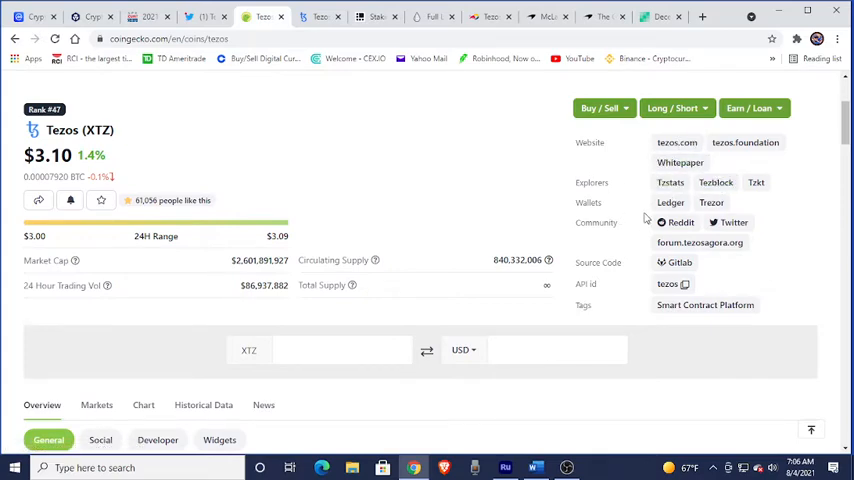
pyautogui.moveTo(648, 204)
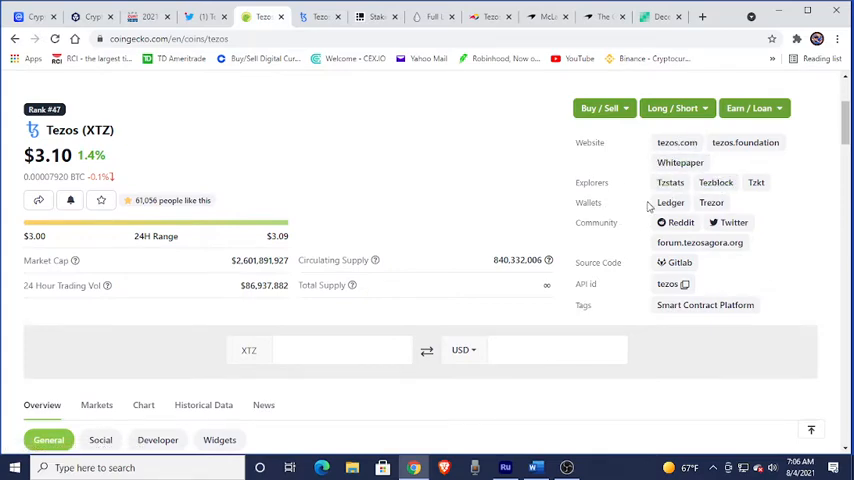
pyautogui.moveTo(734, 200)
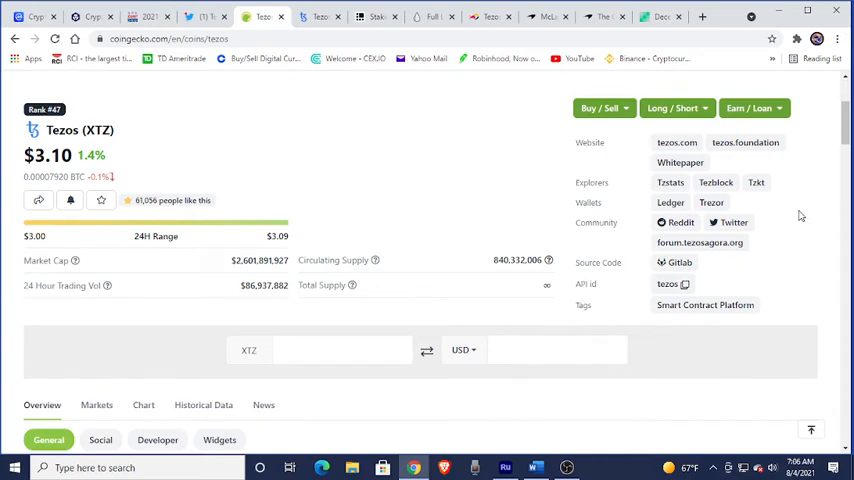
pyautogui.moveTo(846, 272)
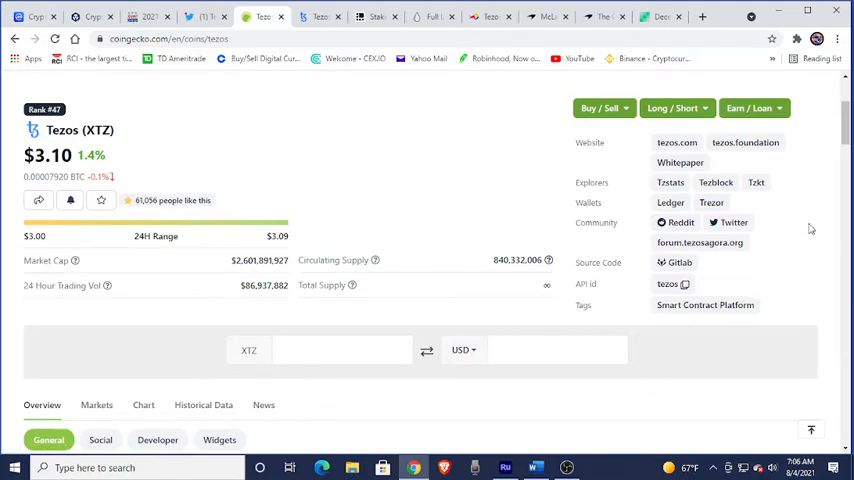
pyautogui.moveTo(804, 240)
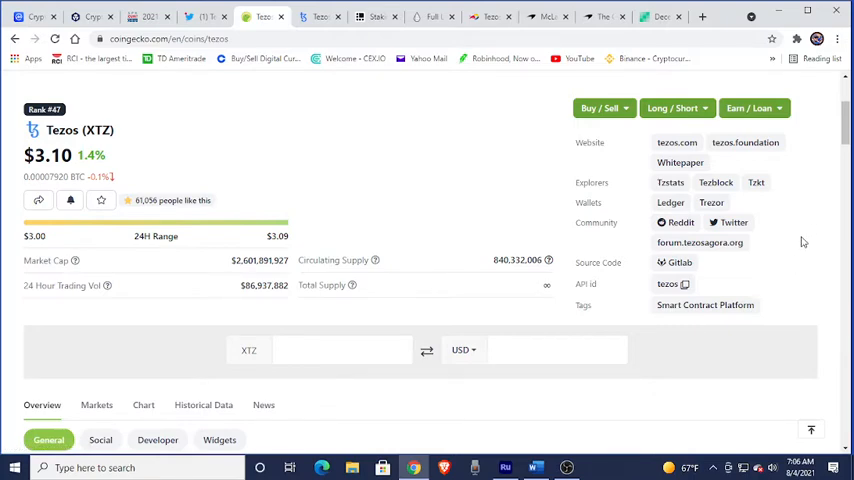
pyautogui.moveTo(764, 268)
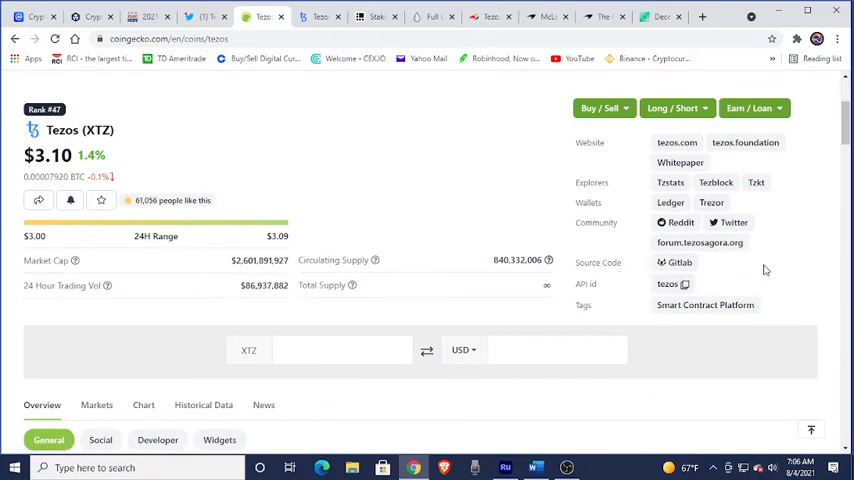
pyautogui.moveTo(822, 232)
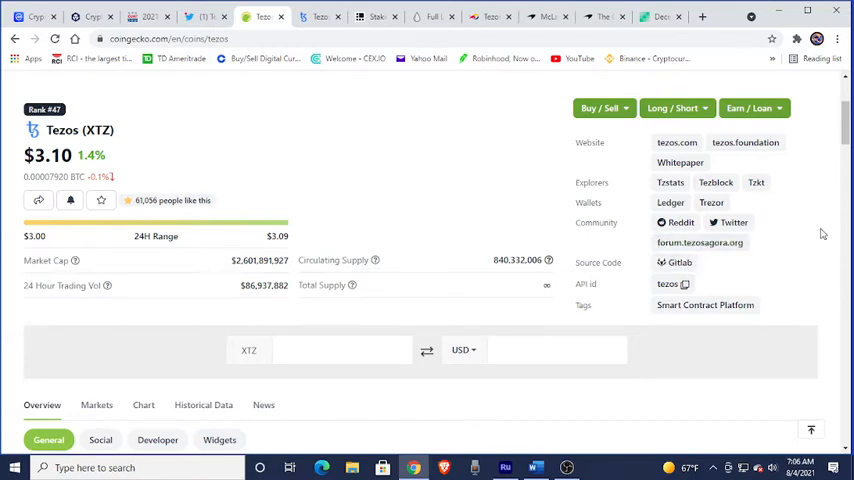
pyautogui.moveTo(648, 308)
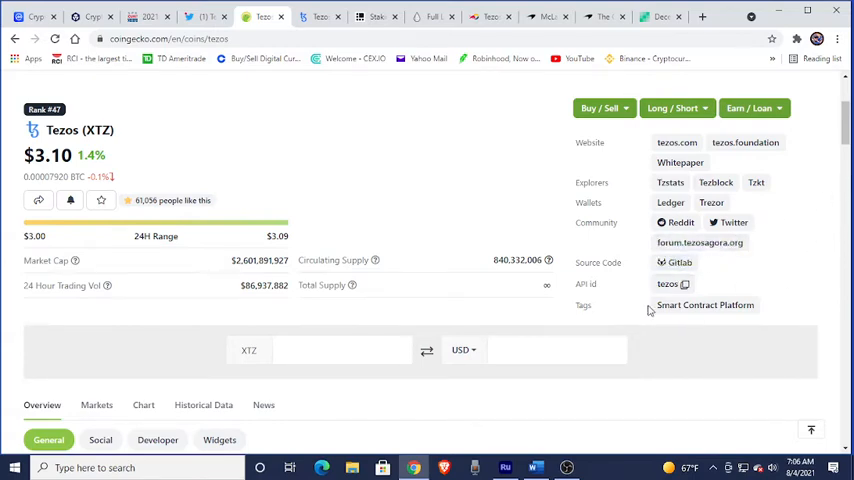
pyautogui.moveTo(620, 316)
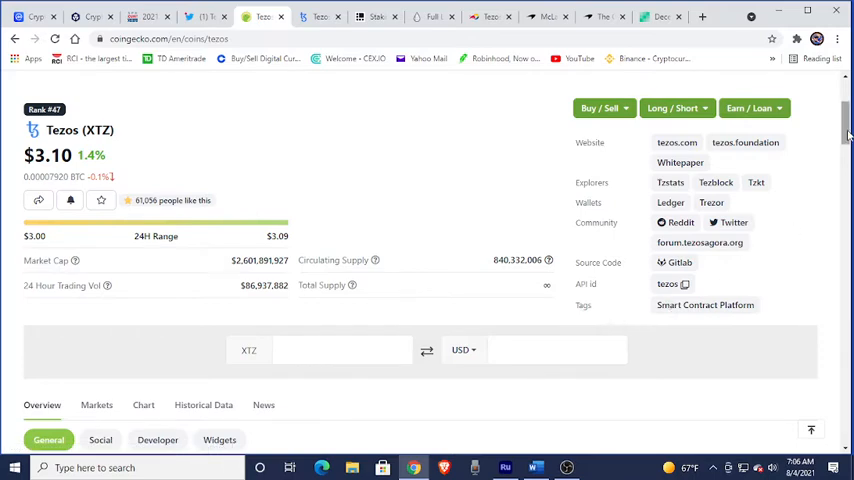
# Scroll to the Tezos 24-hour chart and XTZ stats showing the $8.27 all-time high and $0.35 low
pyautogui.scroll(-3)
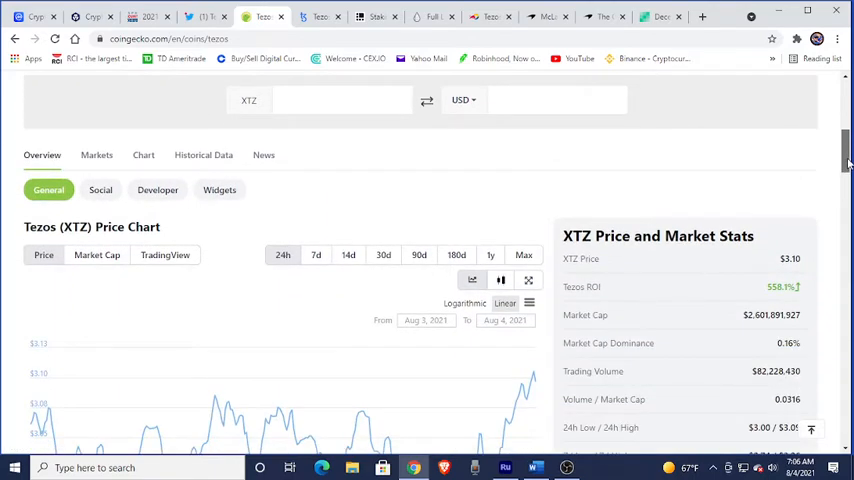
pyautogui.scroll(-3)
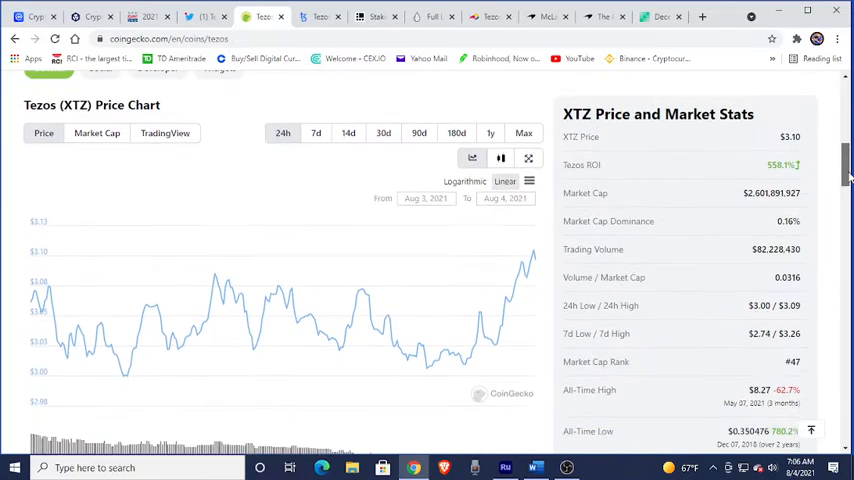
pyautogui.scroll(-3)
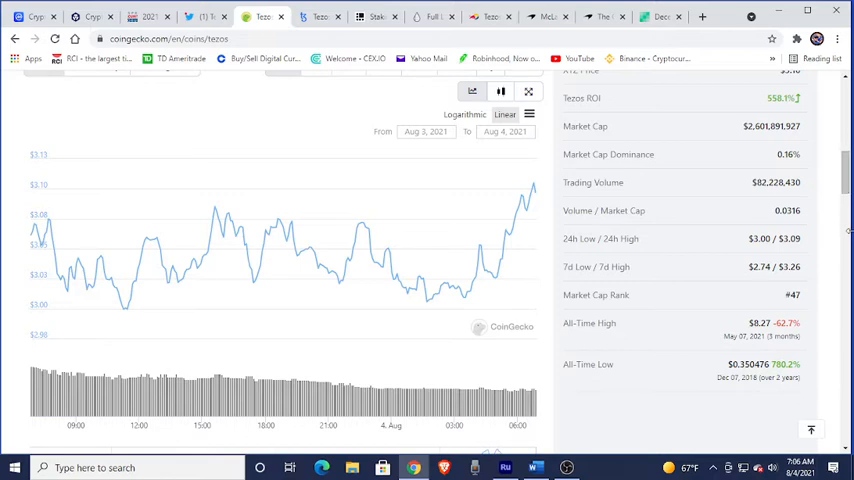
pyautogui.moveTo(620, 308)
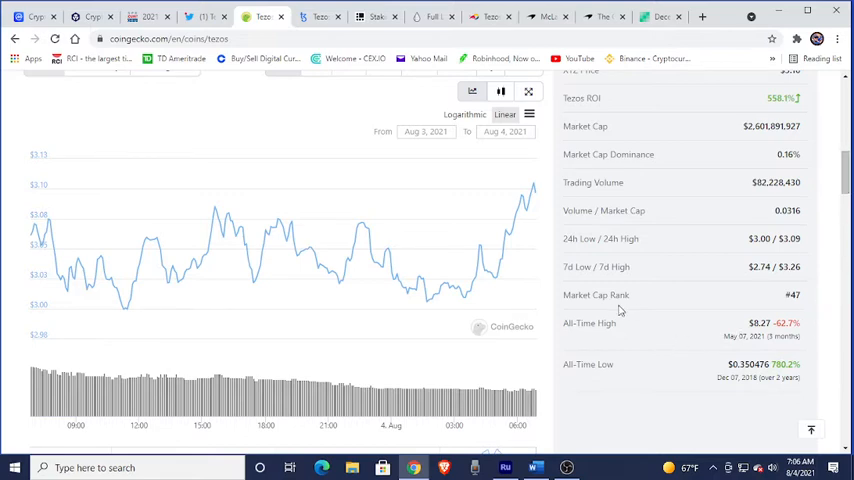
pyautogui.moveTo(836, 304)
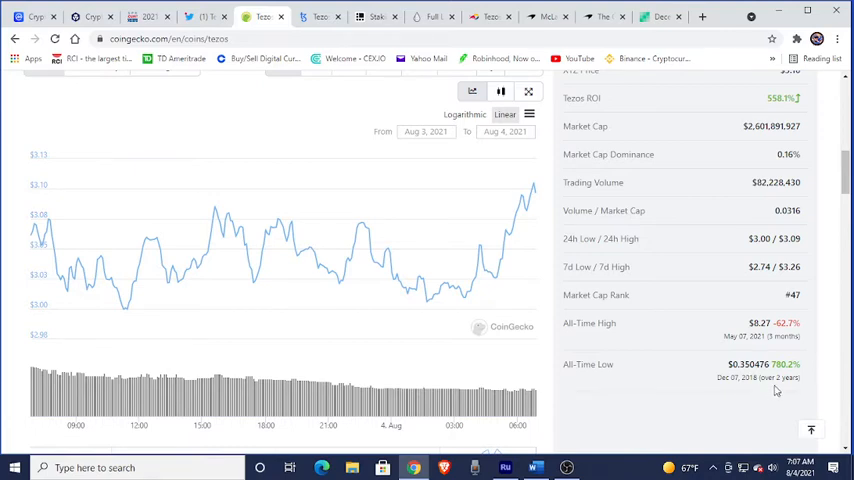
pyautogui.moveTo(720, 336)
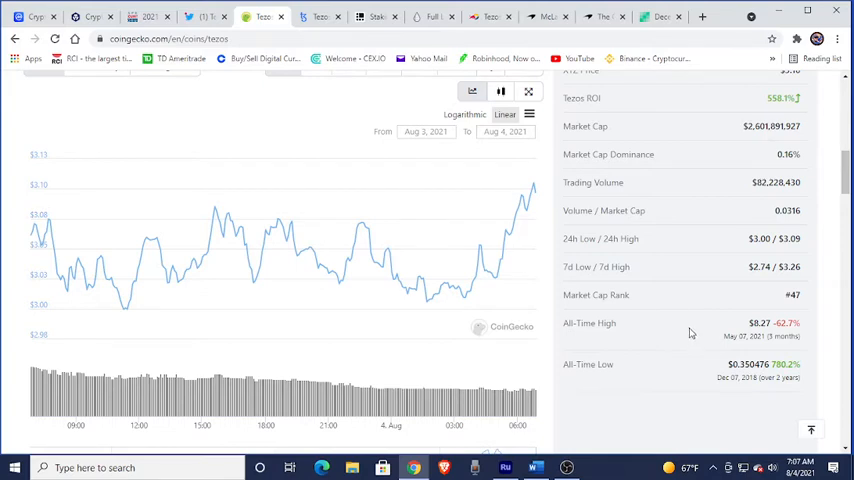
pyautogui.moveTo(796, 344)
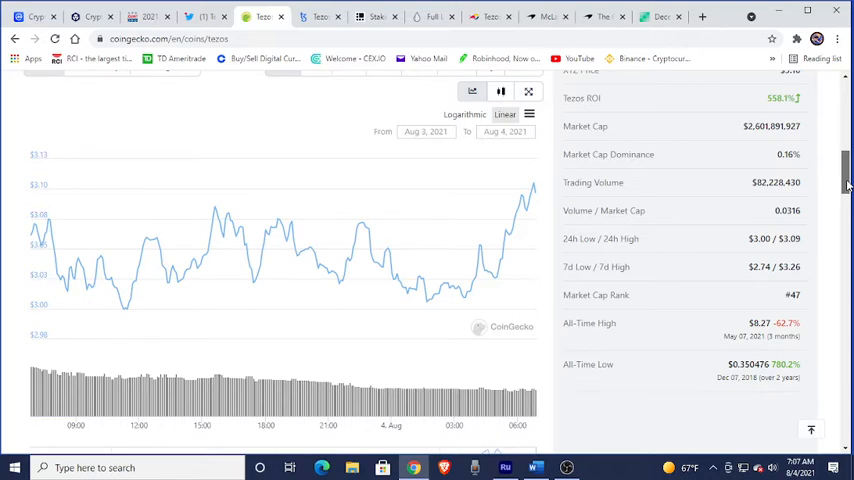
pyautogui.scroll(-3)
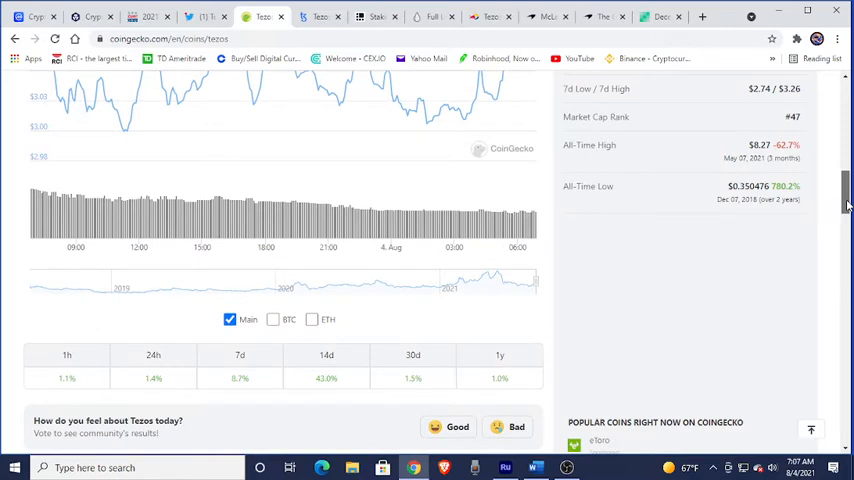
# Scroll past the trading-pairs list to the Tezos Coin Price & Market Data description with Baking & Endorsing
pyautogui.scroll(-3)
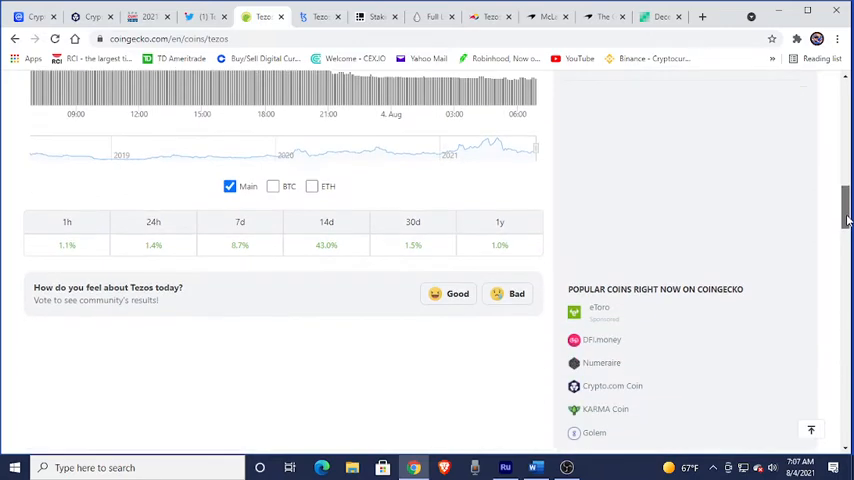
pyautogui.scroll(-3)
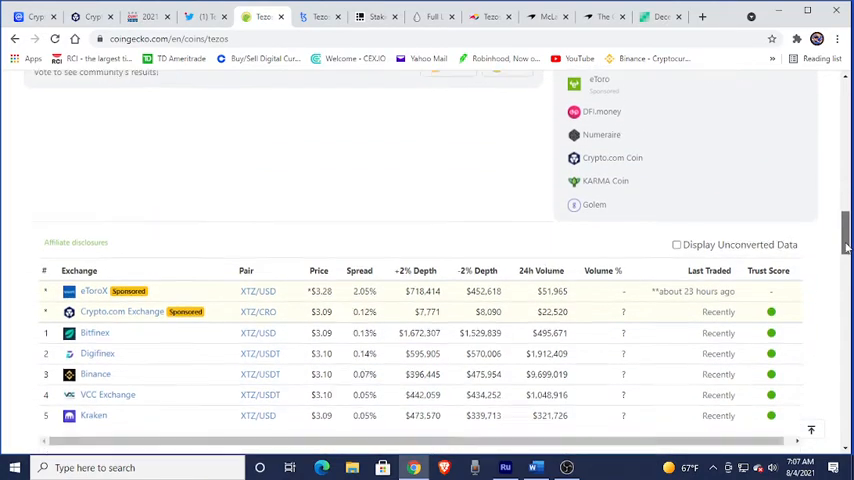
pyautogui.scroll(-3)
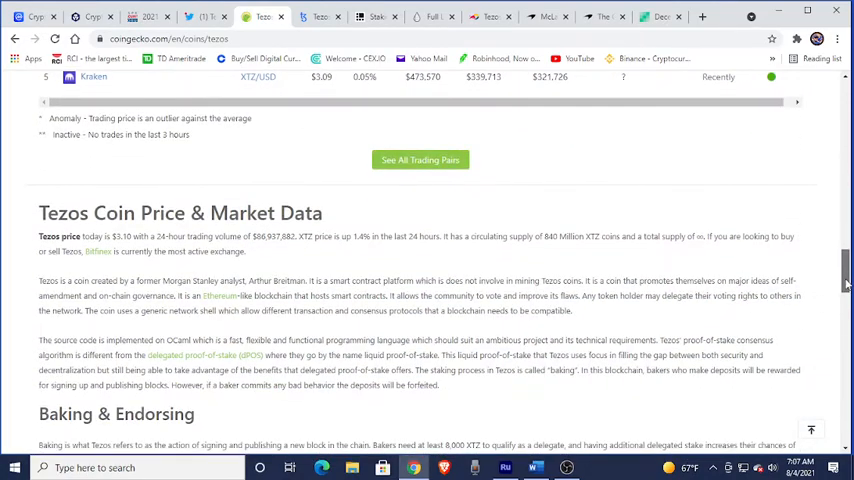
pyautogui.scroll(-3)
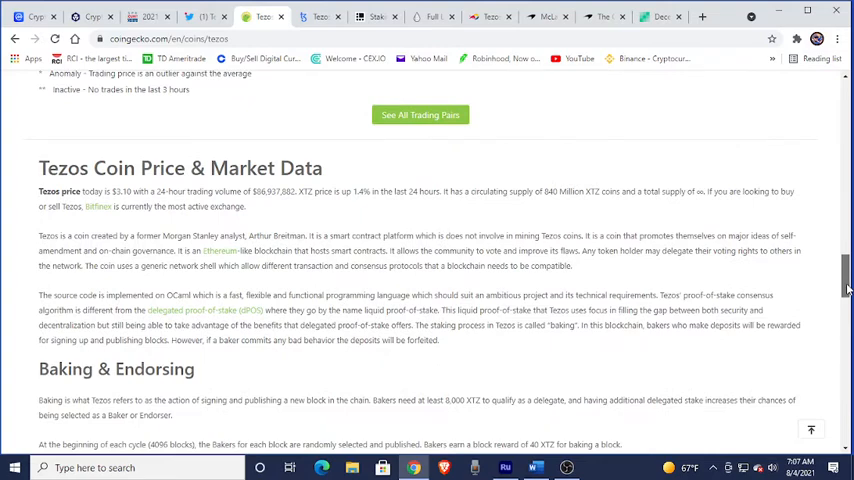
pyautogui.moveTo(148, 250)
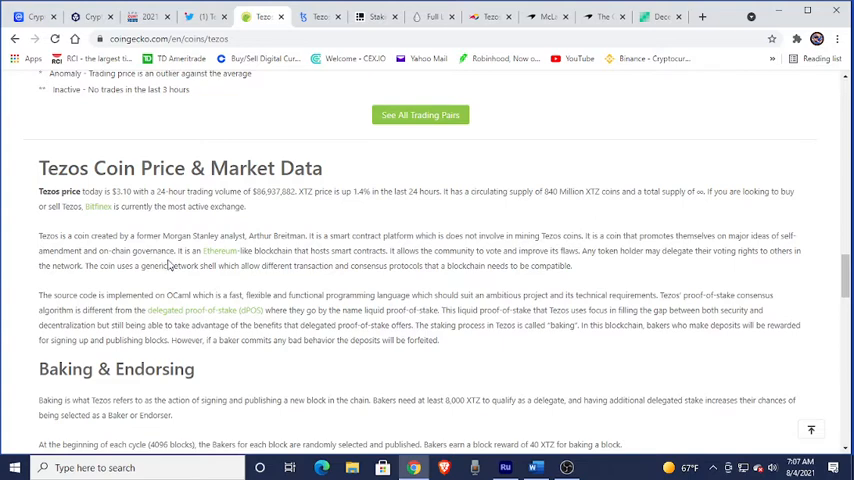
pyautogui.moveTo(296, 280)
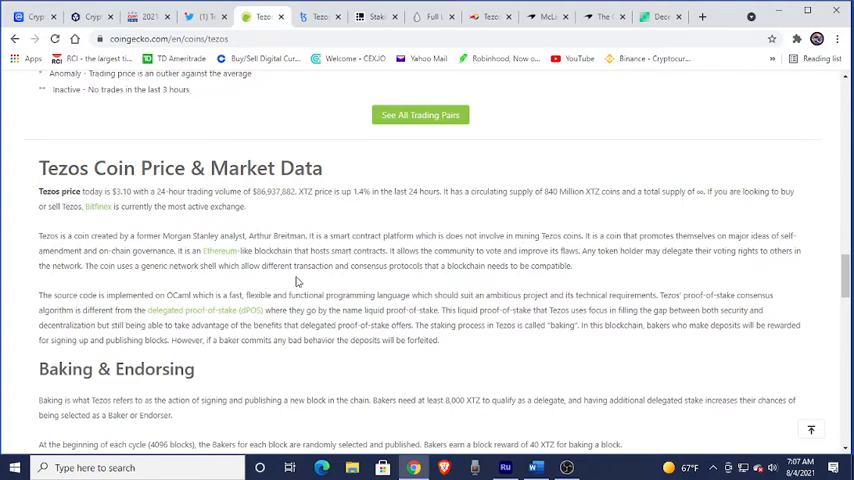
pyautogui.moveTo(350, 288)
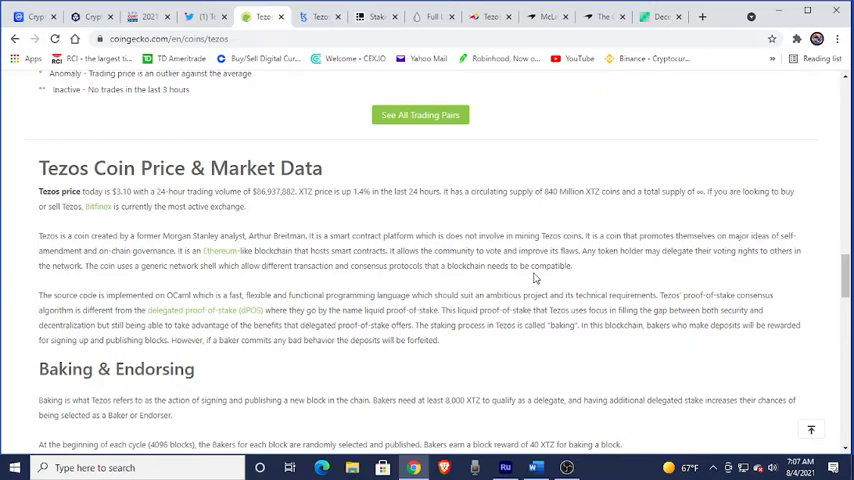
pyautogui.moveTo(588, 284)
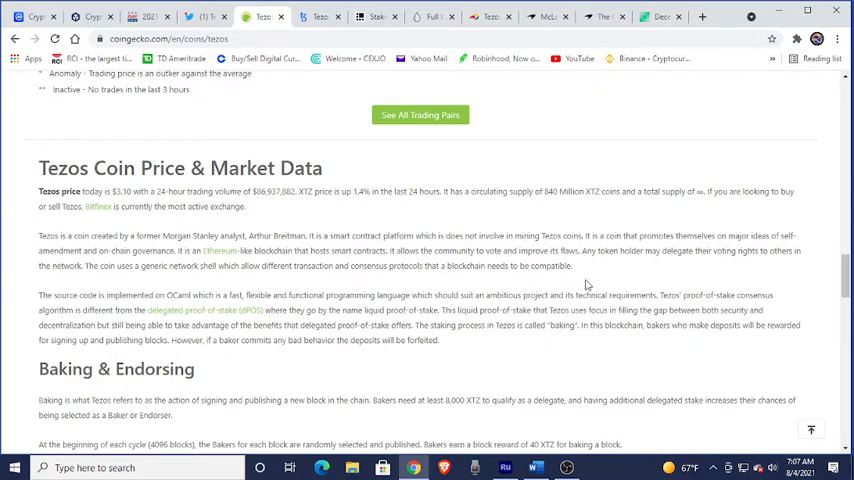
pyautogui.moveTo(608, 280)
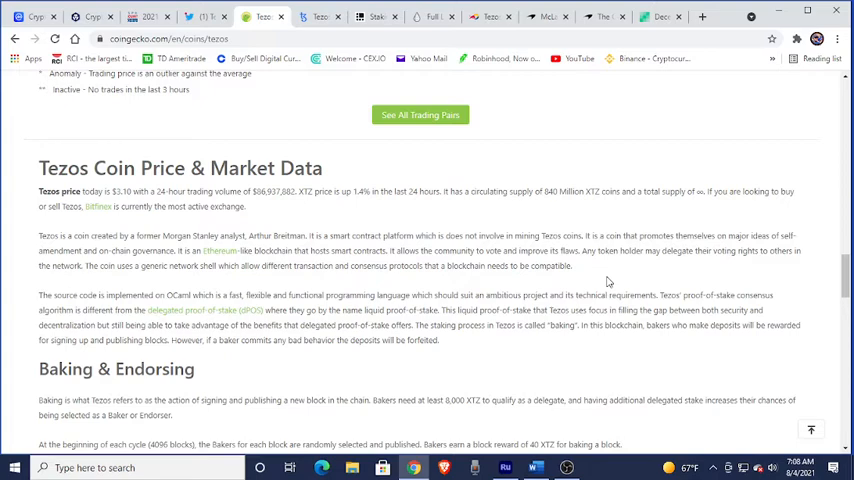
pyautogui.moveTo(652, 276)
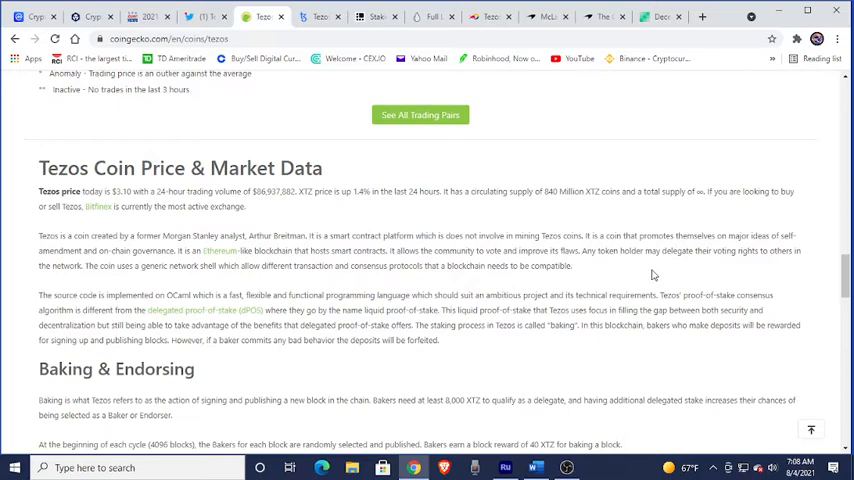
pyautogui.moveTo(760, 280)
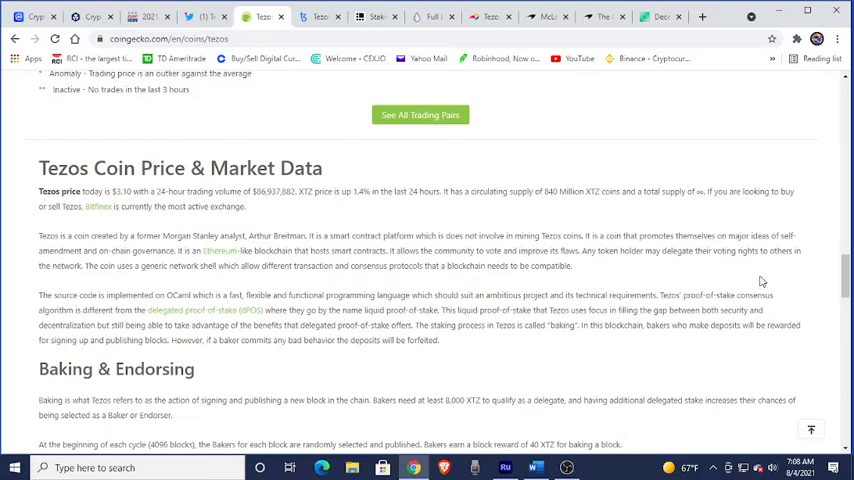
pyautogui.moveTo(338, 288)
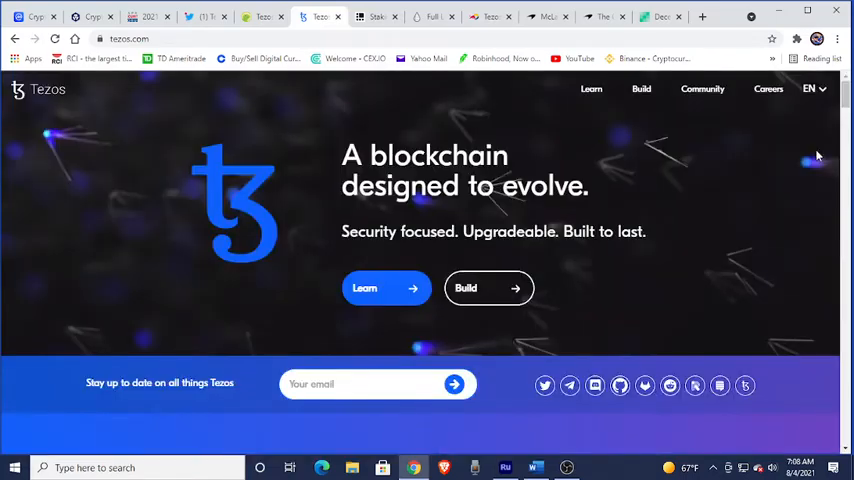
pyautogui.moveTo(312, 156)
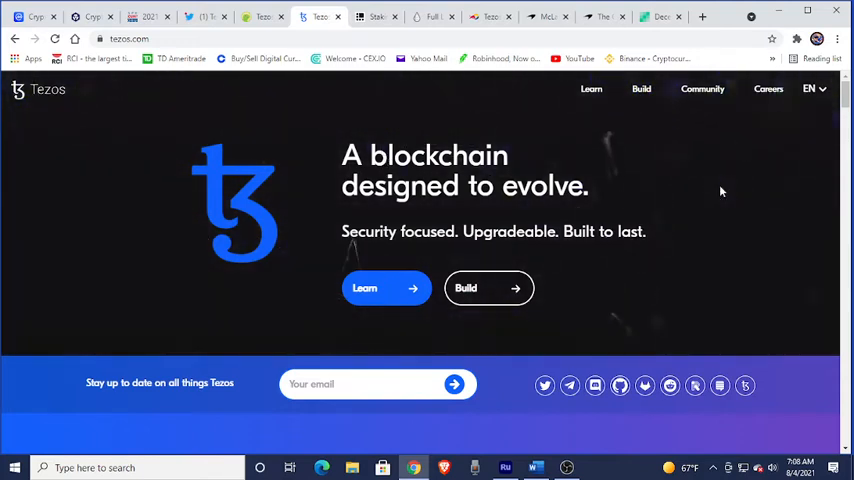
pyautogui.moveTo(724, 228)
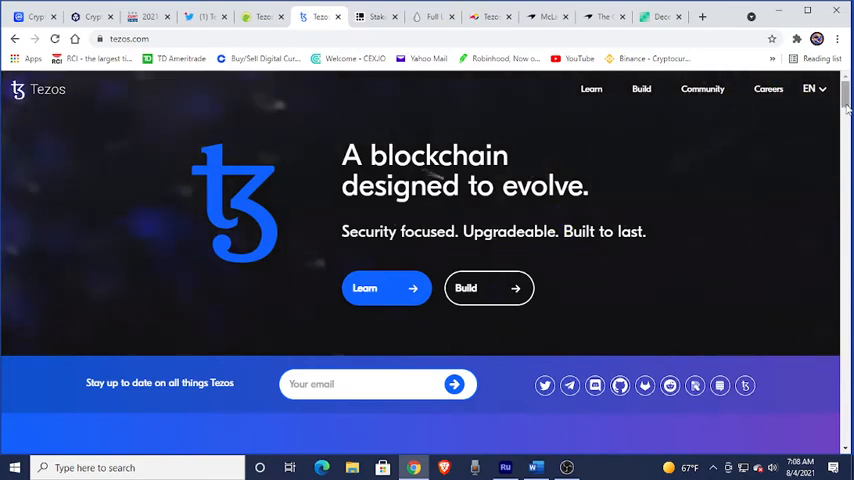
# Scroll past the hero banner through the What's Tezos? cards, Smarter Smart Contracts and Powerfully Scalable
pyautogui.scroll(-3)
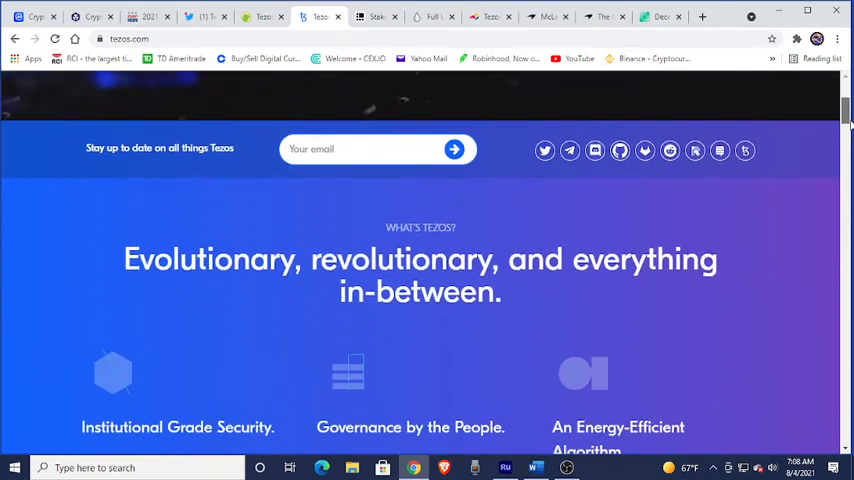
pyautogui.scroll(-3)
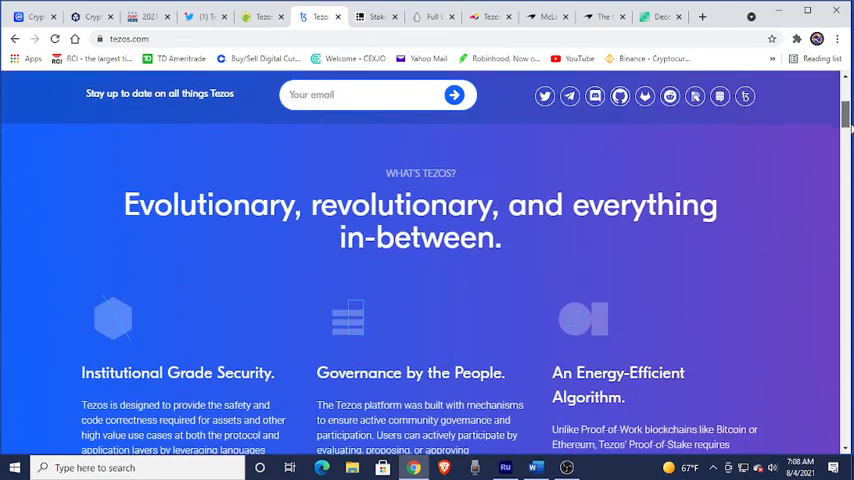
pyautogui.scroll(-3)
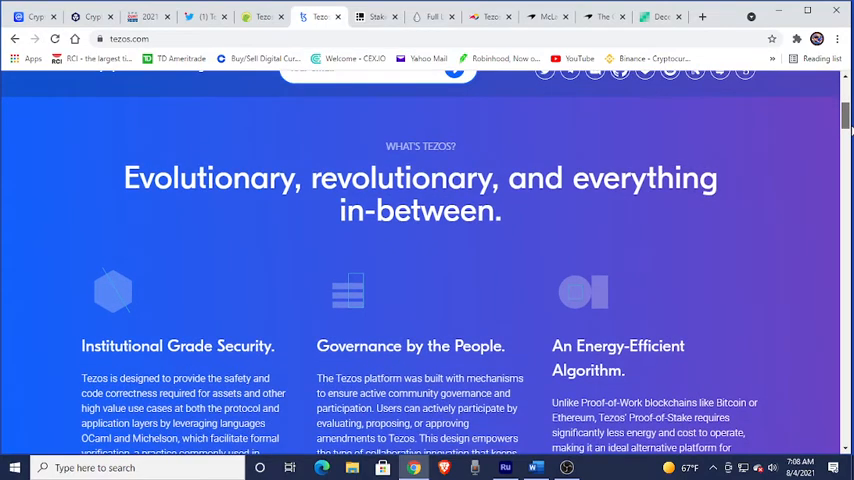
pyautogui.scroll(-3)
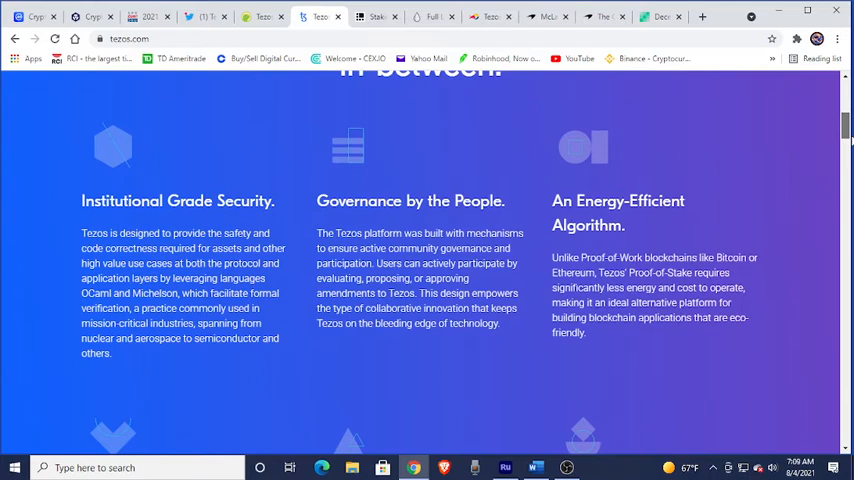
pyautogui.scroll(-3)
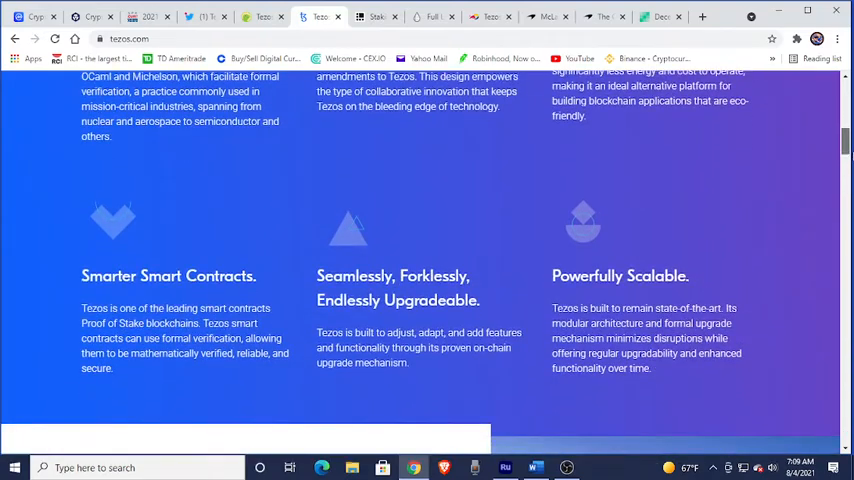
pyautogui.scroll(-3)
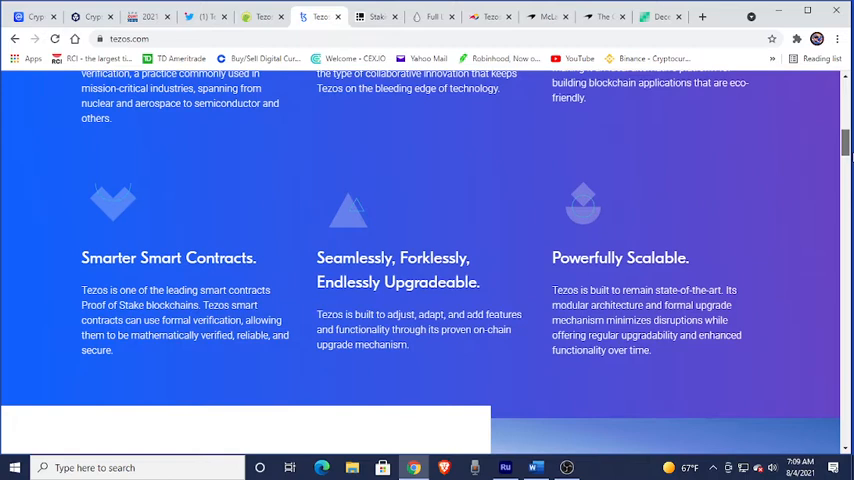
pyautogui.scroll(3)
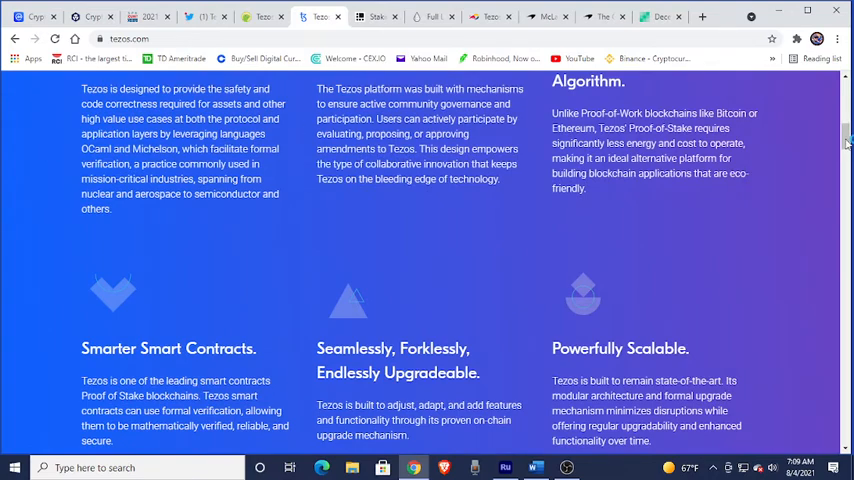
# Scroll down to the Meet Tezos section headed Smart Contracts, Smart Governance, Smart Design
pyautogui.scroll(-3)
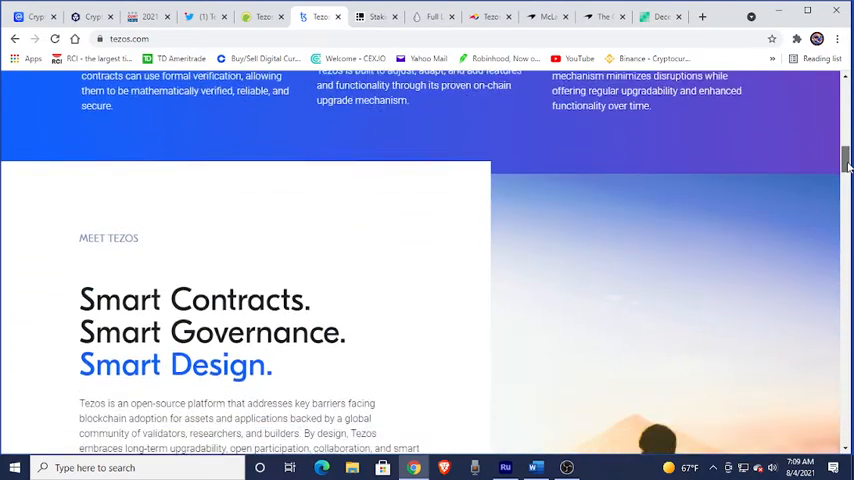
pyautogui.scroll(-3)
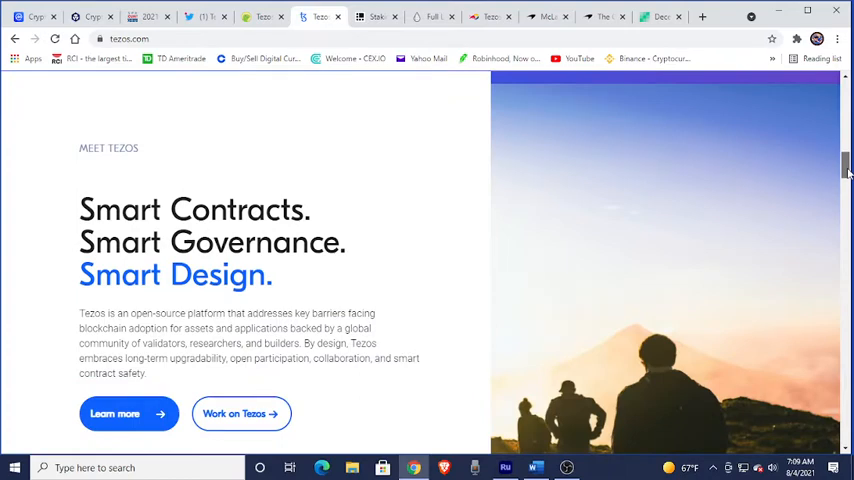
pyautogui.scroll(-3)
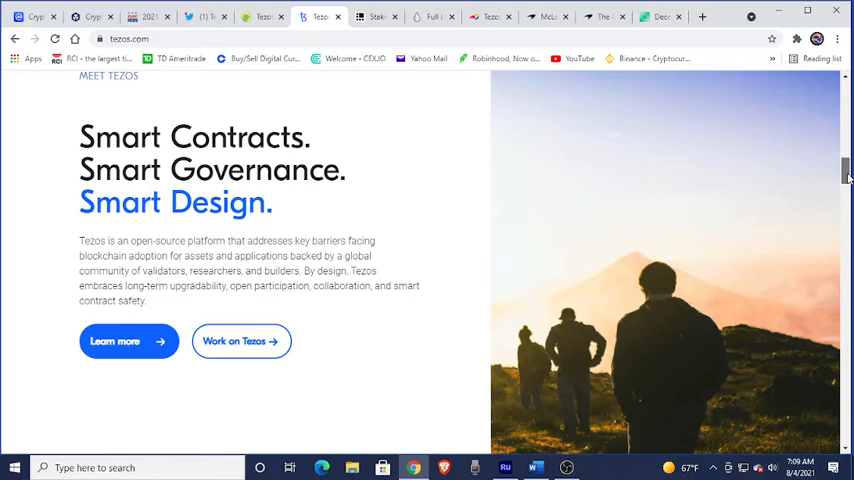
pyautogui.scroll(-3)
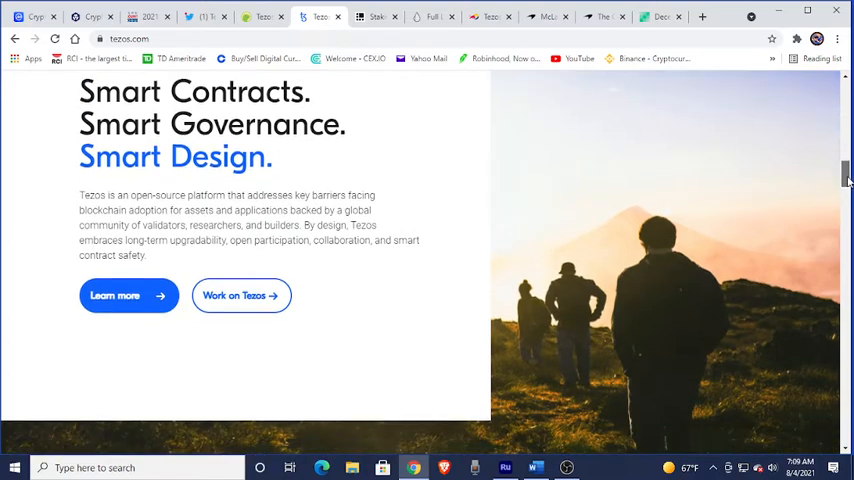
pyautogui.scroll(-3)
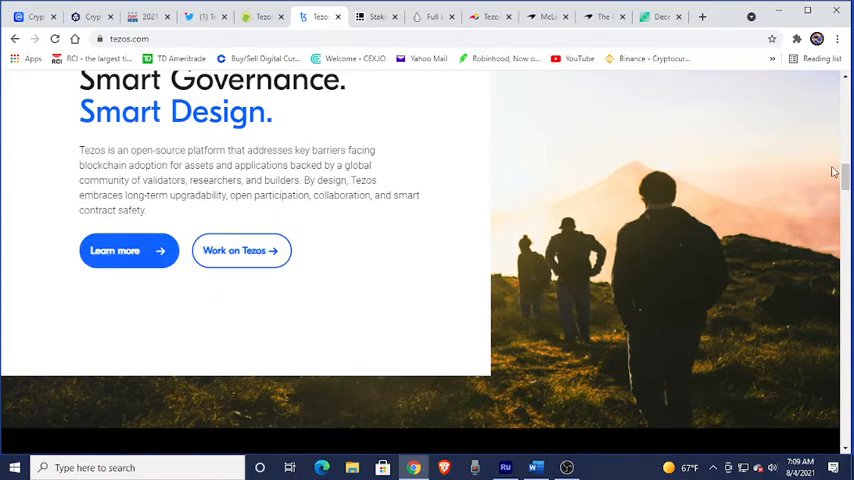
# Scroll through the Tezos upgrade timeline from Edo down through Delphi and Carthage
pyautogui.scroll(-3)
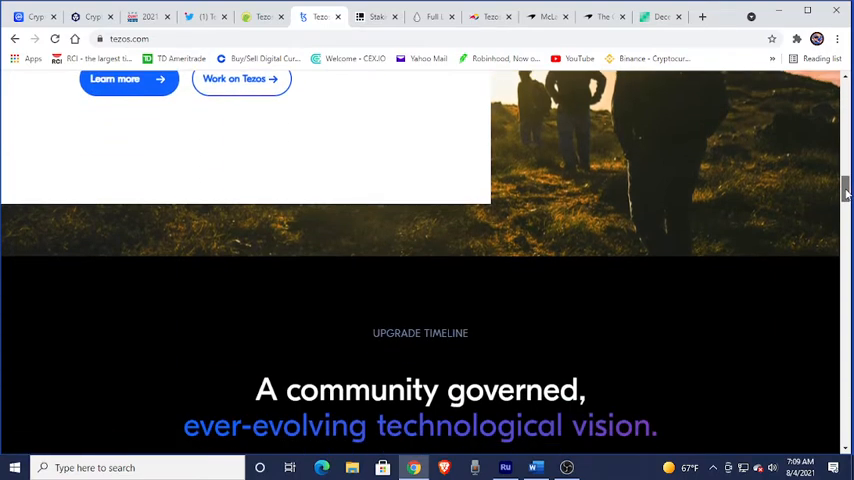
pyautogui.scroll(-3)
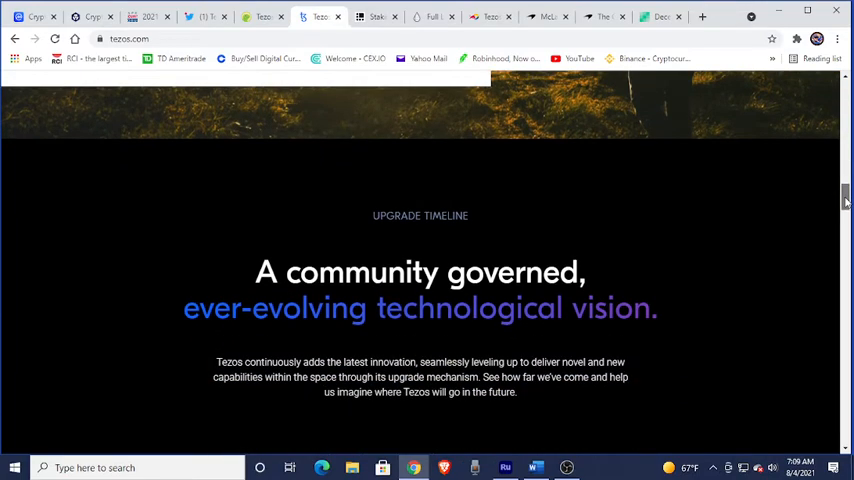
pyautogui.scroll(-3)
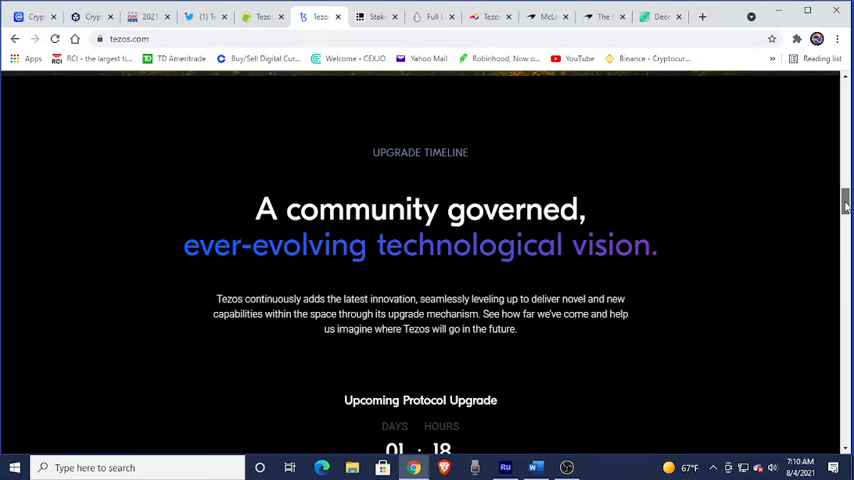
pyautogui.scroll(-3)
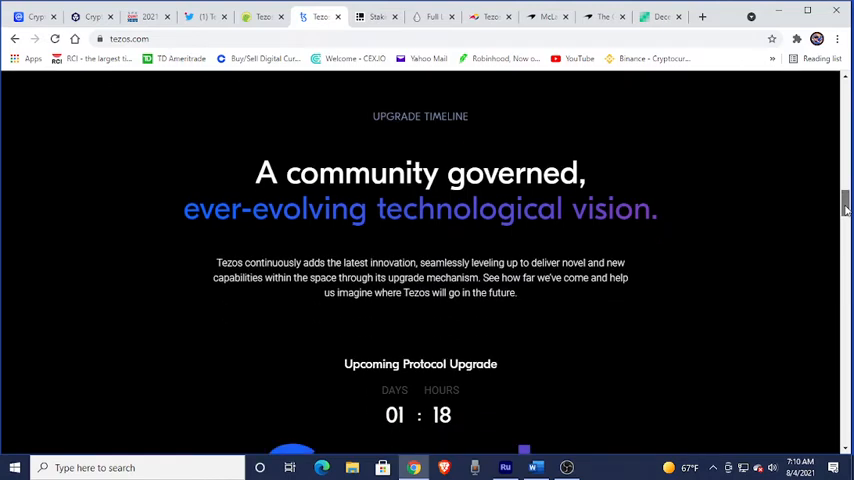
pyautogui.scroll(-3)
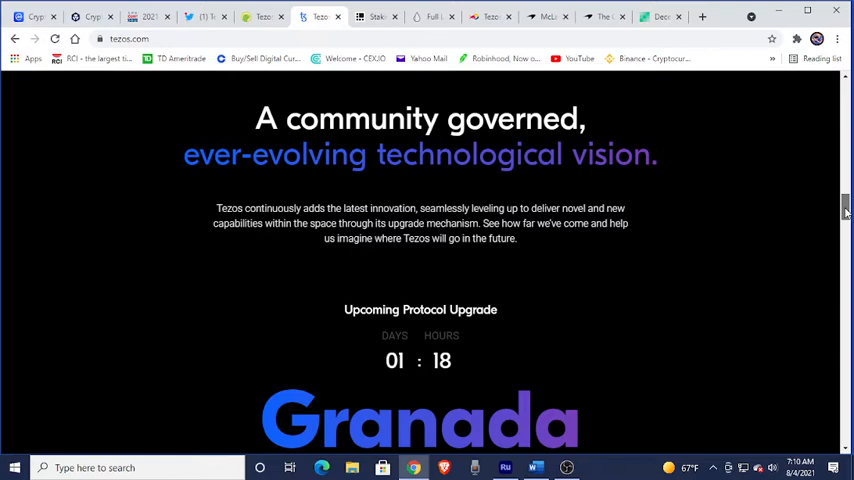
pyautogui.scroll(-3)
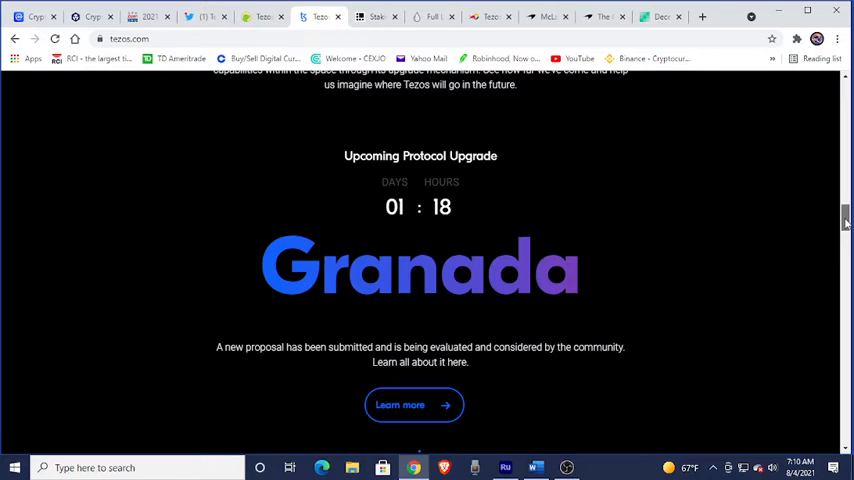
pyautogui.scroll(-3)
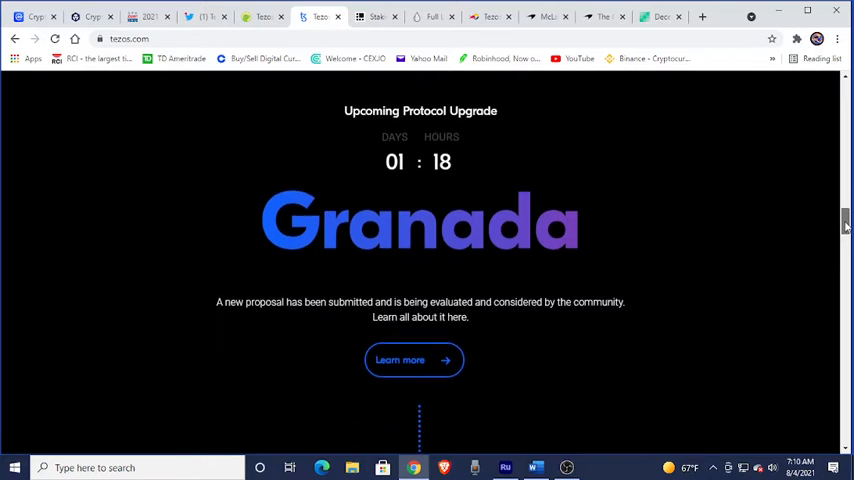
pyautogui.scroll(-3)
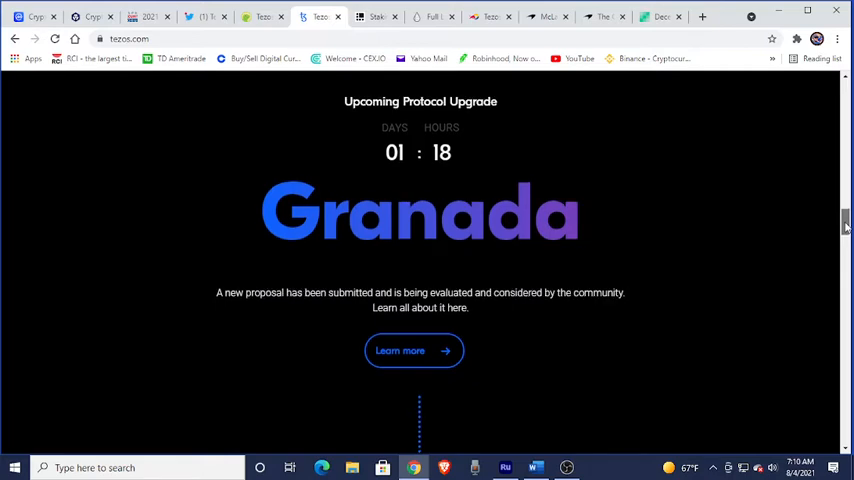
pyautogui.scroll(-3)
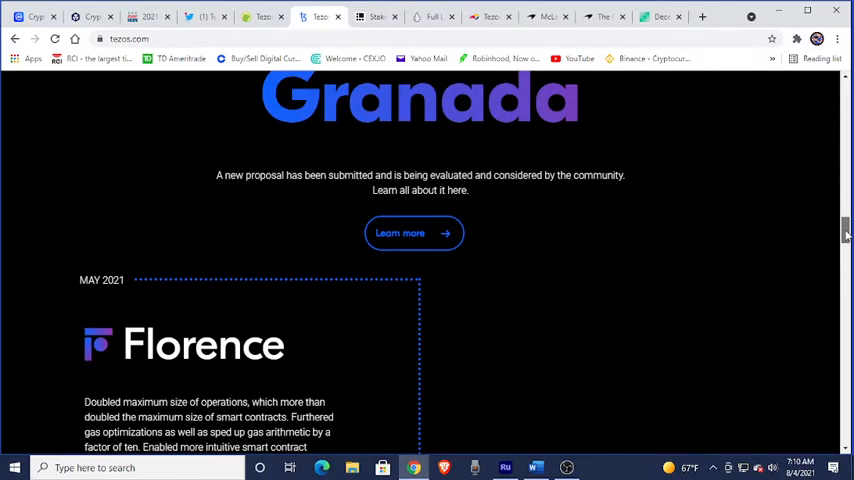
pyautogui.moveTo(414, 232)
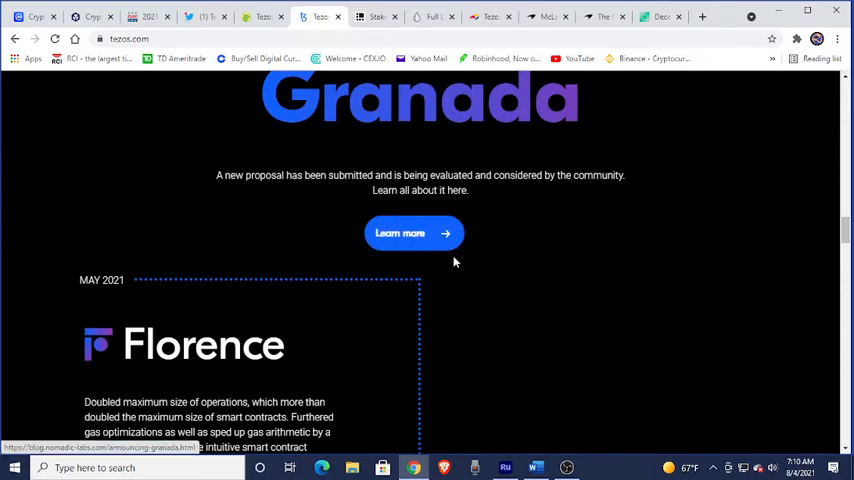
pyautogui.moveTo(844, 230)
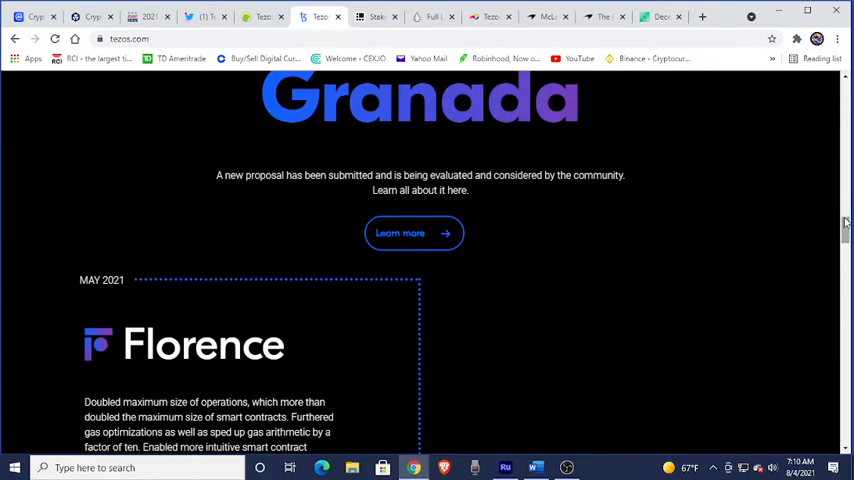
pyautogui.scroll(-3)
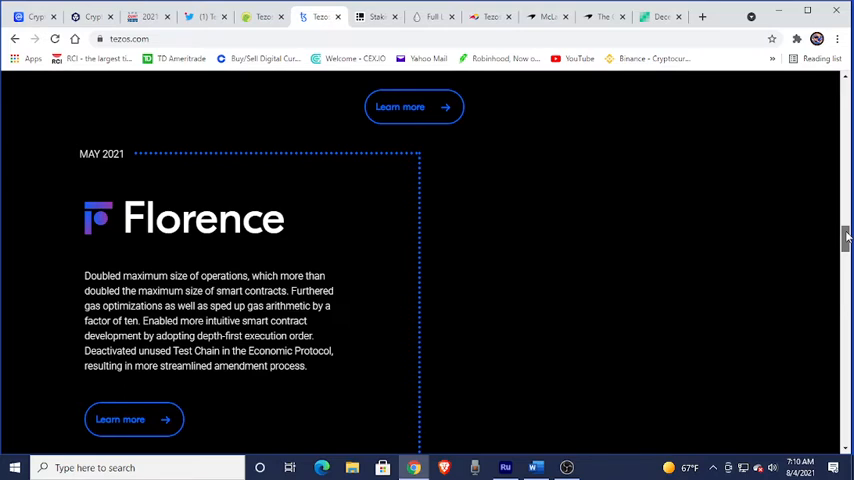
pyautogui.scroll(-3)
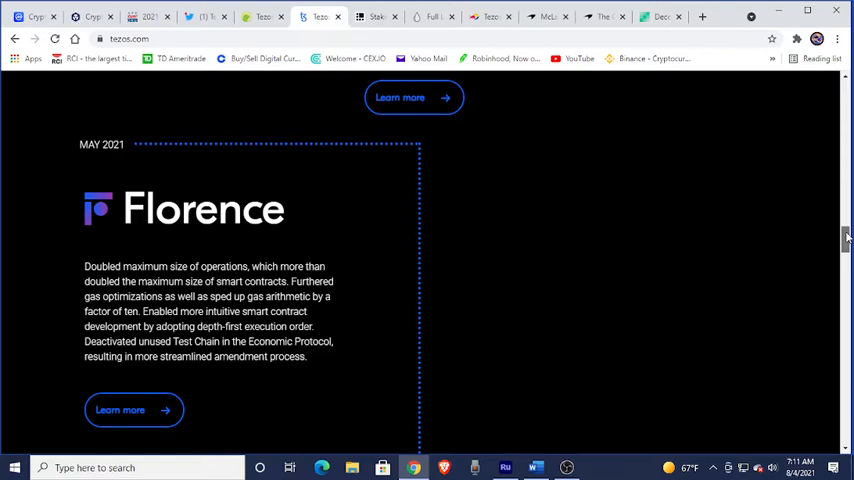
# Continue down the timeline through Babylon and Athens toward the Careers section
pyautogui.scroll(-3)
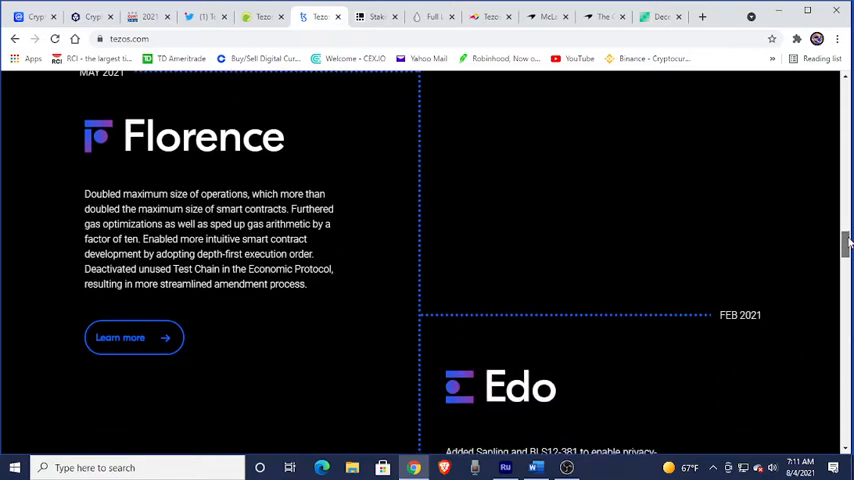
pyautogui.scroll(-3)
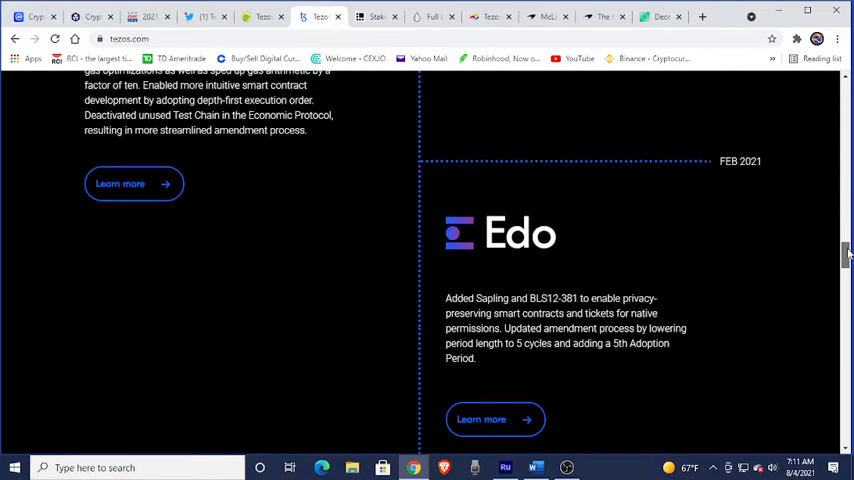
pyautogui.scroll(-3)
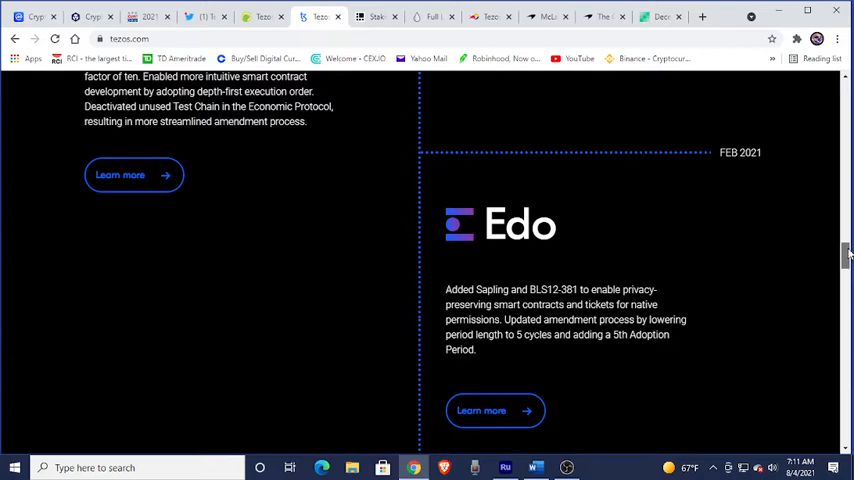
pyautogui.scroll(-3)
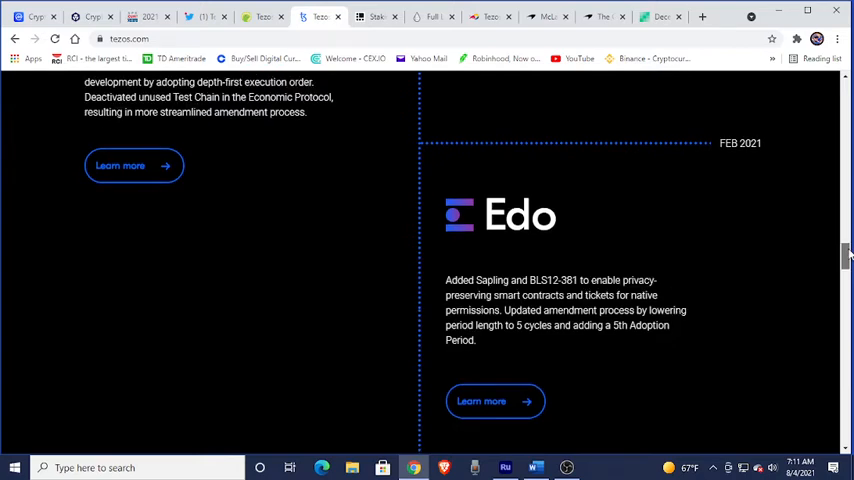
pyautogui.scroll(-3)
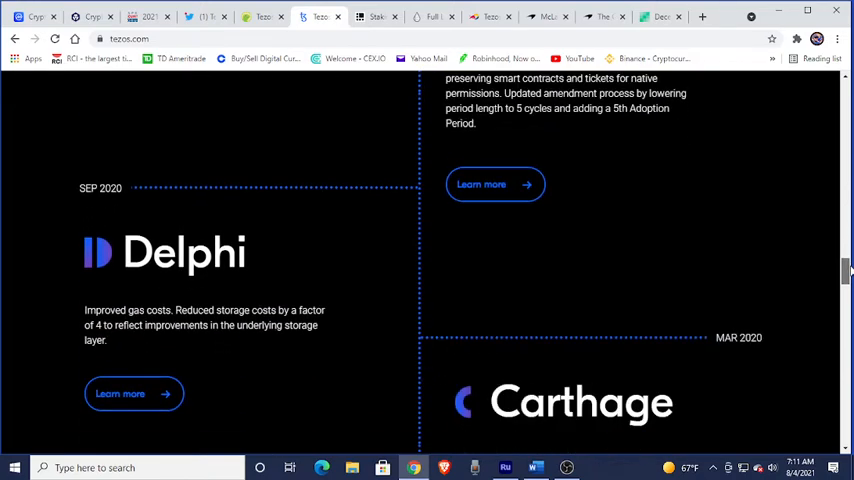
pyautogui.scroll(-3)
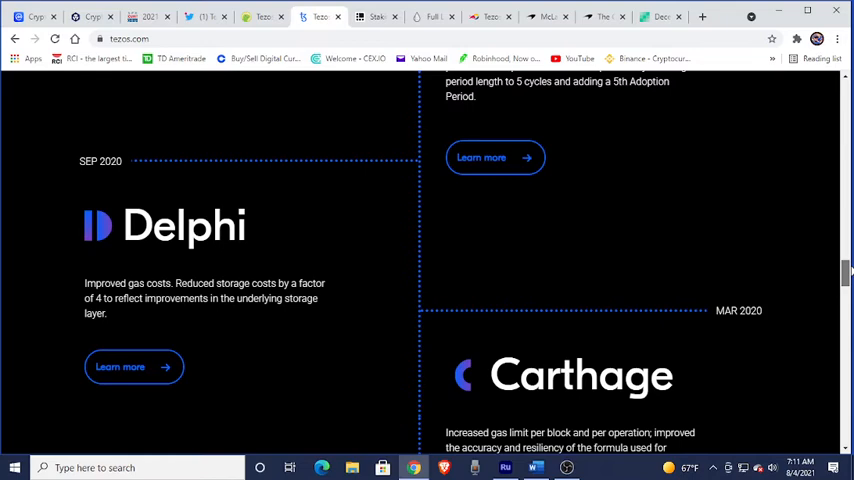
pyautogui.scroll(-3)
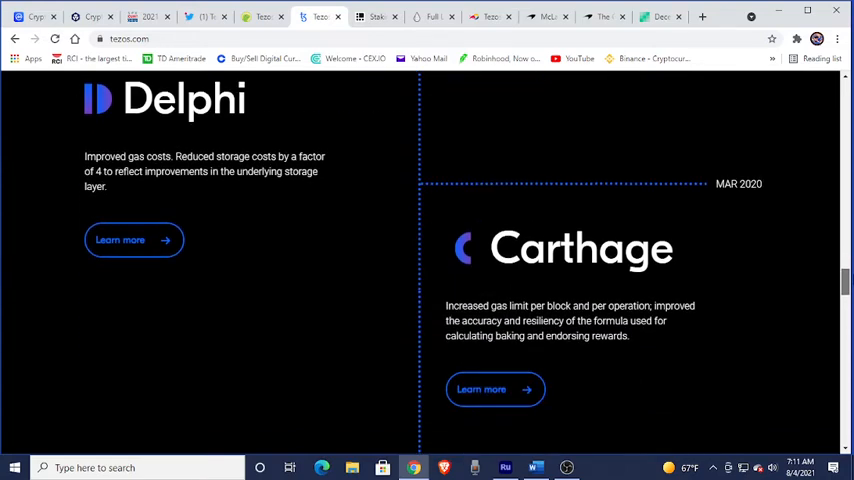
pyautogui.scroll(-3)
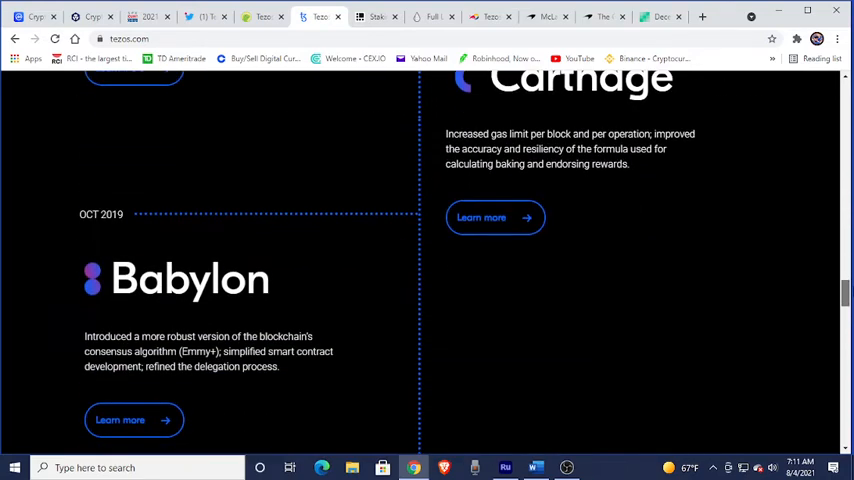
pyautogui.scroll(-3)
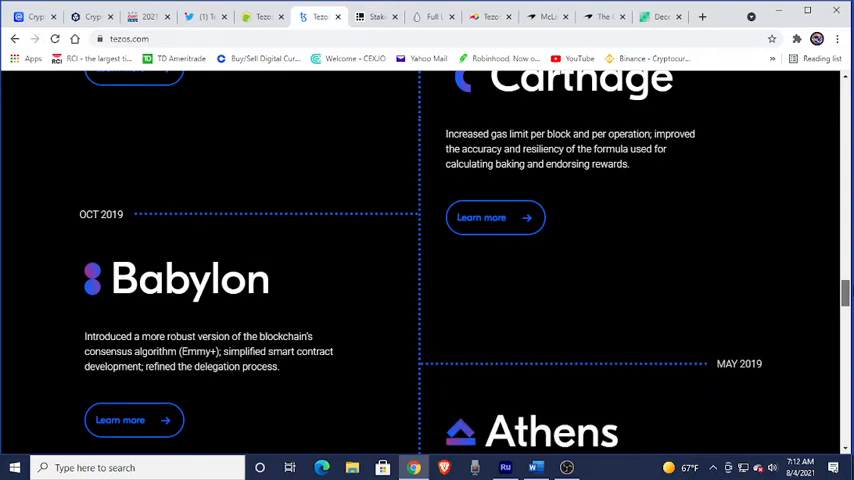
pyautogui.scroll(-3)
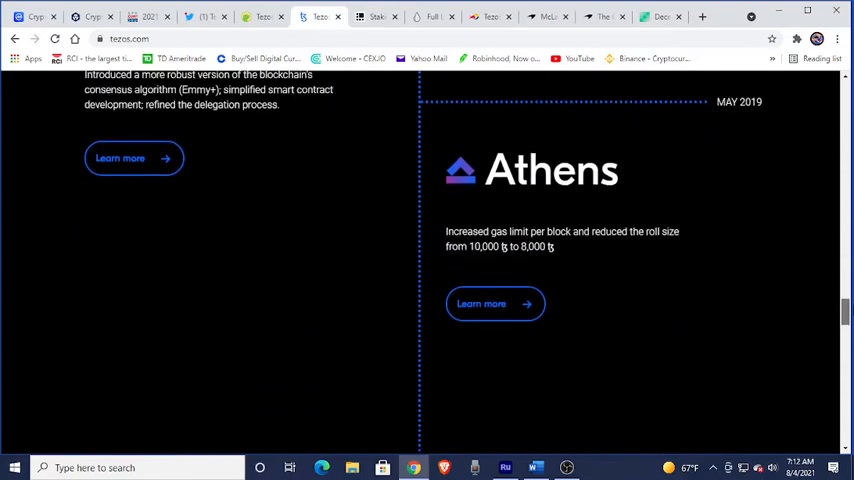
pyautogui.scroll(3)
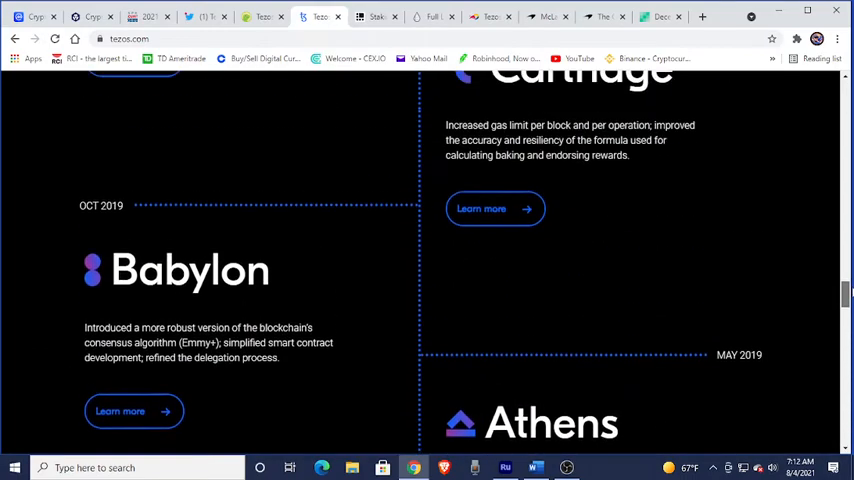
pyautogui.scroll(-3)
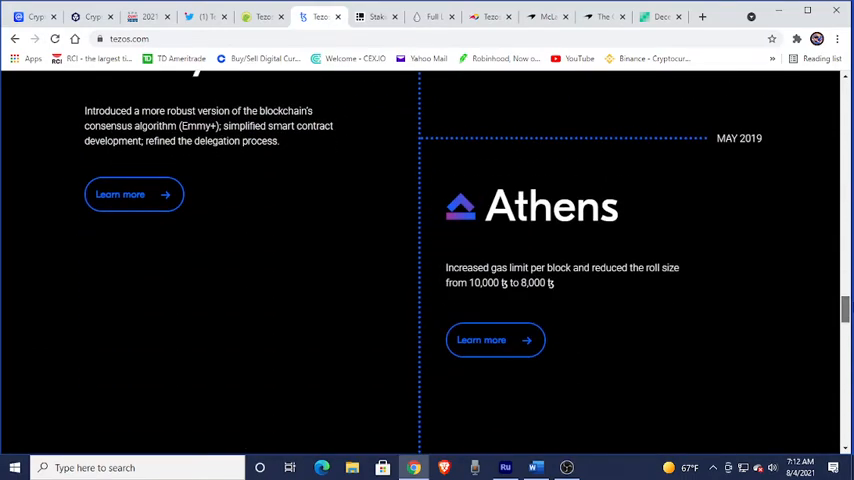
pyautogui.scroll(-3)
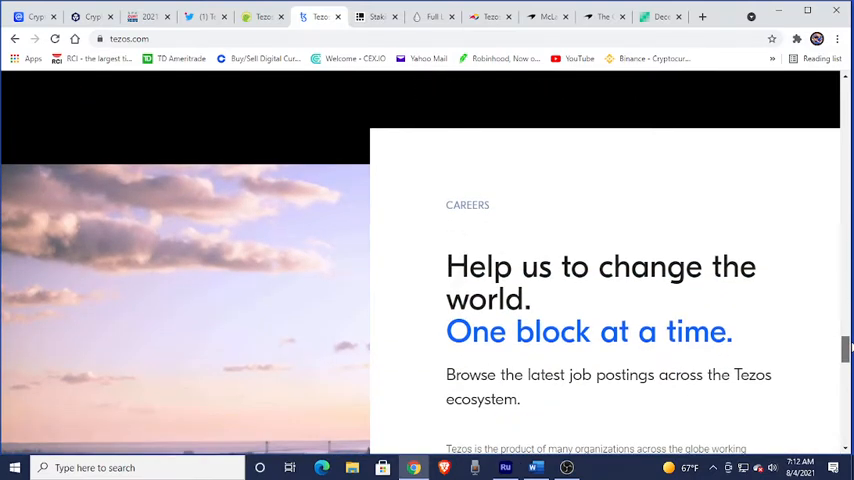
# Scroll through the Careers job-postings section down to the Latest News cards
pyautogui.scroll(-3)
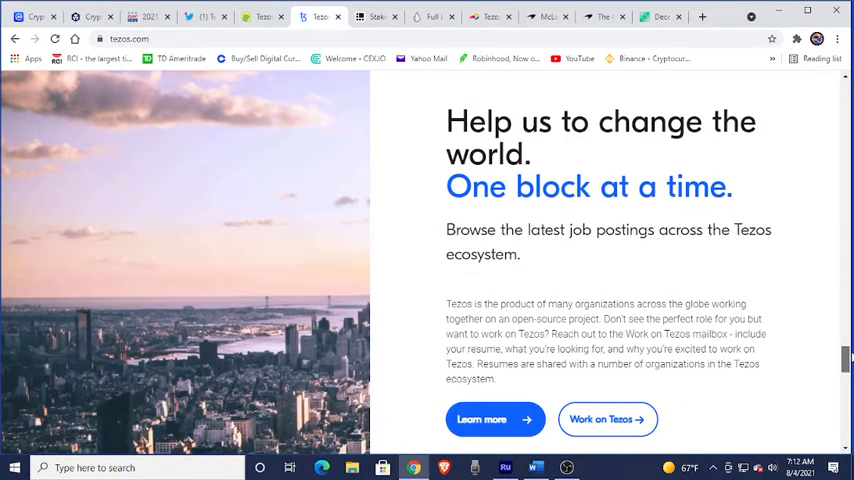
pyautogui.scroll(-3)
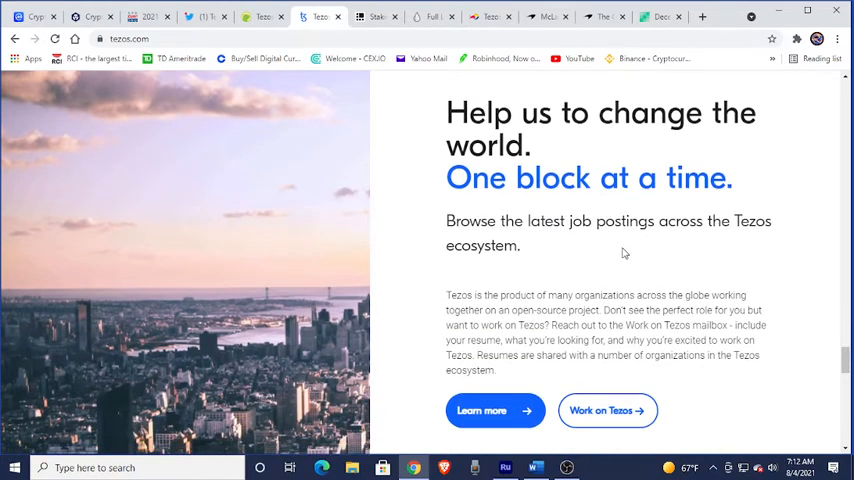
pyautogui.moveTo(652, 260)
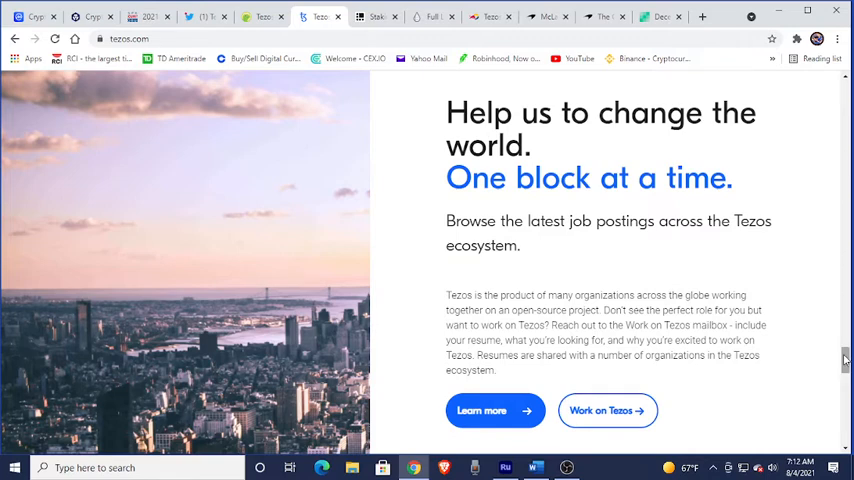
pyautogui.scroll(-3)
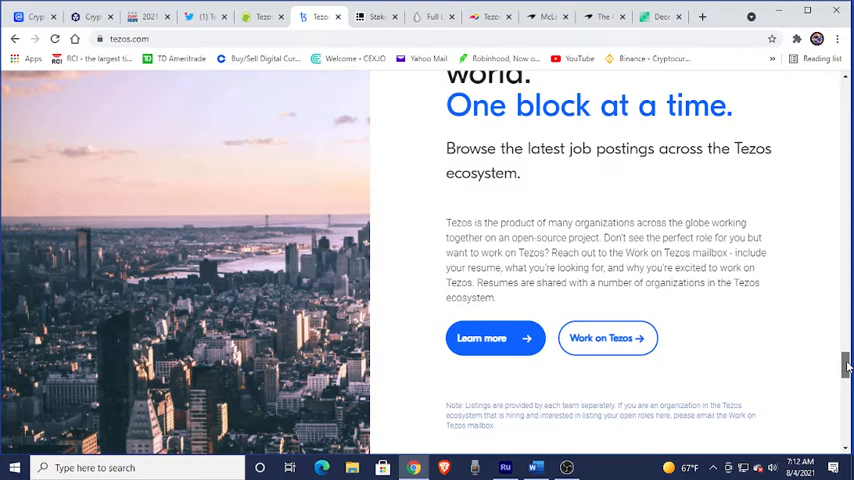
pyautogui.scroll(-3)
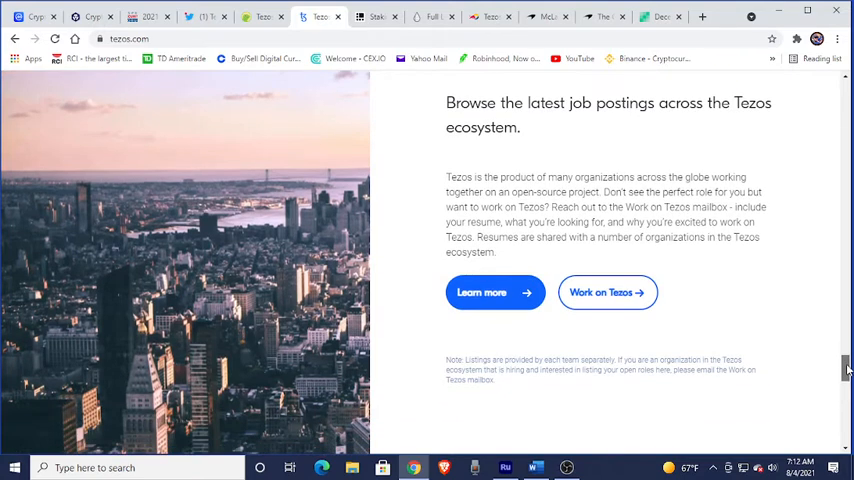
pyautogui.scroll(-3)
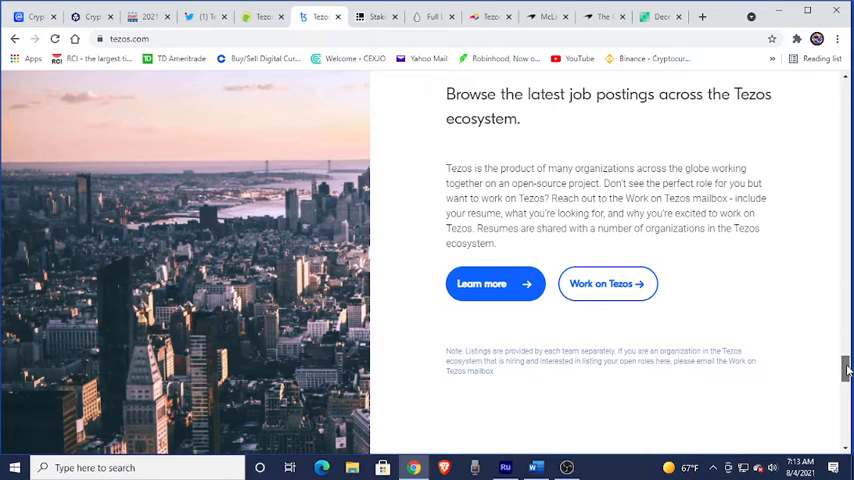
pyautogui.scroll(-3)
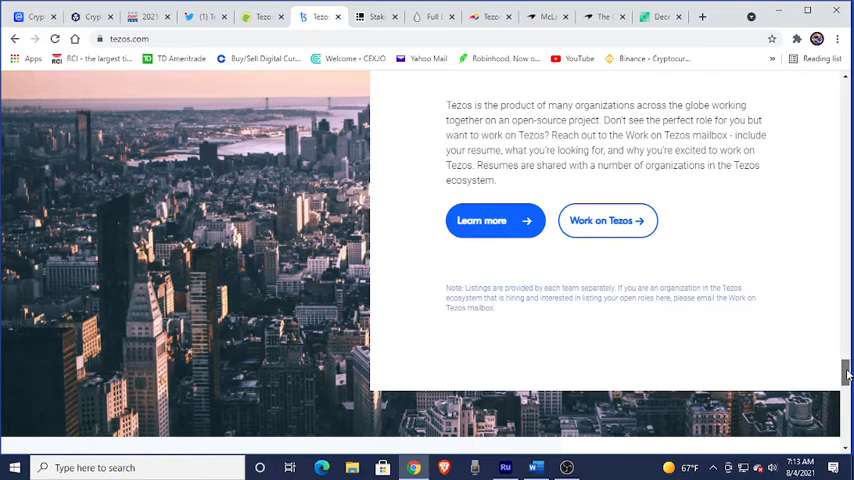
pyautogui.scroll(-3)
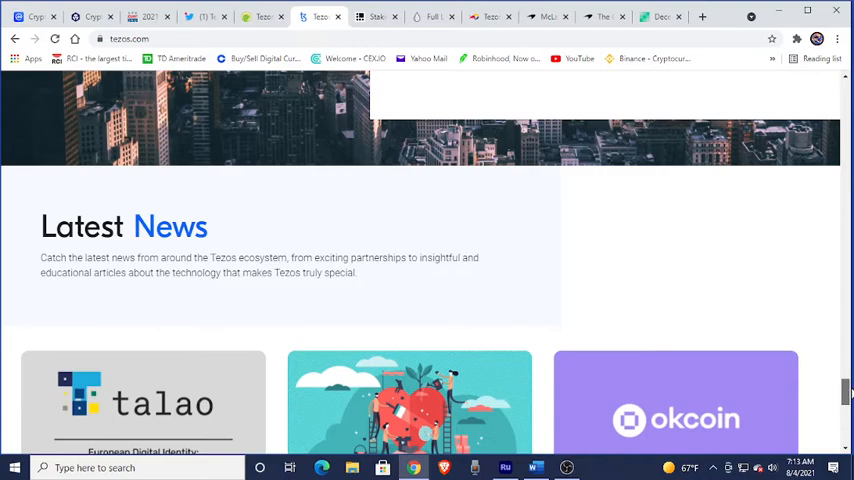
# Scroll past the Talao, ecosystem grants and Okcoin news cards to the page footer
pyautogui.scroll(-3)
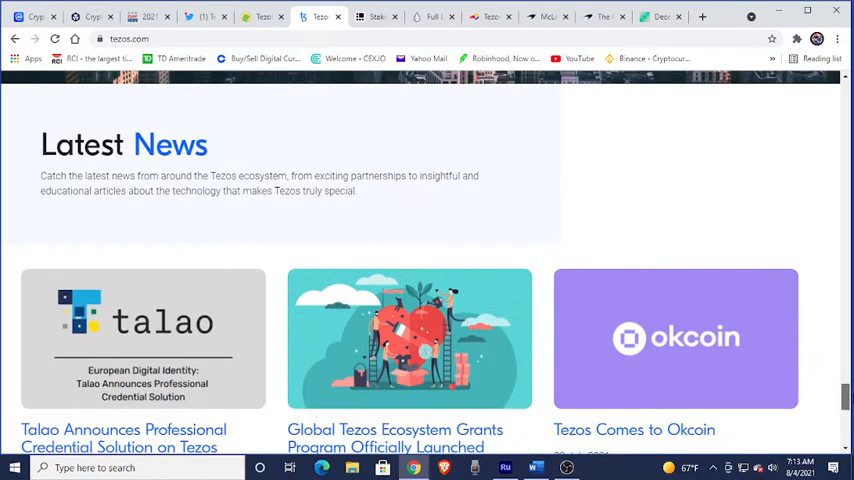
pyautogui.scroll(-3)
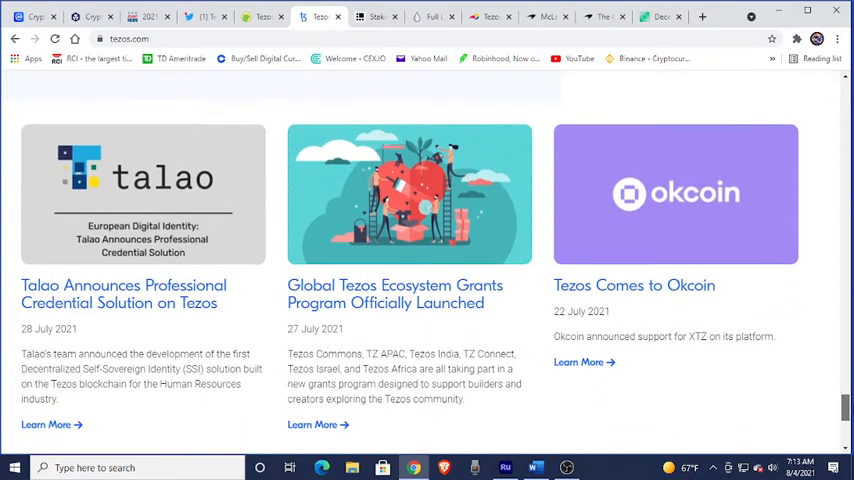
pyautogui.scroll(-3)
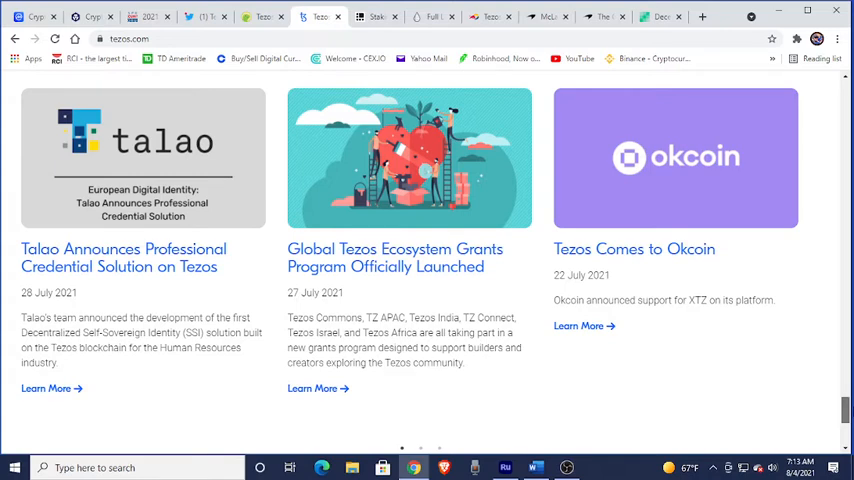
pyautogui.moveTo(708, 288)
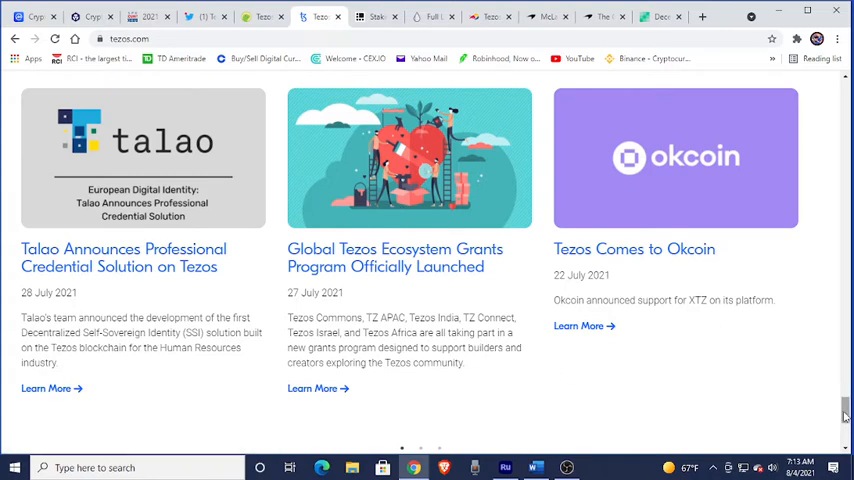
pyautogui.scroll(-3)
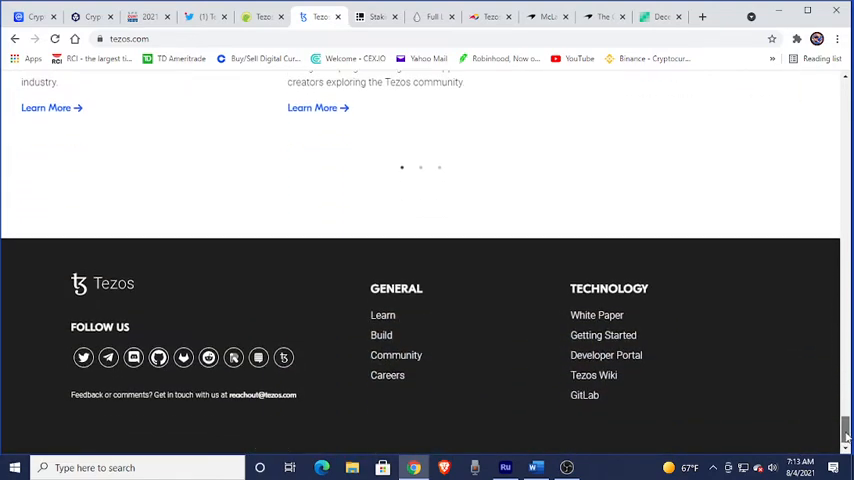
pyautogui.scroll(-3)
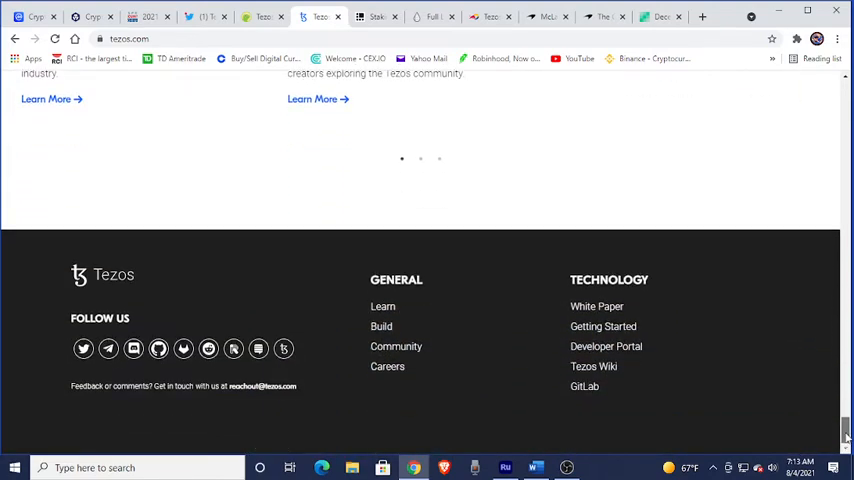
pyautogui.moveTo(268, 298)
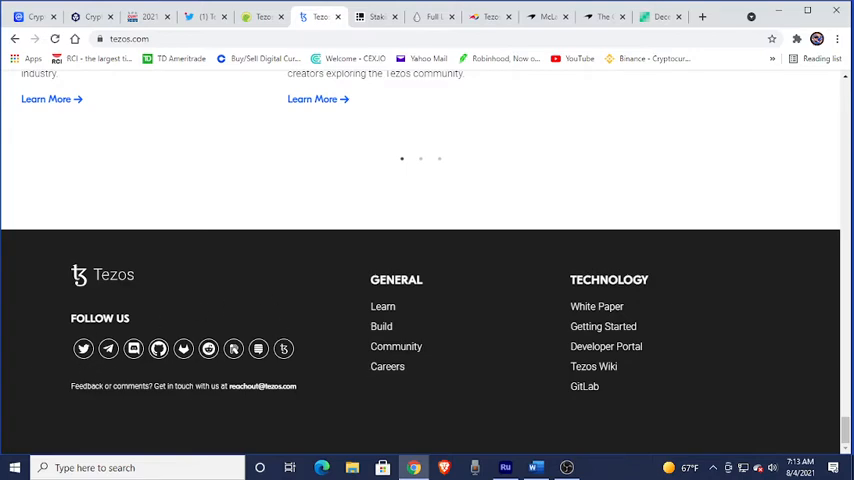
pyautogui.moveTo(348, 322)
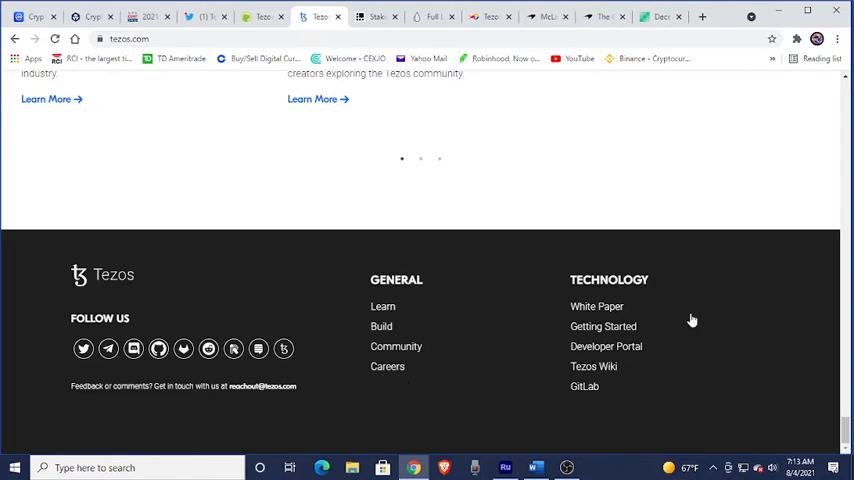
pyautogui.moveTo(596, 306)
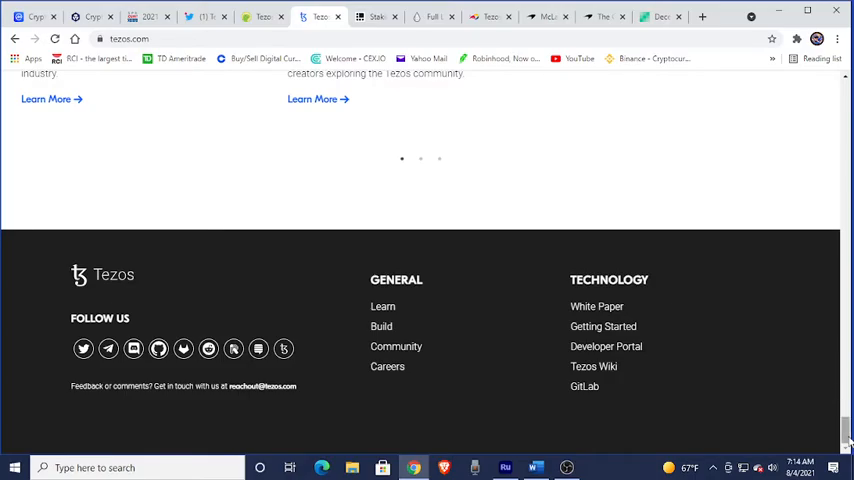
# Scroll down Ledger's Staking Tezos page past the introduction to the Rewards heading
pyautogui.scroll(3)
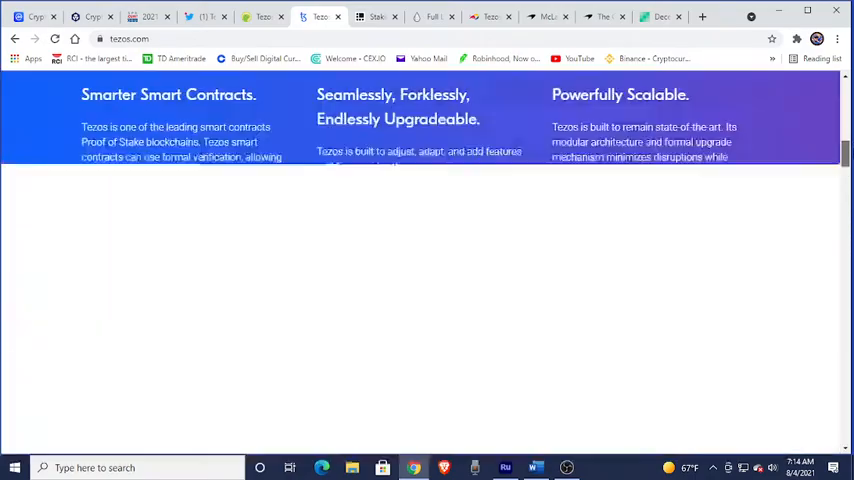
pyautogui.scroll(3)
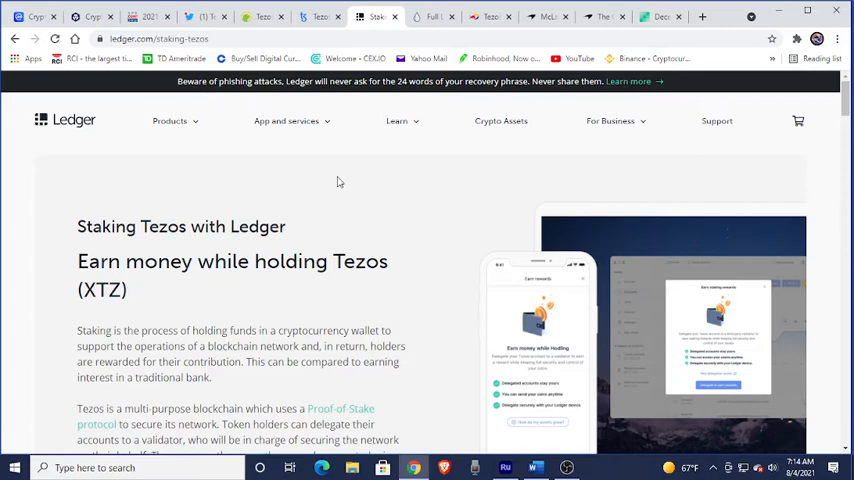
pyautogui.moveTo(324, 228)
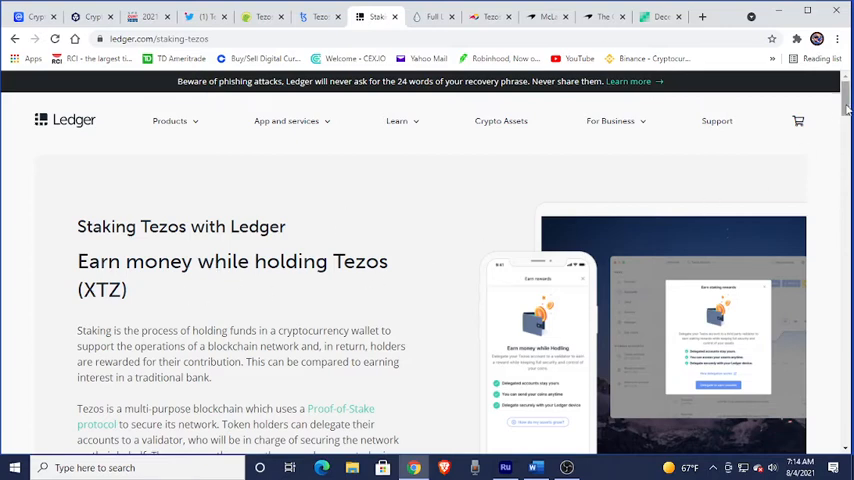
pyautogui.scroll(-3)
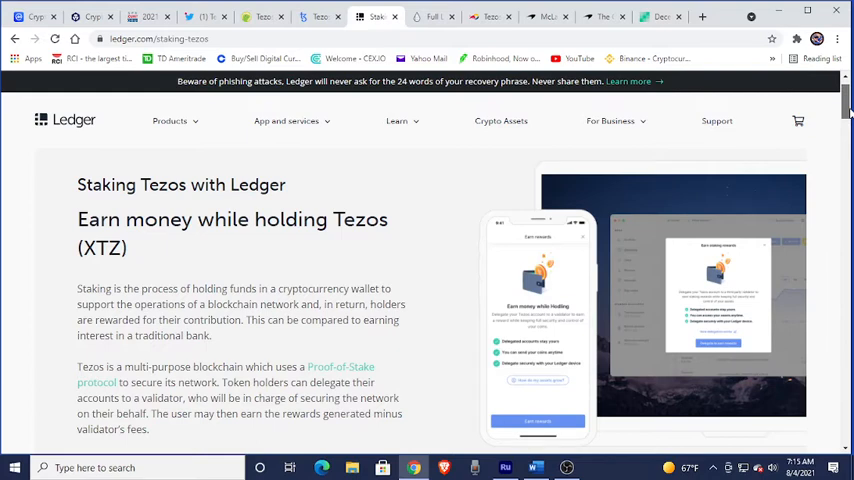
pyautogui.scroll(-3)
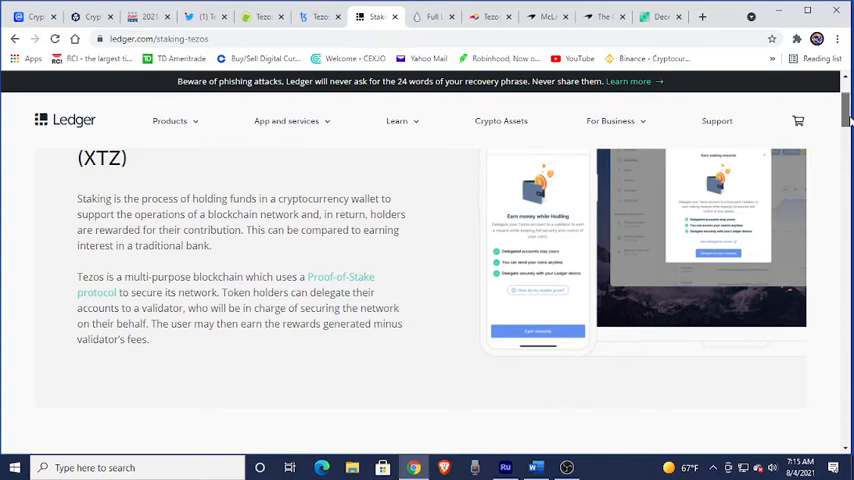
pyautogui.scroll(-3)
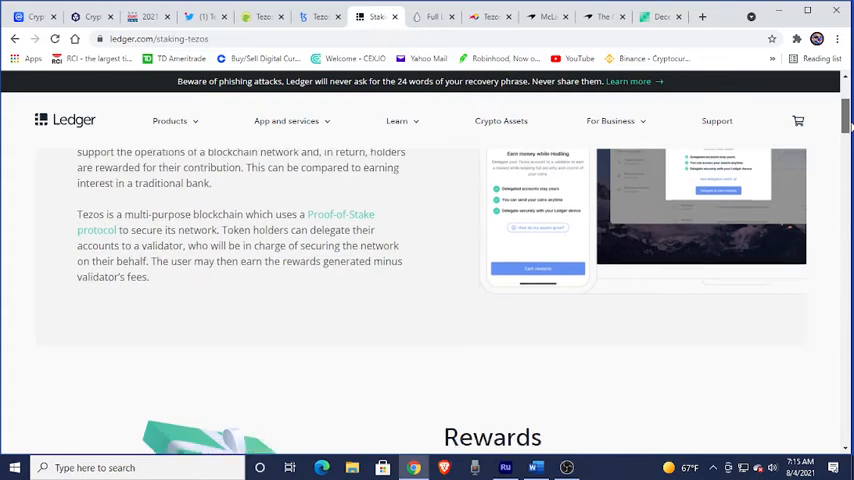
pyautogui.scroll(-3)
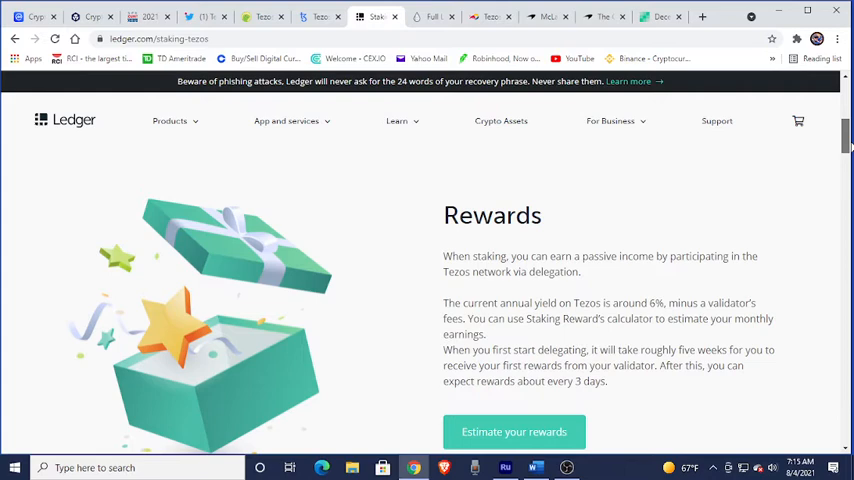
# Scroll past Rewards and The benefits of staking Tezos to Why stake with Ledger
pyautogui.scroll(-3)
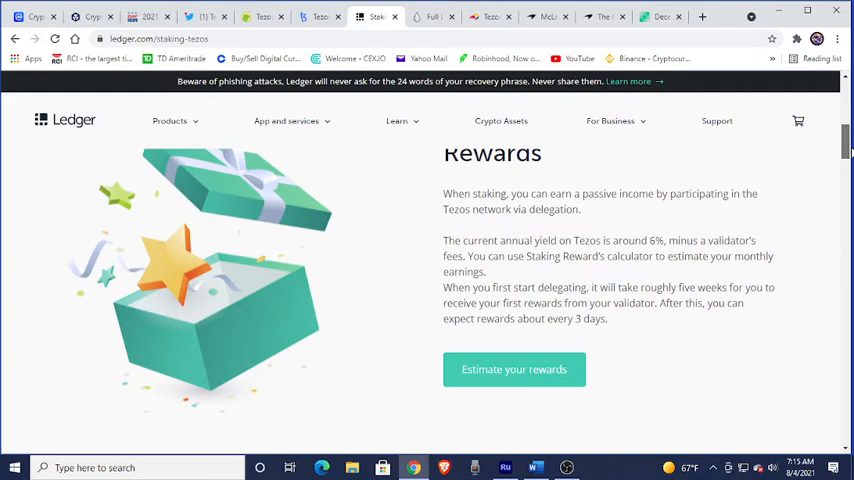
pyautogui.scroll(-3)
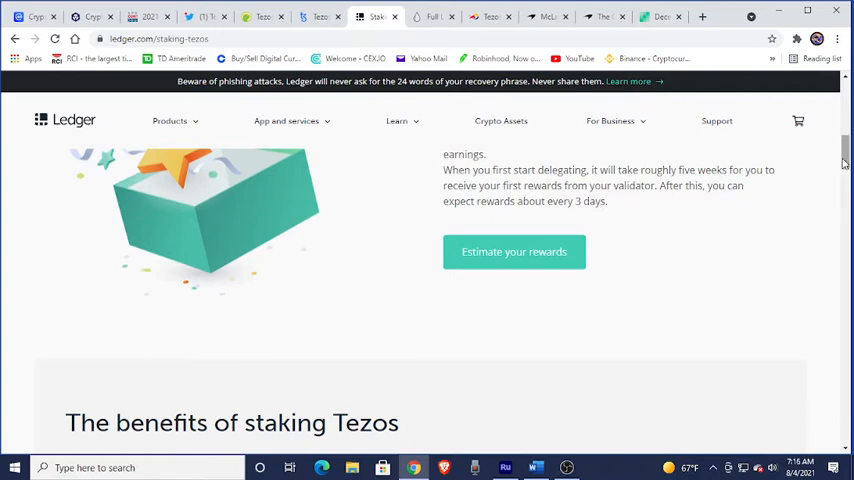
pyautogui.scroll(-3)
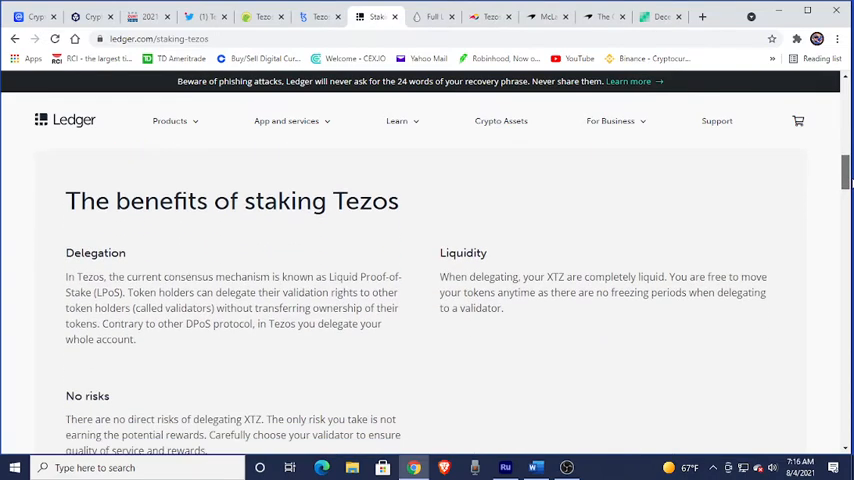
pyautogui.scroll(-3)
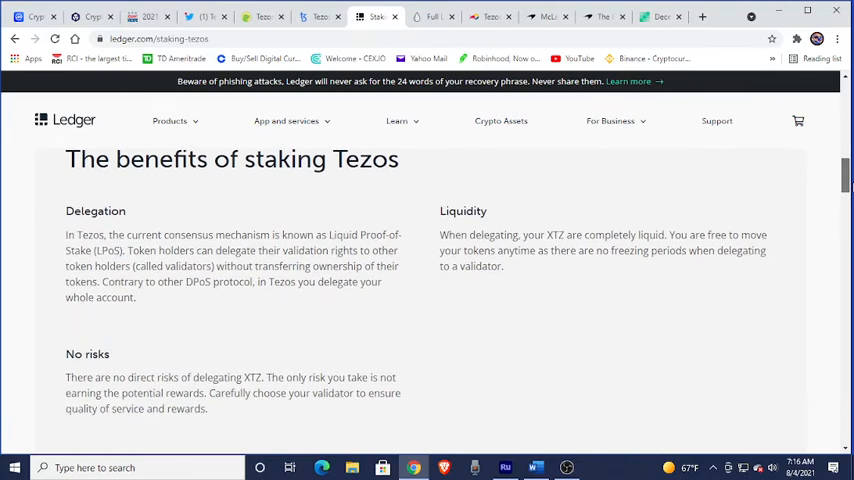
pyautogui.scroll(-3)
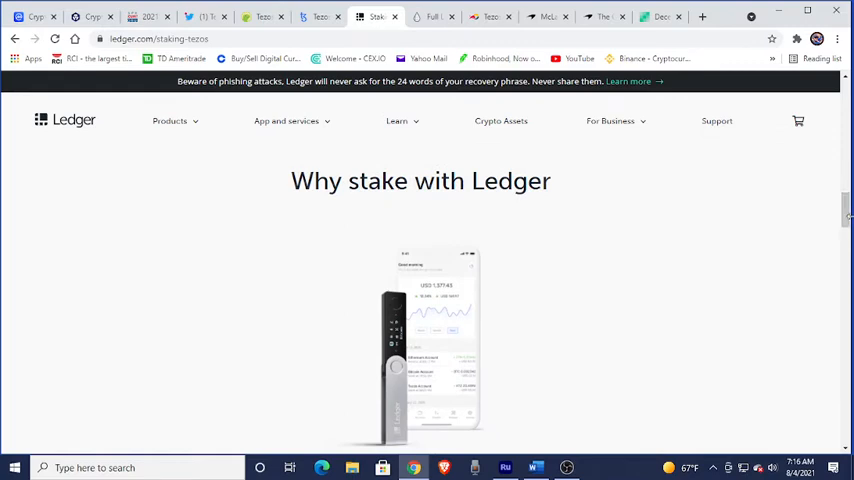
pyautogui.moveTo(458, 142)
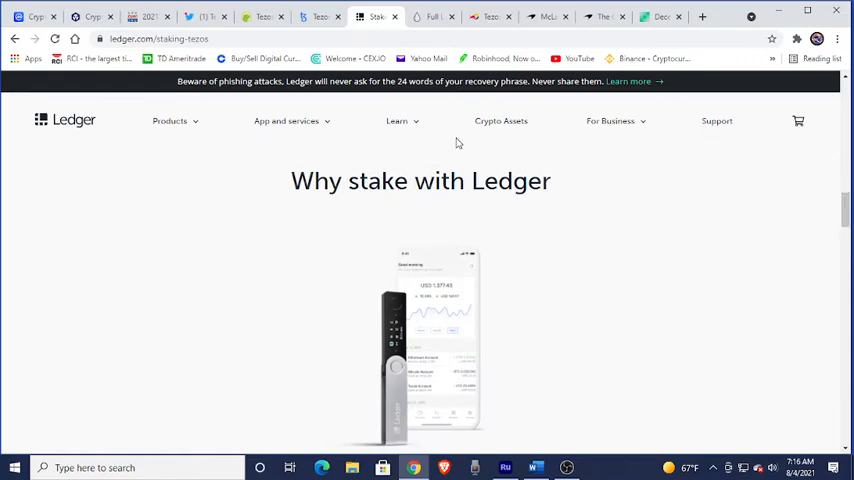
pyautogui.moveTo(660, 264)
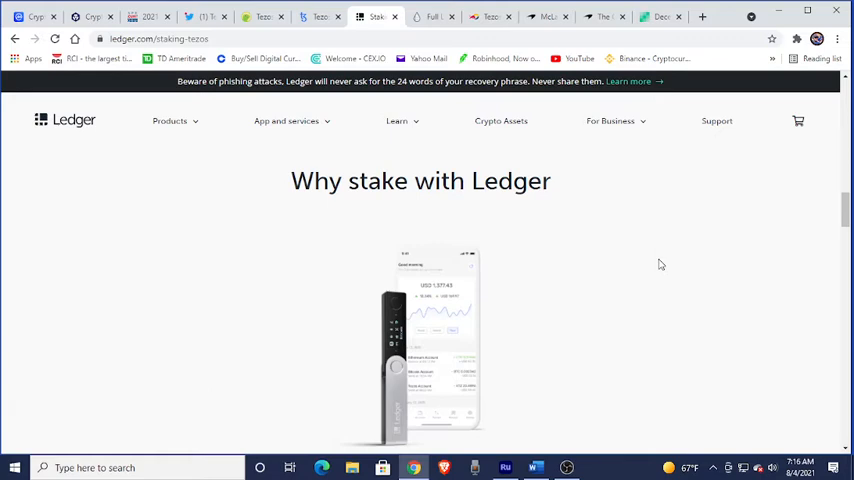
pyautogui.moveTo(532, 250)
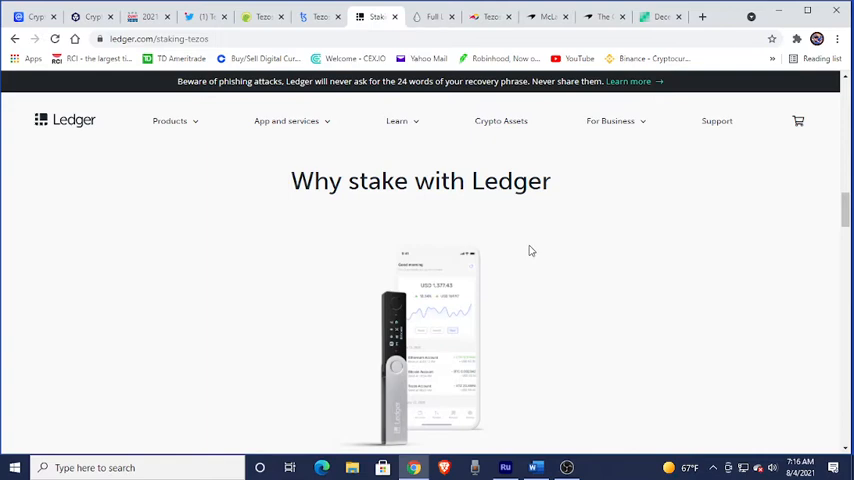
pyautogui.moveTo(700, 280)
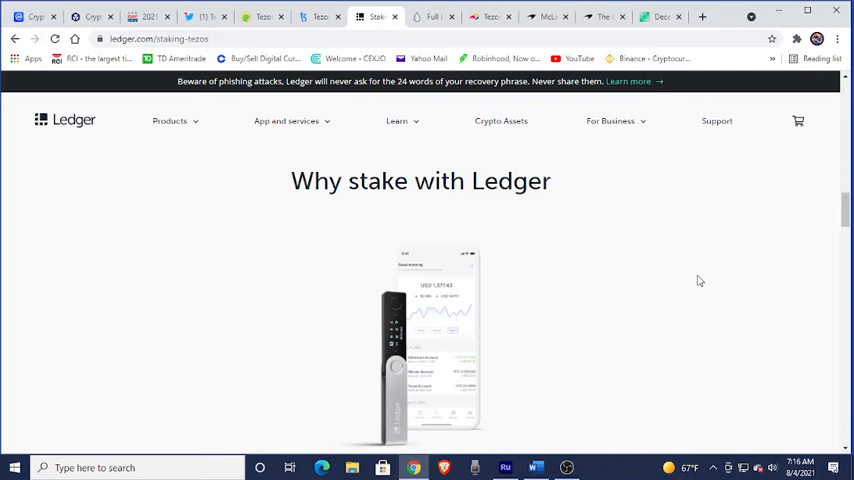
pyautogui.moveTo(732, 236)
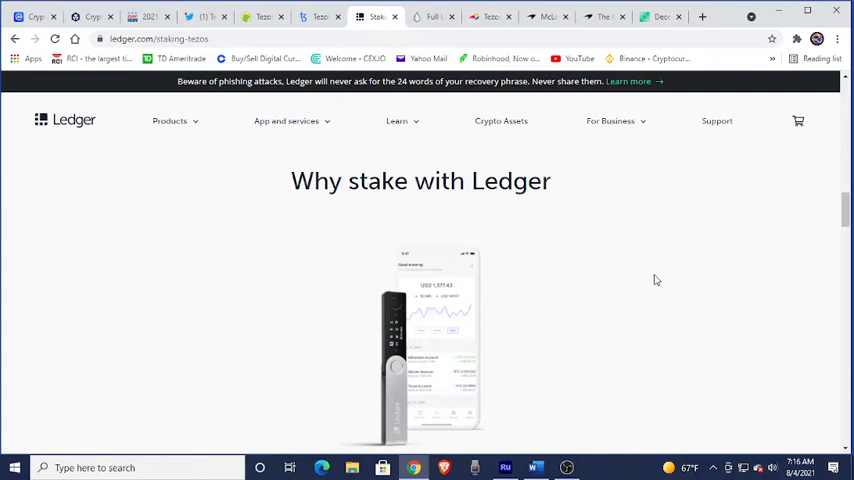
pyautogui.moveTo(632, 292)
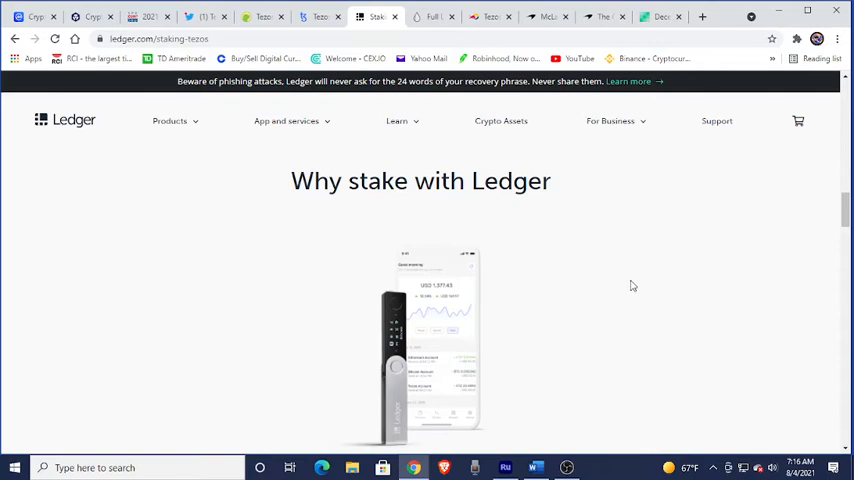
pyautogui.moveTo(672, 324)
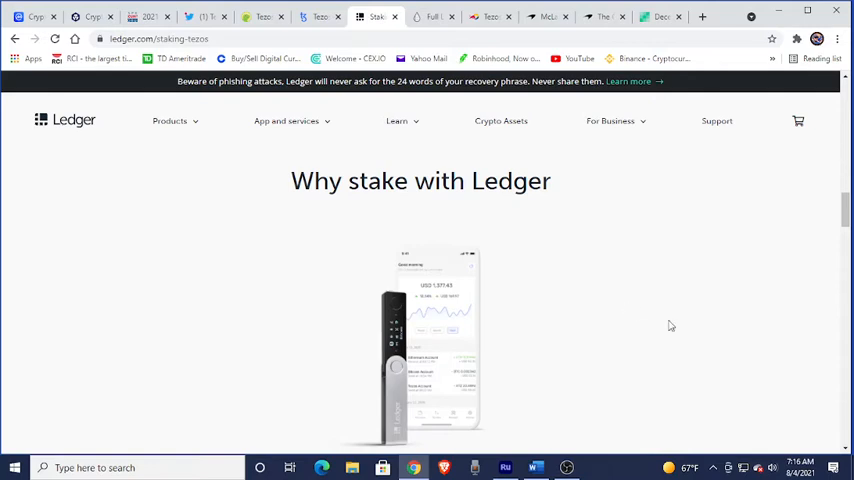
pyautogui.moveTo(740, 290)
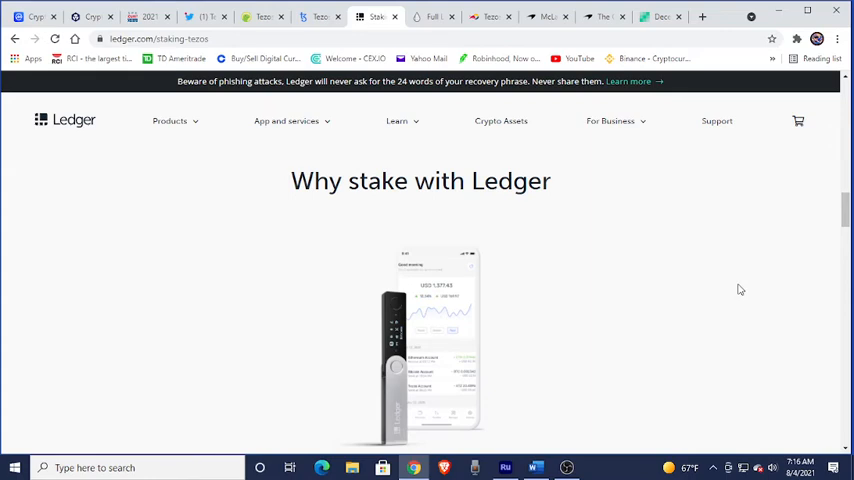
pyautogui.moveTo(572, 298)
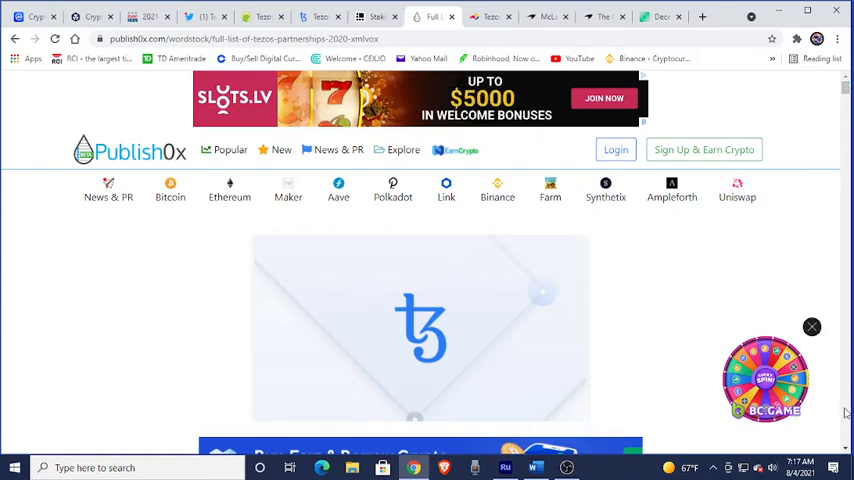
# Dismiss the floating casino promotion and scroll into the Tezos Partnerships article's opening paragraphs
pyautogui.scroll(-3)
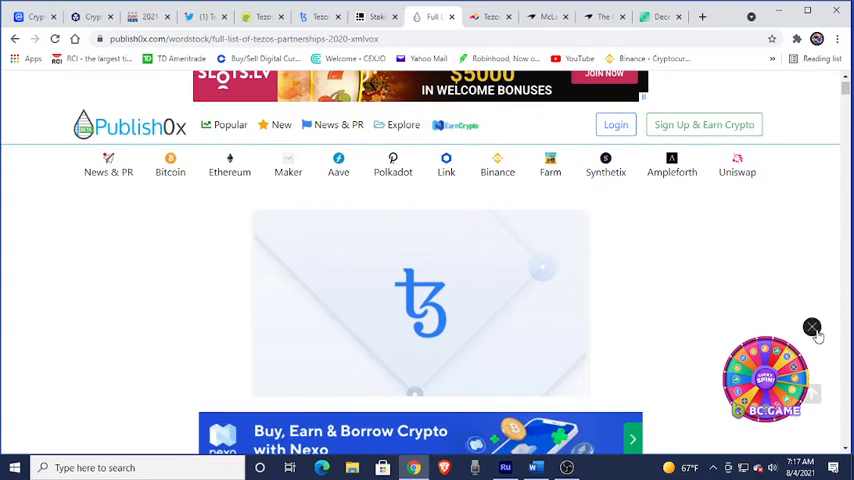
pyautogui.click(812, 328)
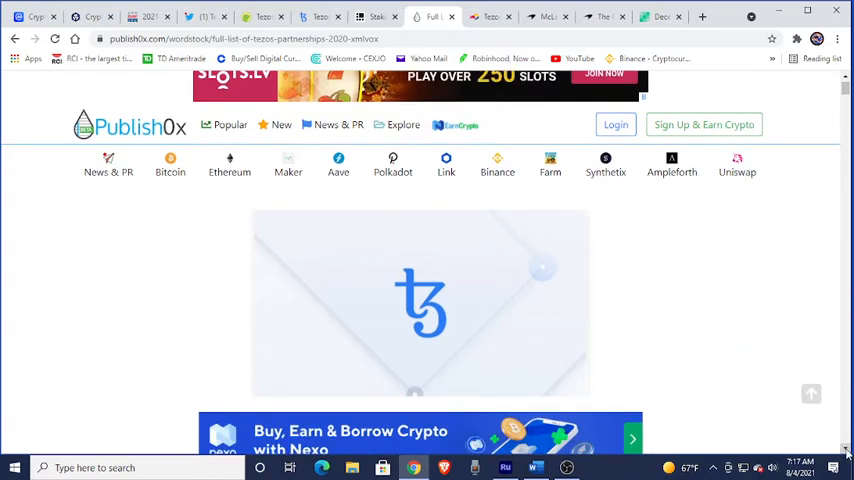
pyautogui.scroll(-3)
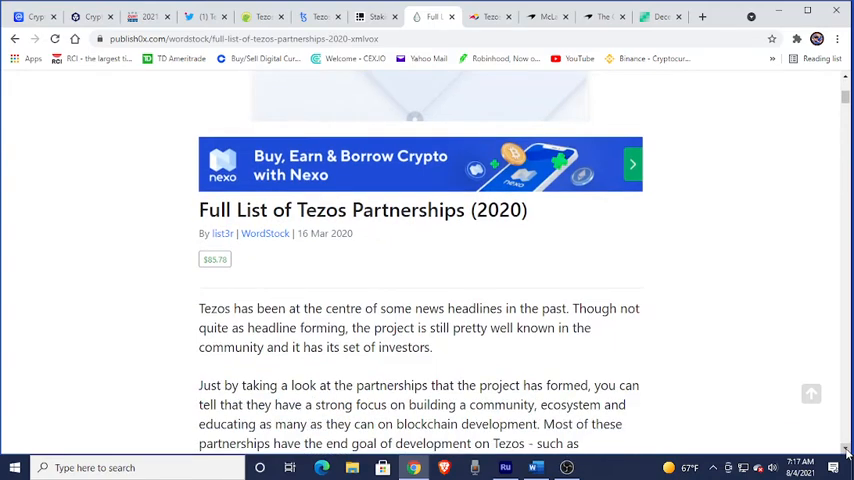
pyautogui.moveTo(318, 252)
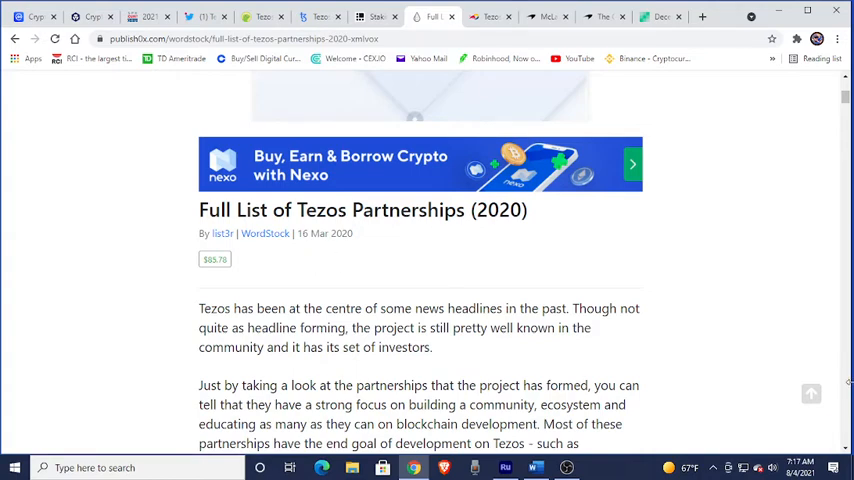
pyautogui.scroll(-3)
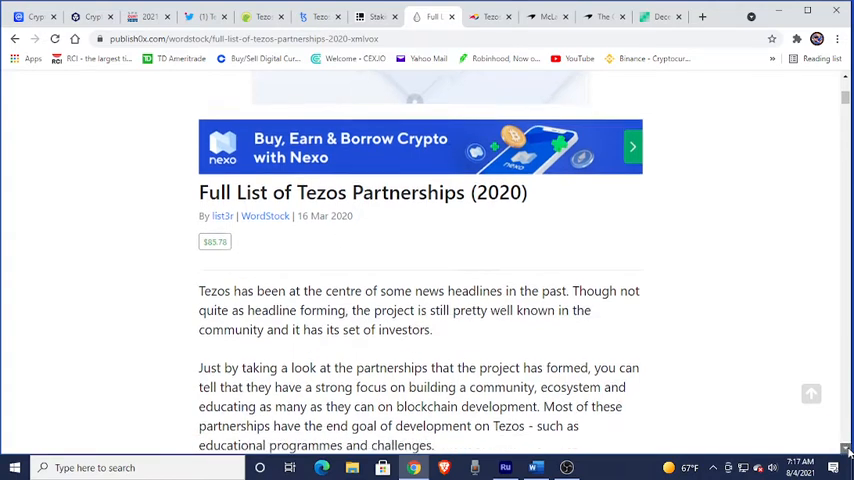
pyautogui.scroll(-3)
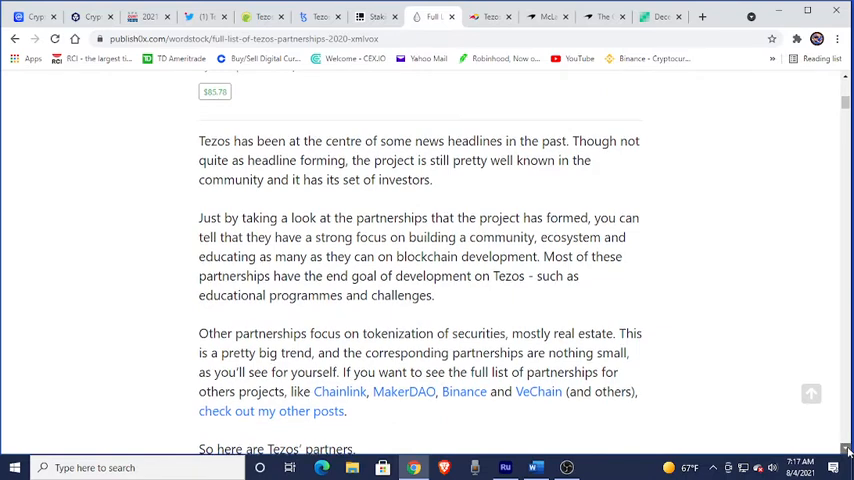
# Scroll down the numbered partnerships list to entry 19, Obsidian Systems, and the Detailed List heading
pyautogui.scroll(-3)
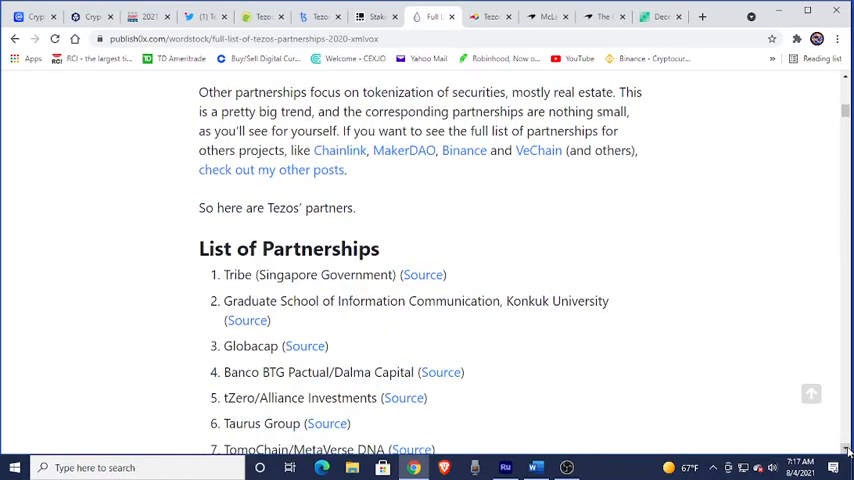
pyautogui.scroll(-3)
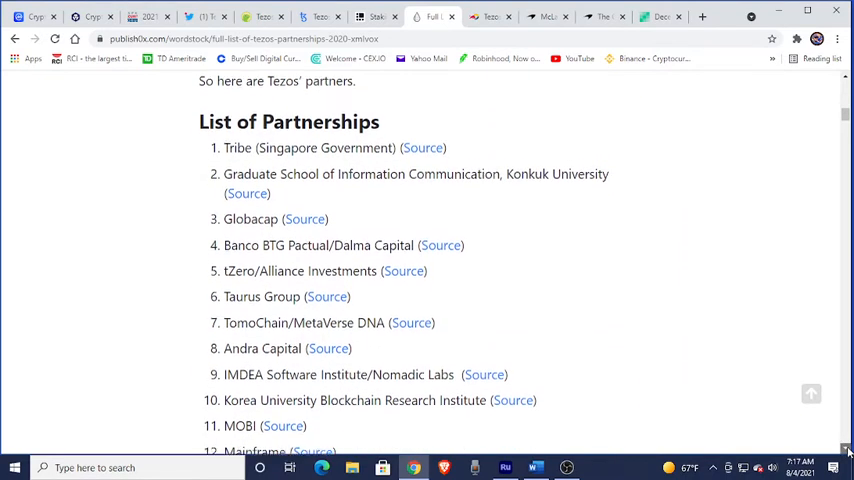
pyautogui.scroll(-3)
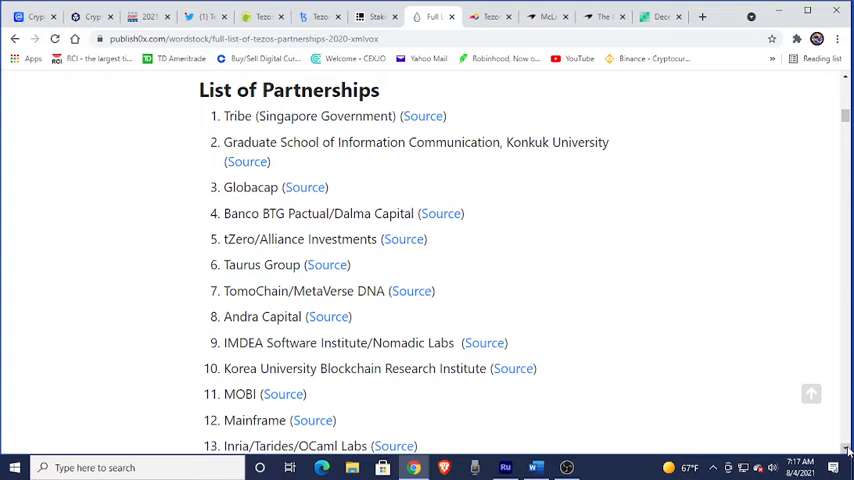
pyautogui.scroll(-3)
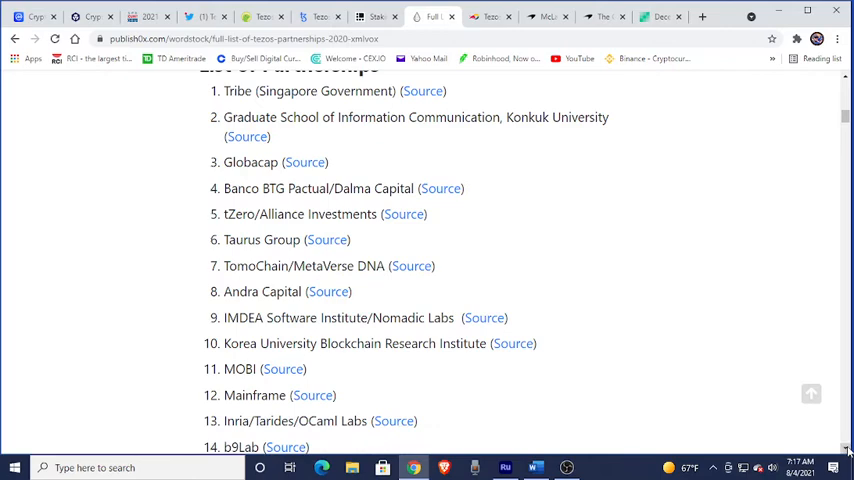
pyautogui.scroll(-3)
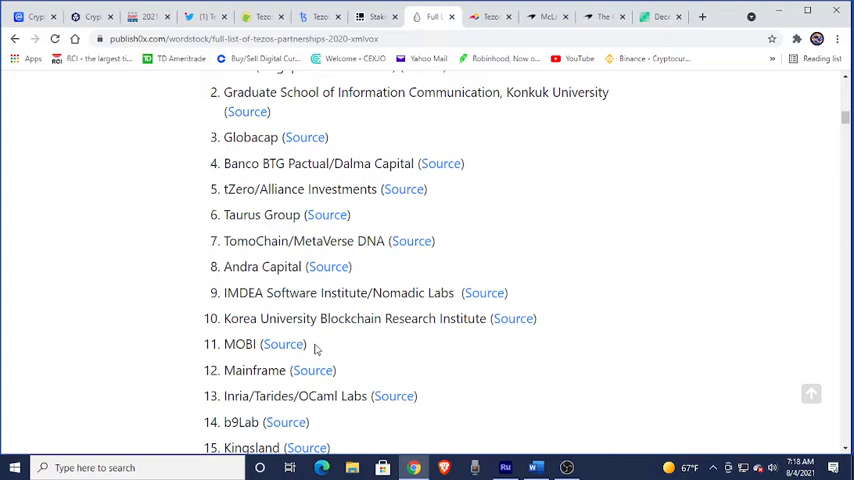
pyautogui.moveTo(412, 378)
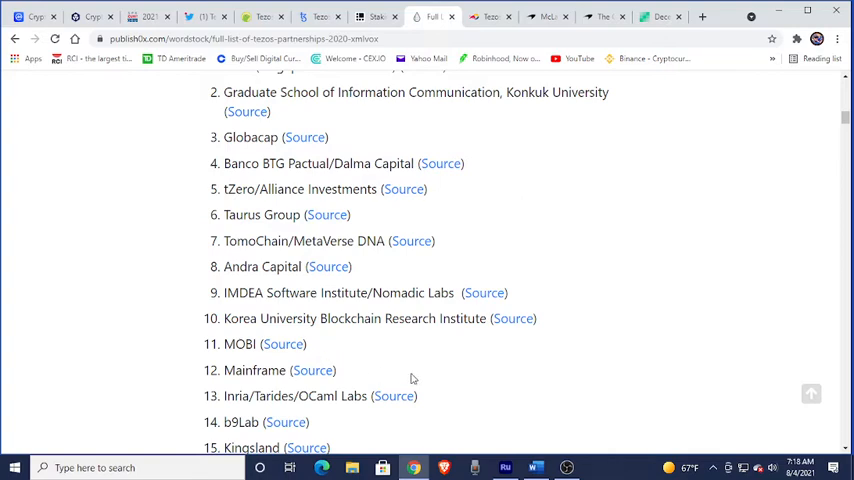
pyautogui.moveTo(280, 410)
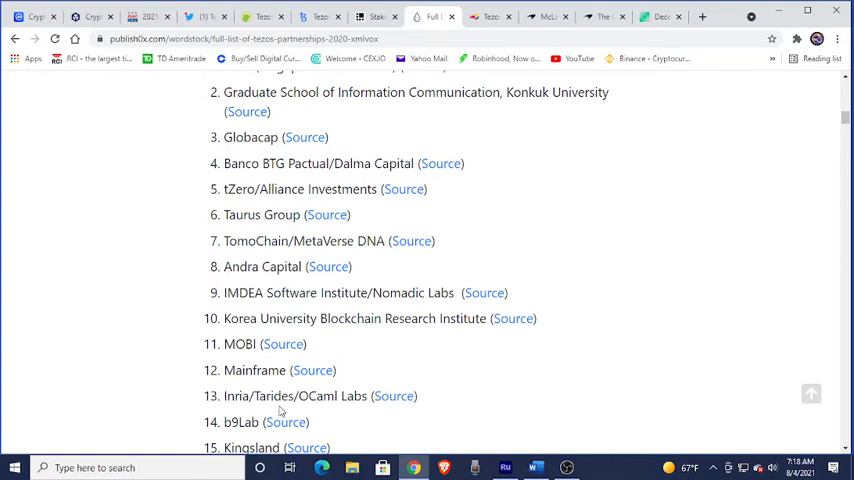
pyautogui.moveTo(466, 422)
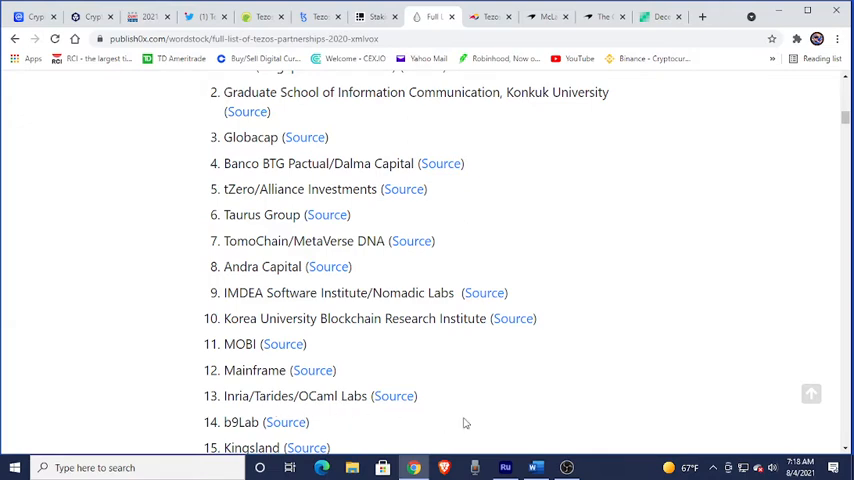
pyautogui.moveTo(540, 434)
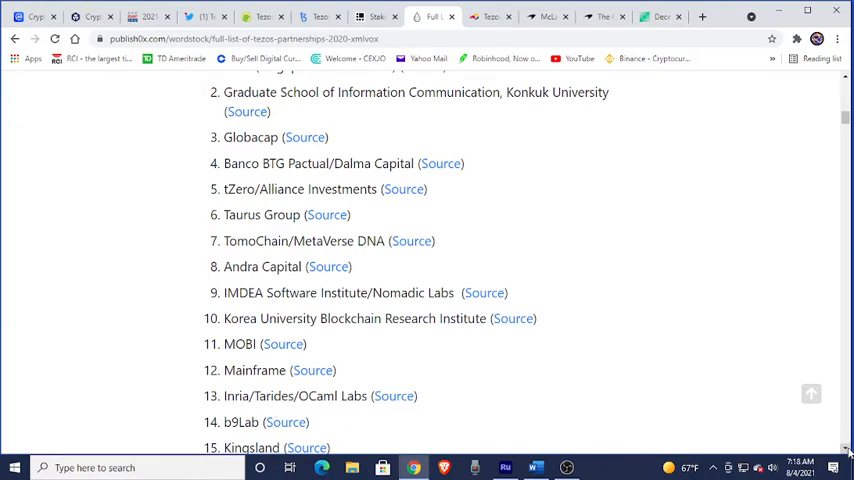
pyautogui.scroll(-3)
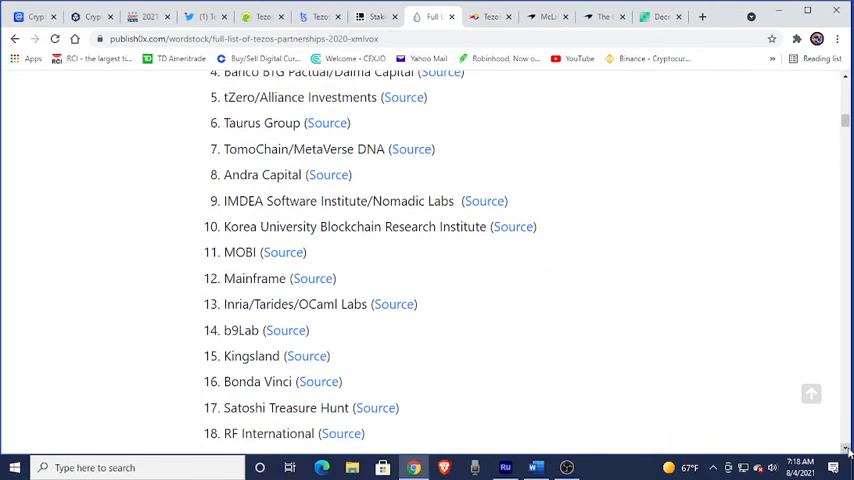
pyautogui.scroll(-3)
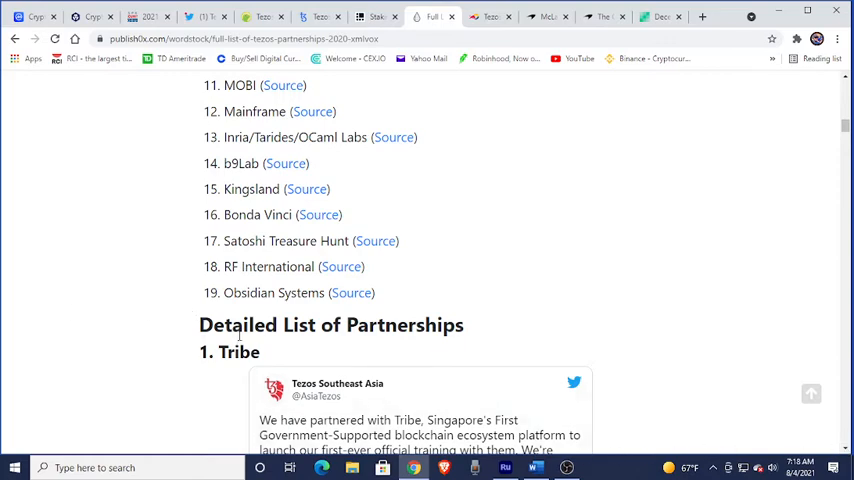
pyautogui.moveTo(440, 356)
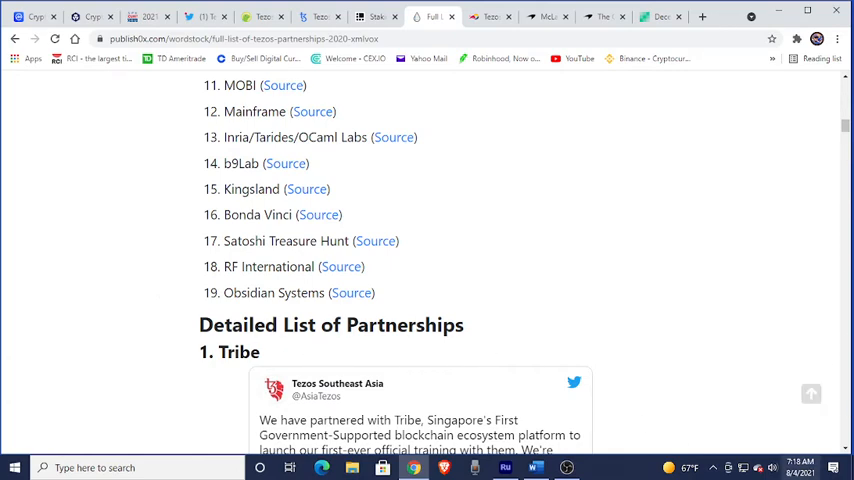
pyautogui.moveTo(640, 318)
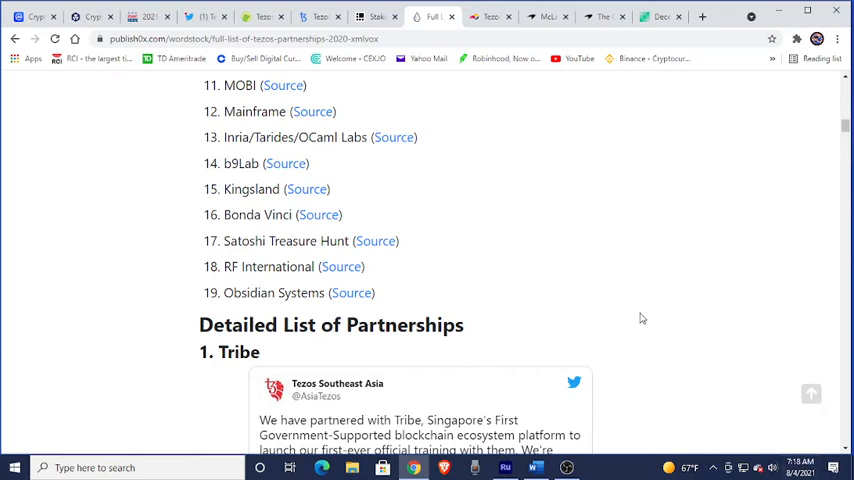
pyautogui.moveTo(600, 292)
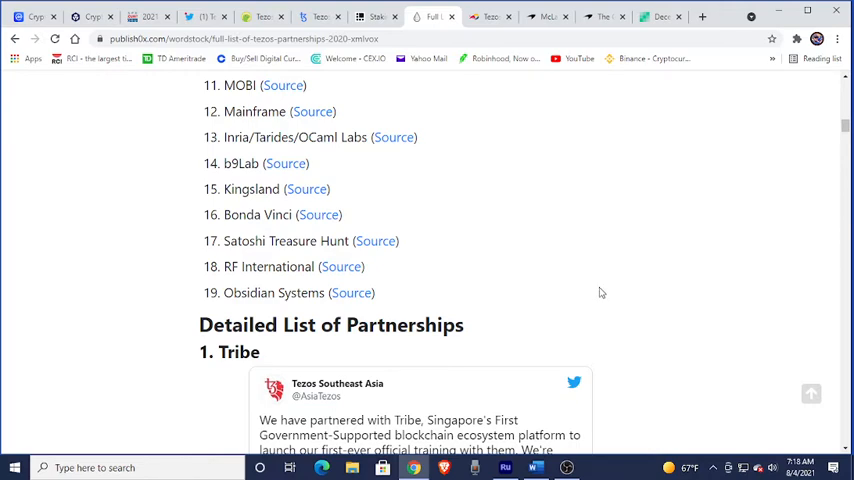
pyautogui.moveTo(282, 302)
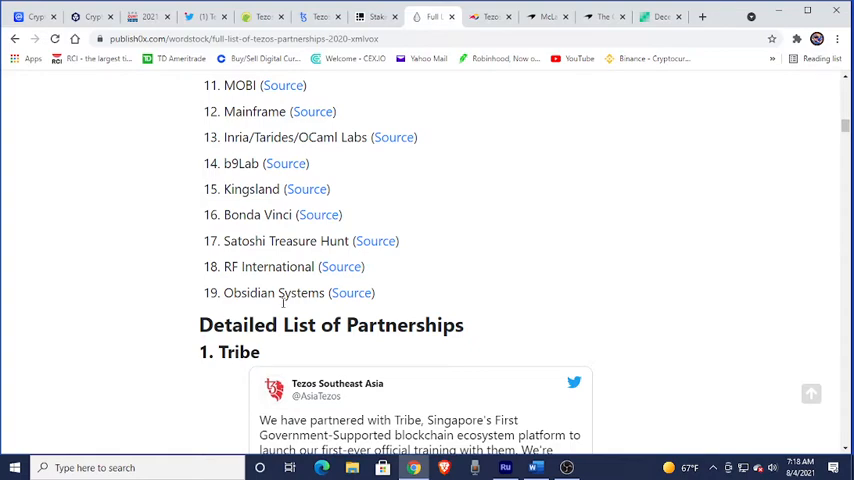
# Switch to the Red Bull tab and scroll into the article's opening paragraphs on Tezos's energy-efficient design
pyautogui.click(484, 16)
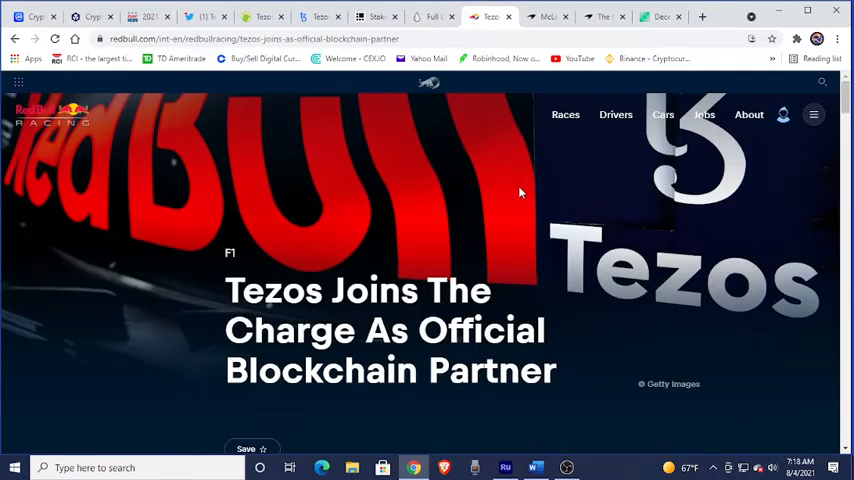
pyautogui.moveTo(280, 184)
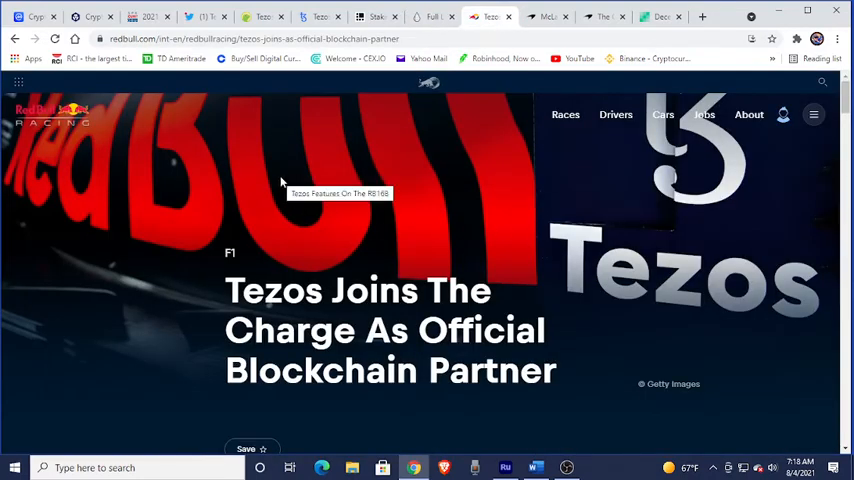
pyautogui.moveTo(740, 244)
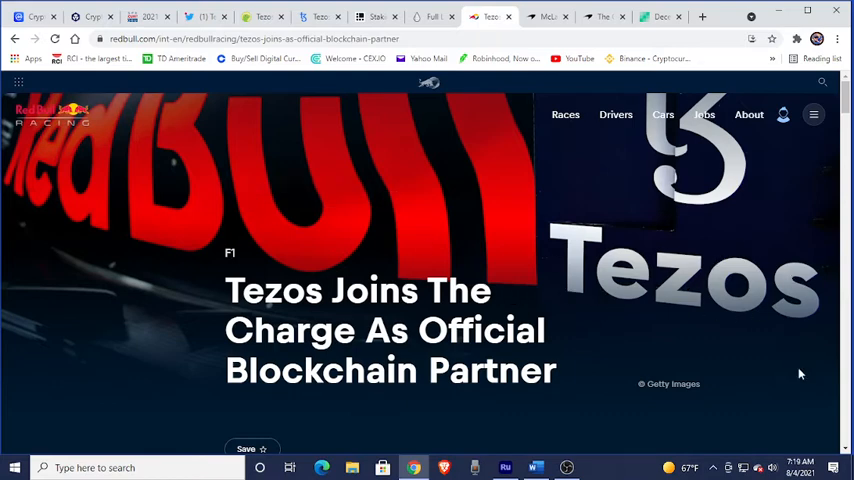
pyautogui.scroll(-3)
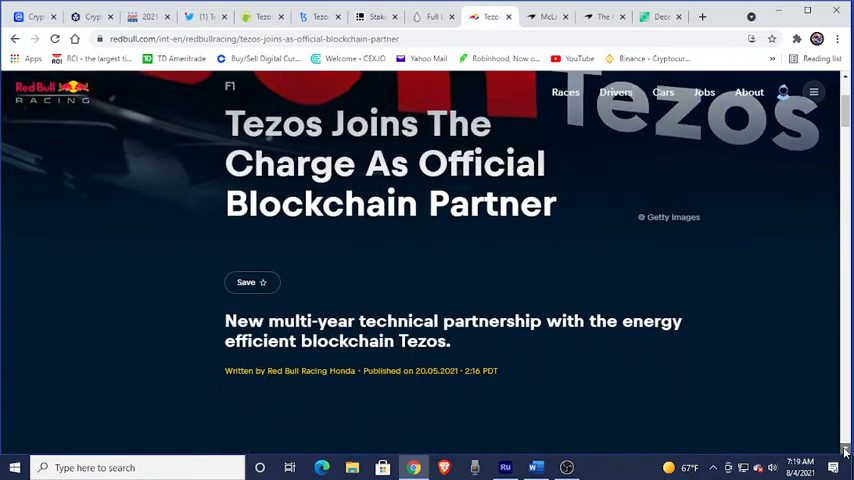
pyautogui.scroll(-3)
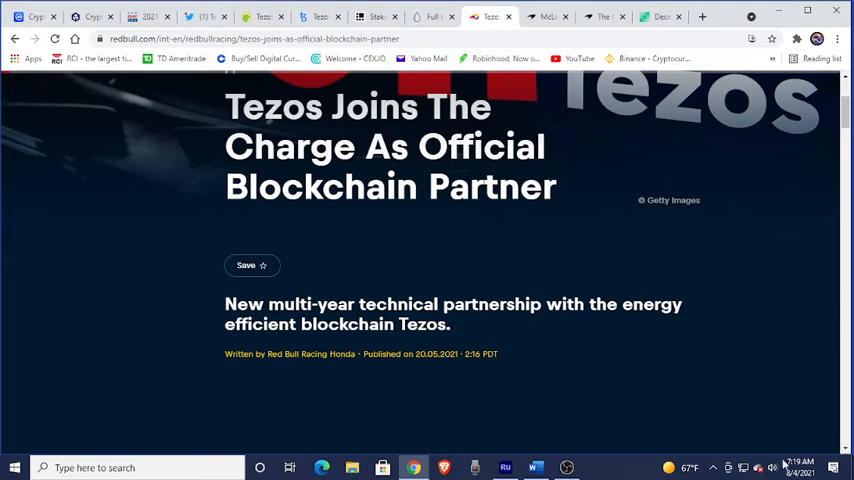
pyautogui.moveTo(324, 368)
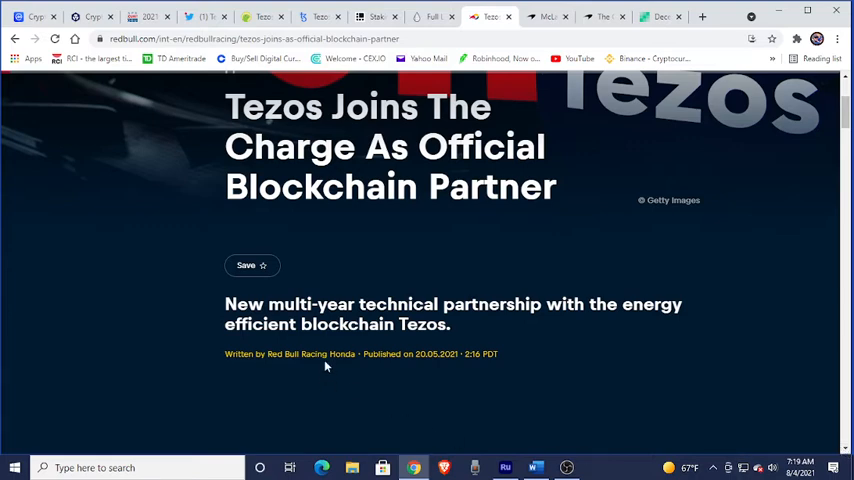
pyautogui.moveTo(524, 348)
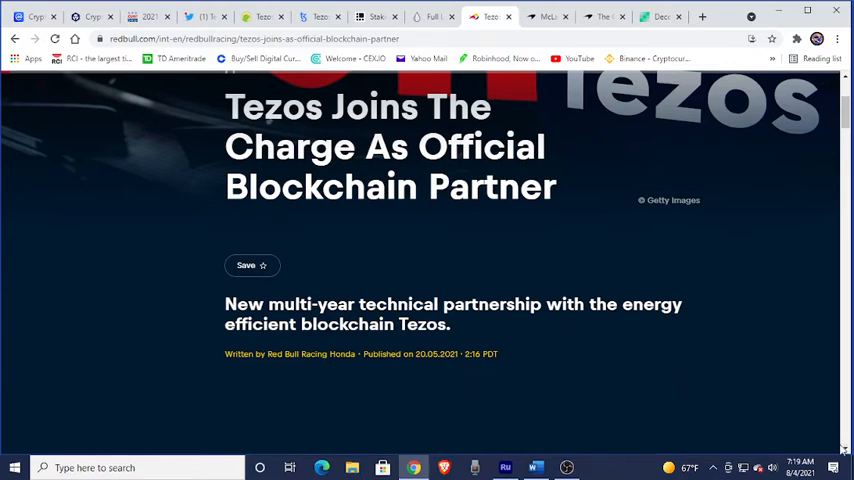
pyautogui.scroll(-3)
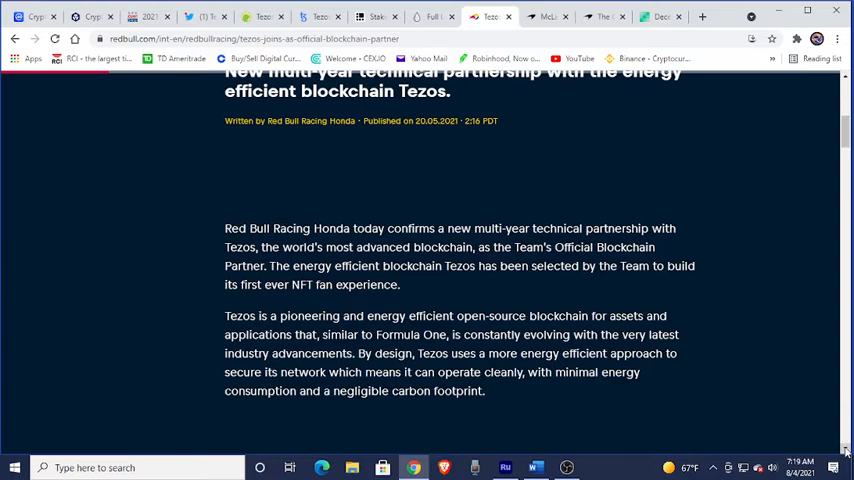
pyautogui.scroll(-3)
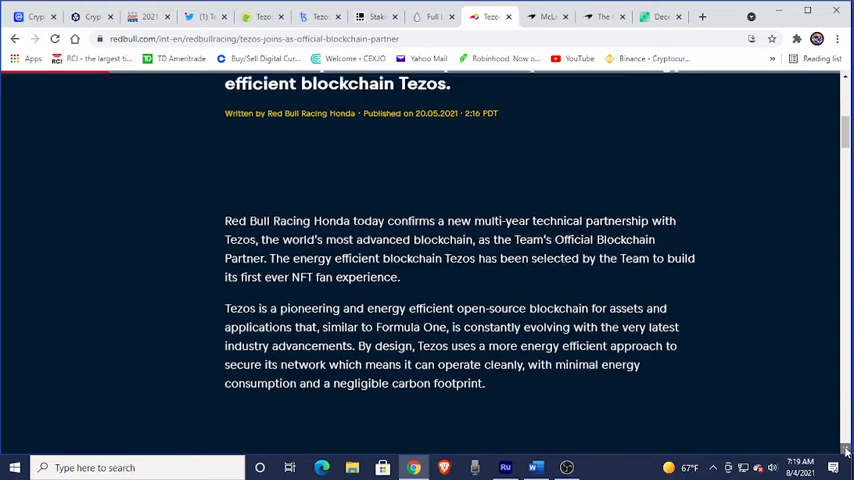
pyautogui.scroll(-3)
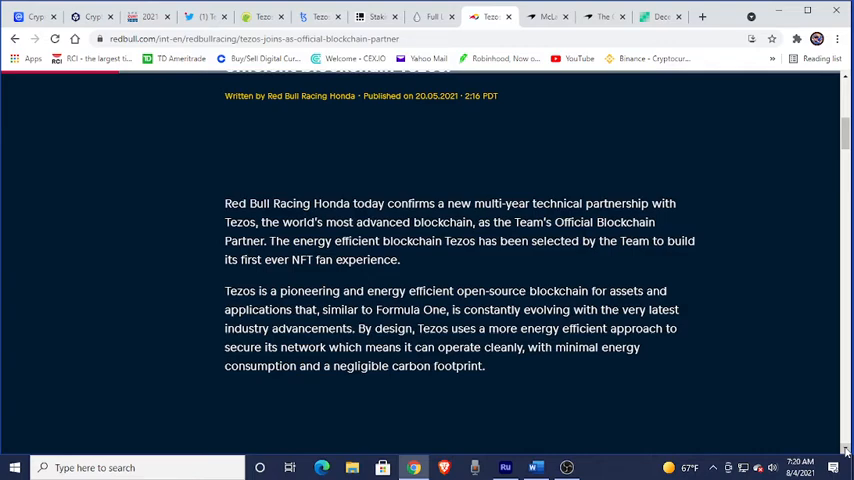
pyautogui.scroll(-3)
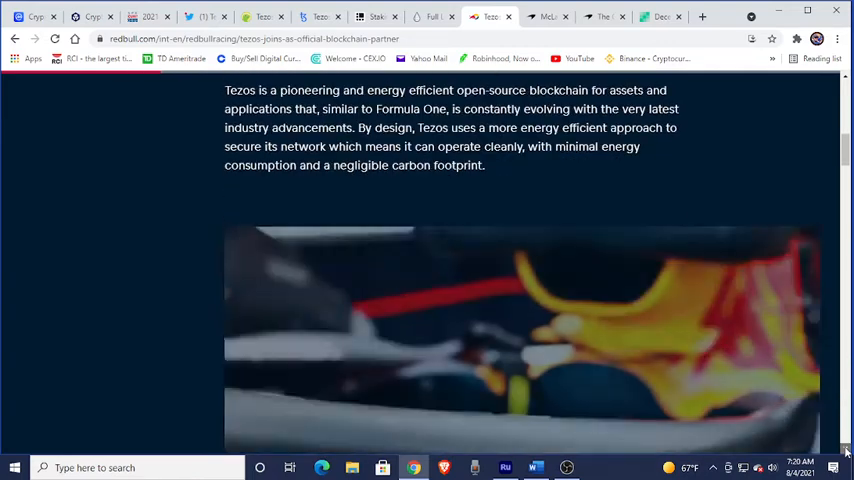
# Scroll past the Tezos Joins The Charge image to the NFT collectibles paragraph and pull quote
pyautogui.scroll(-3)
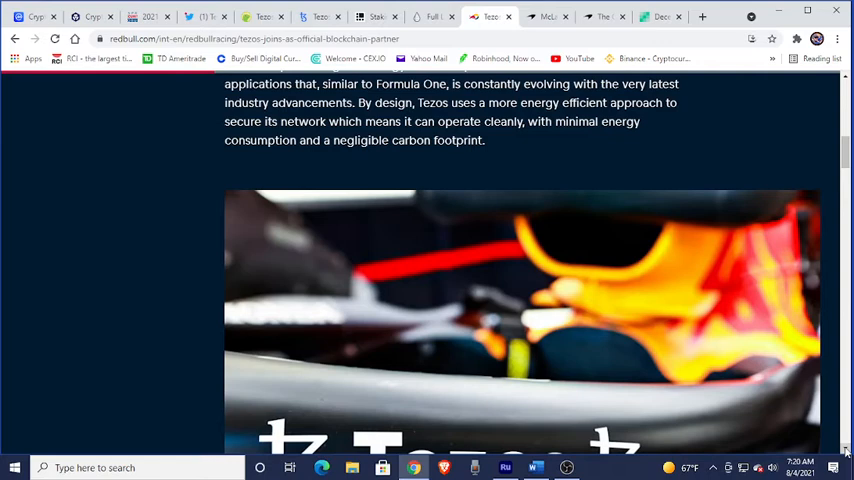
pyautogui.scroll(-3)
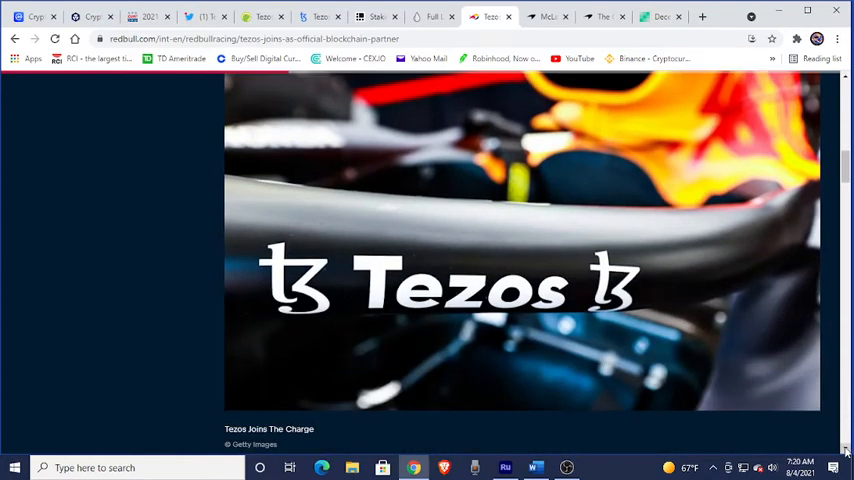
pyautogui.scroll(-3)
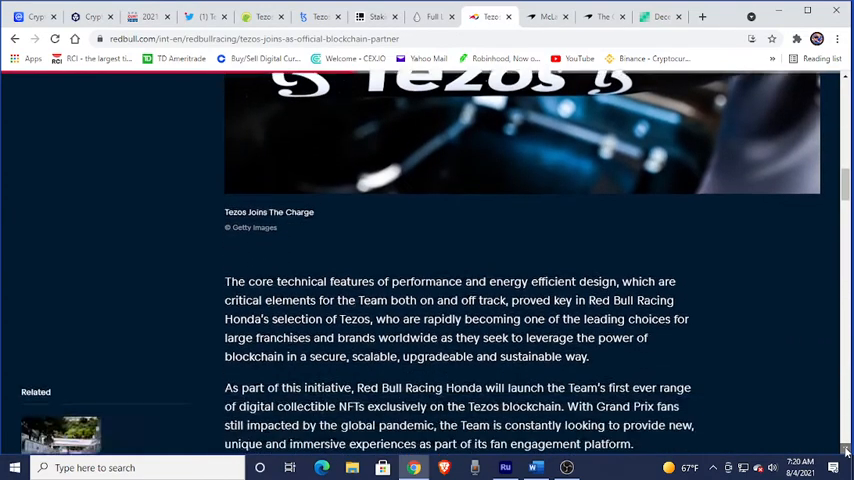
pyautogui.scroll(-3)
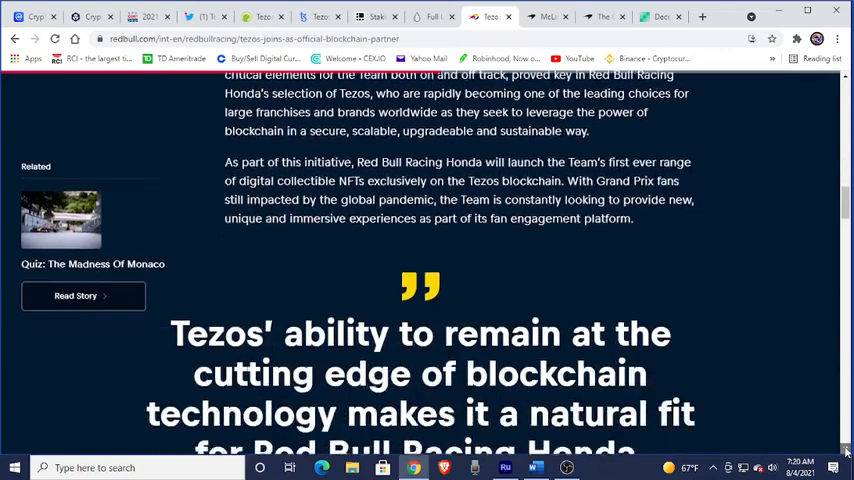
# Scroll down to bring the full Christian Horner pull quote into view
pyautogui.scroll(-3)
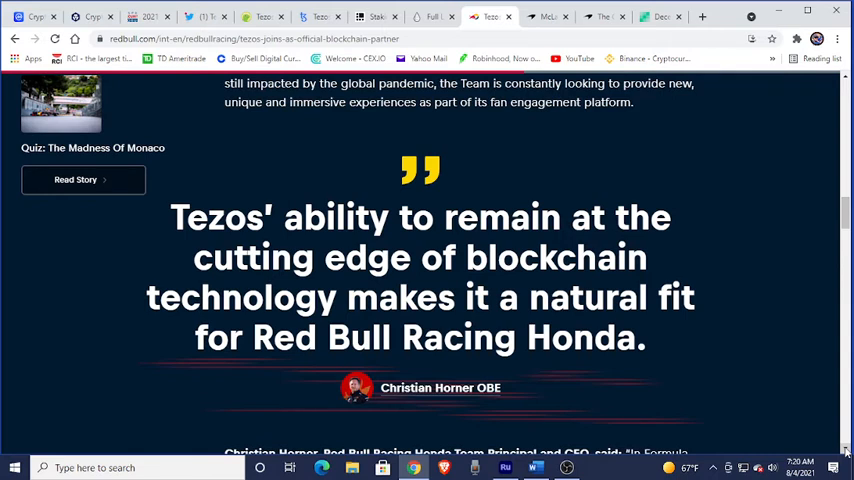
pyautogui.moveTo(830, 362)
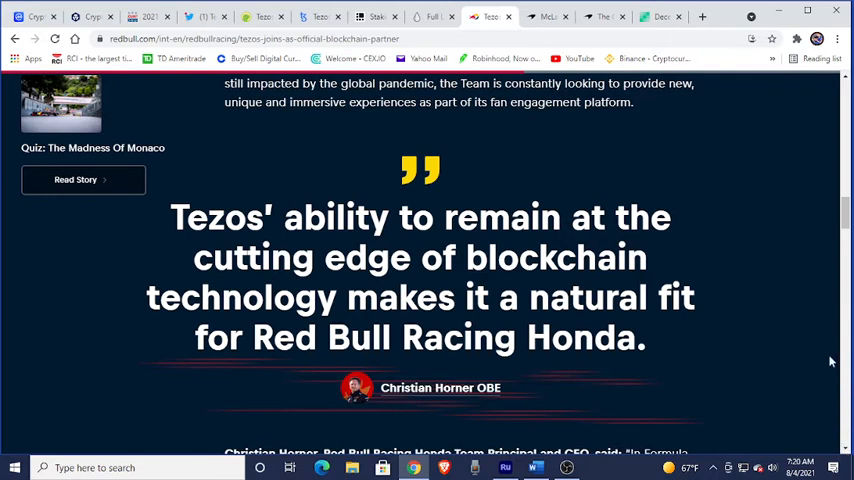
pyautogui.moveTo(776, 250)
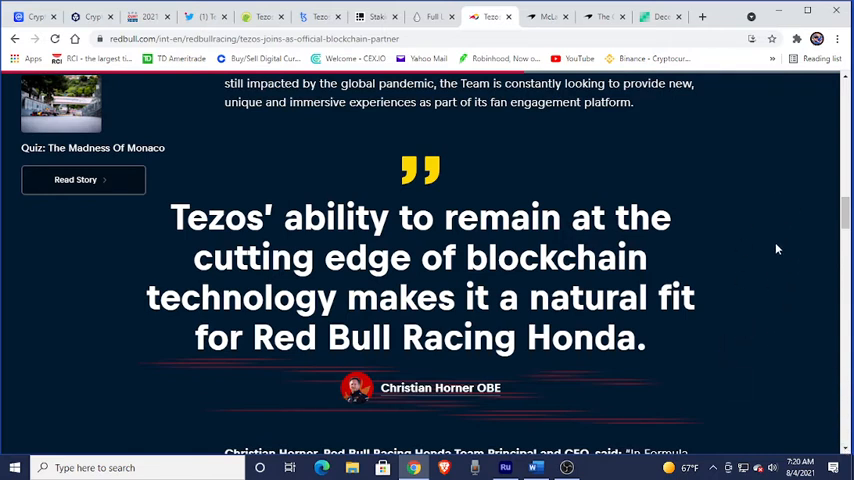
pyautogui.moveTo(752, 312)
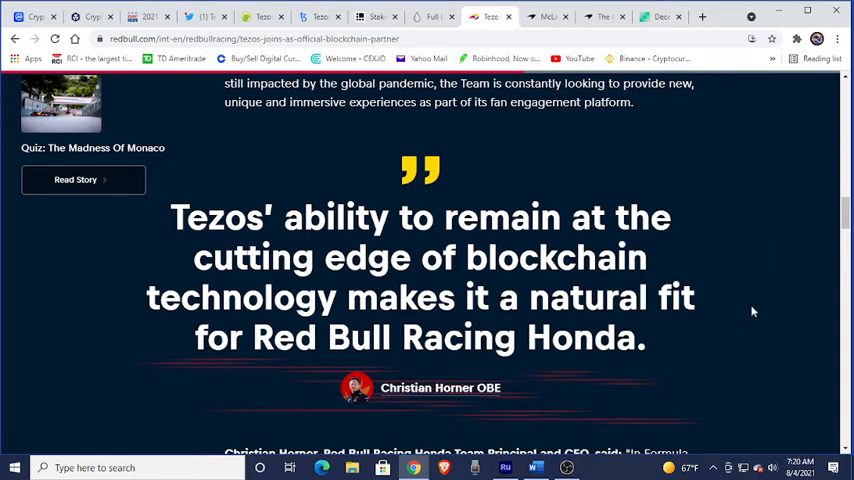
pyautogui.moveTo(748, 308)
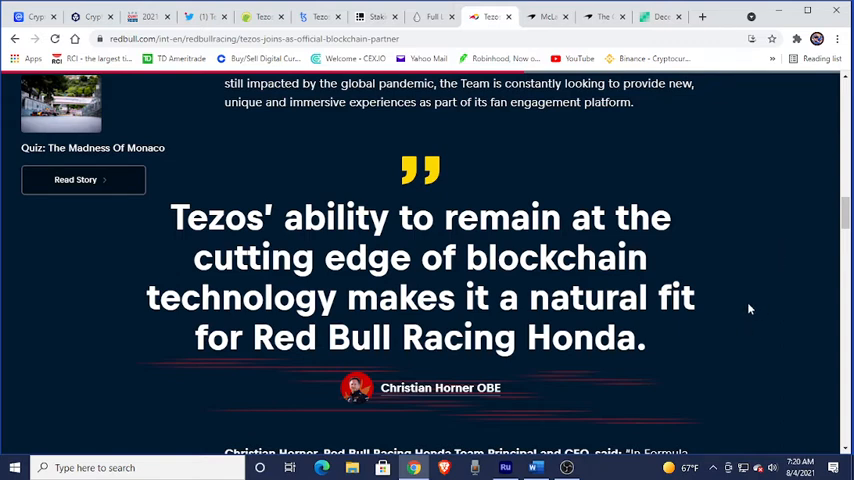
pyautogui.moveTo(768, 376)
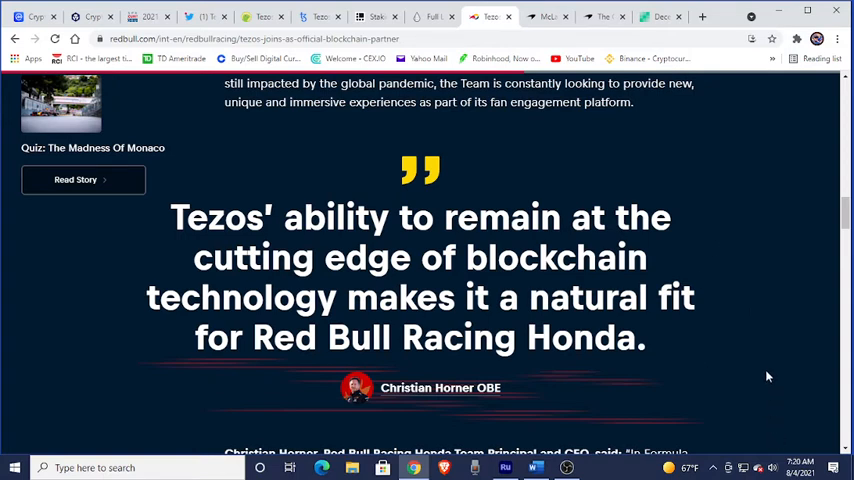
pyautogui.moveTo(772, 362)
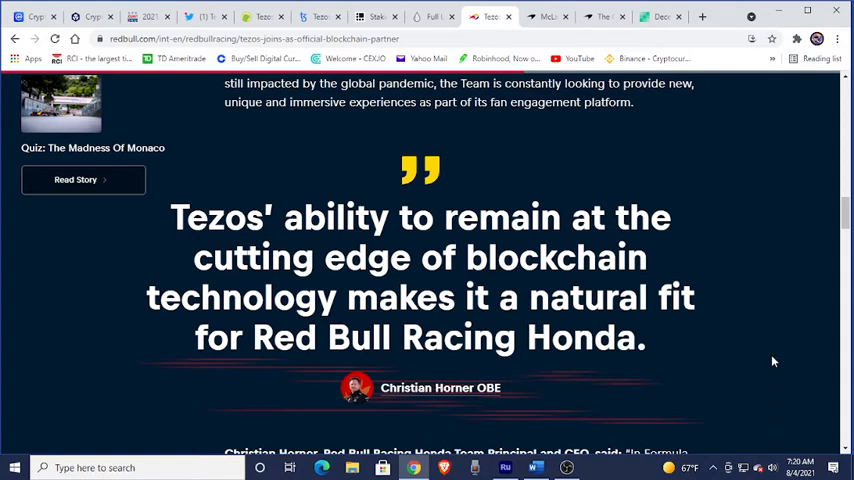
pyautogui.moveTo(524, 168)
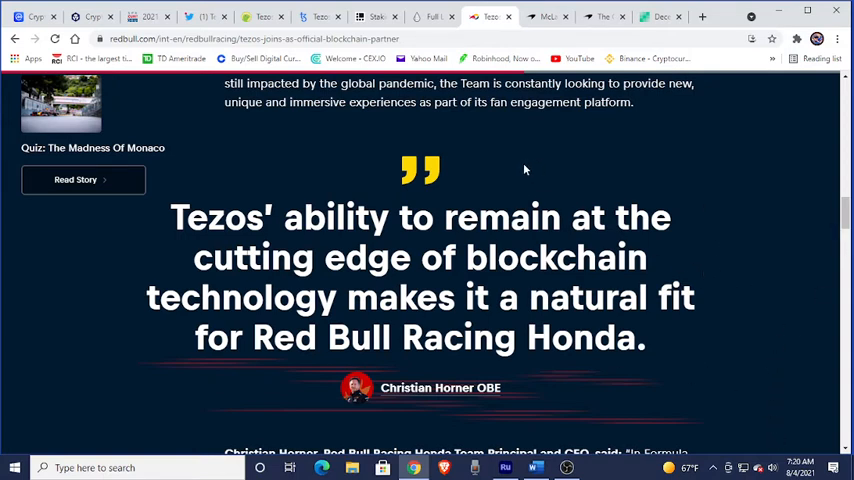
pyautogui.moveTo(608, 188)
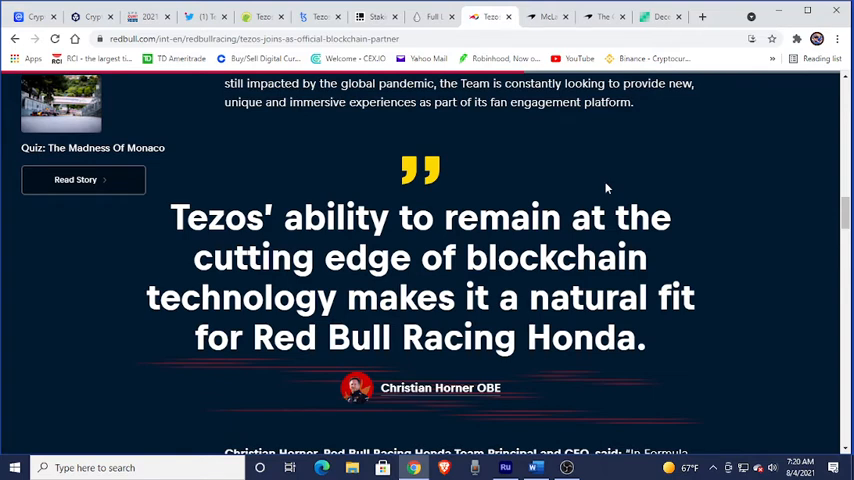
pyautogui.moveTo(712, 242)
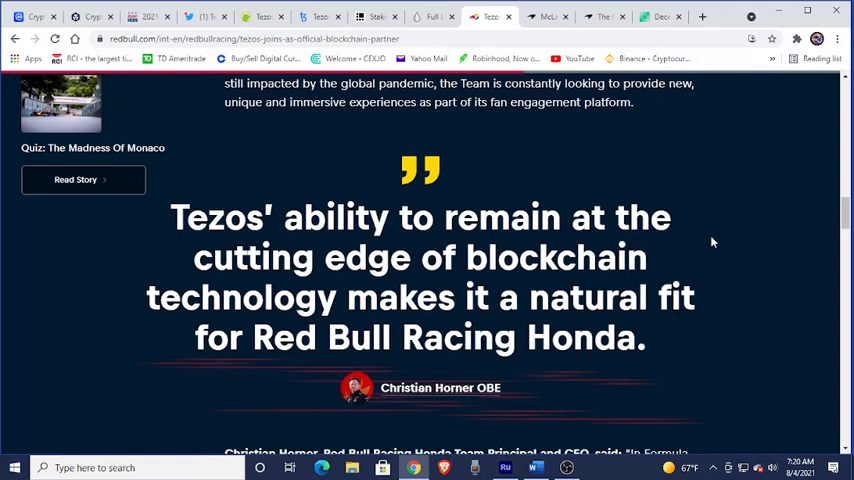
pyautogui.moveTo(712, 306)
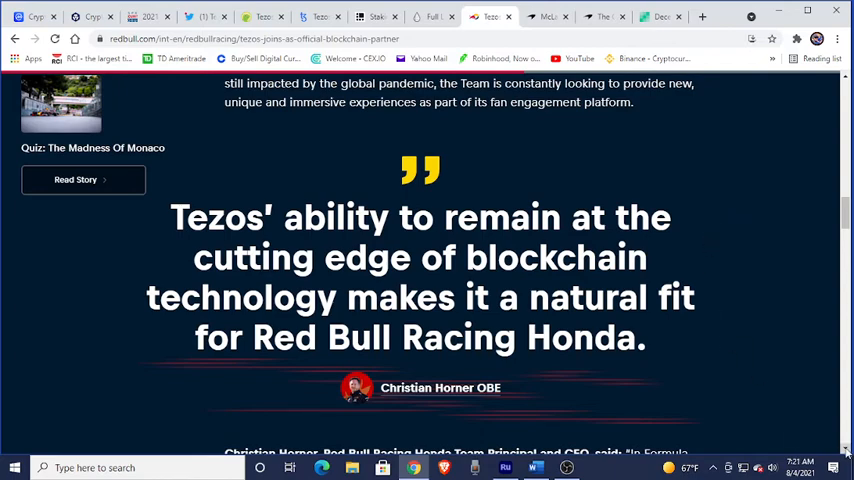
# Scroll through Christian Horner's statement and back toward the article's opening paragraphs on Tezos as official blockchain partner
pyautogui.scroll(-3)
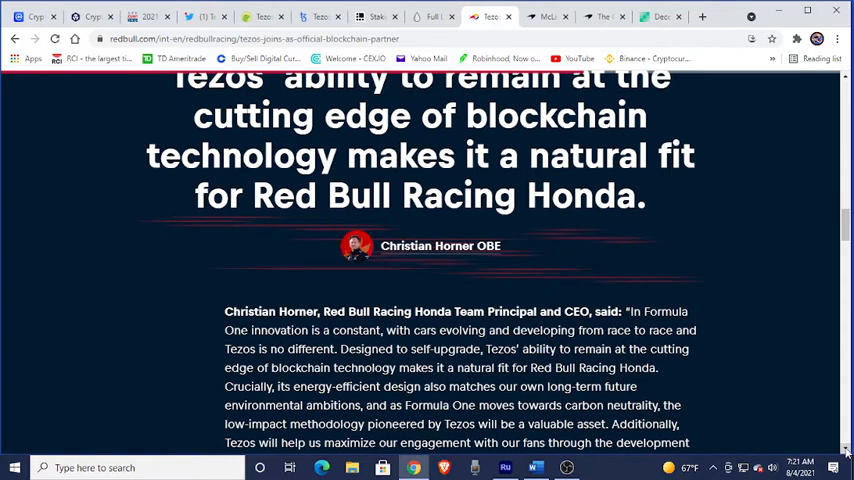
pyautogui.moveTo(838, 340)
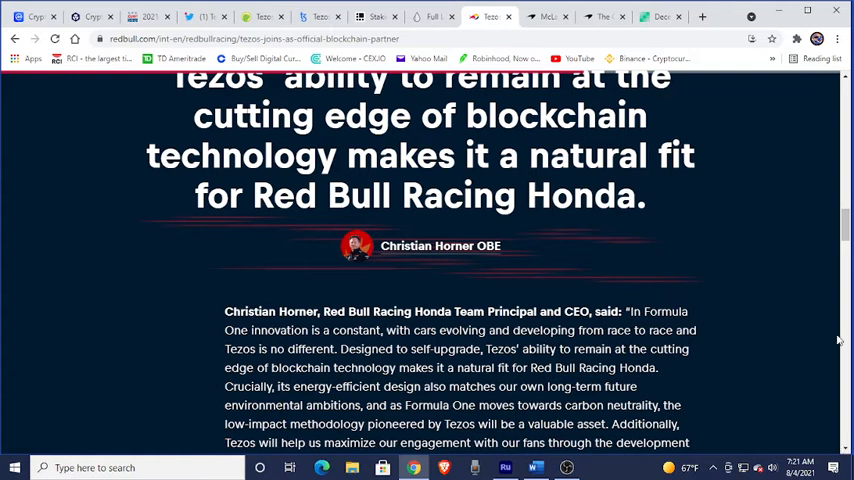
pyautogui.moveTo(312, 330)
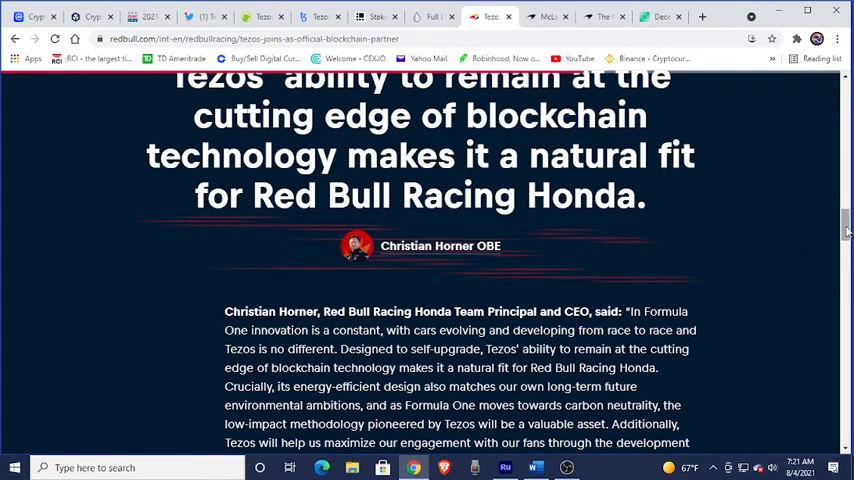
pyautogui.scroll(-3)
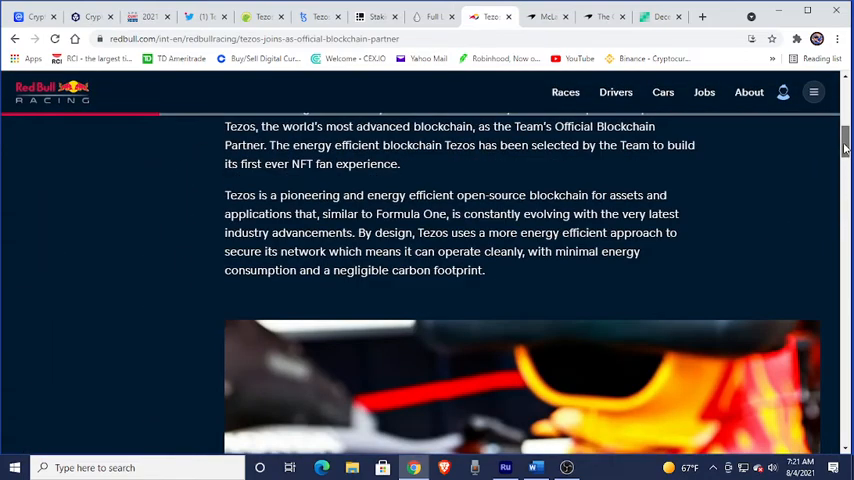
# Scroll up to the headline on the new multi-year technical partnership with energy-efficient Tezos
pyautogui.scroll(3)
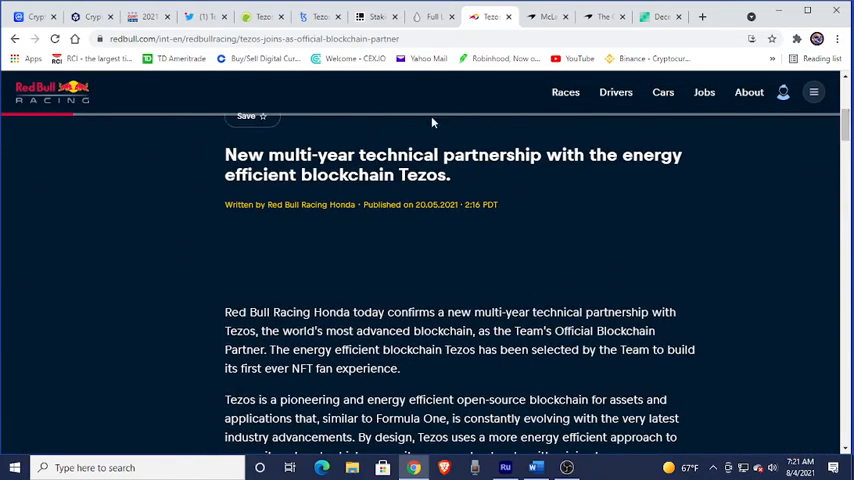
pyautogui.moveTo(144, 218)
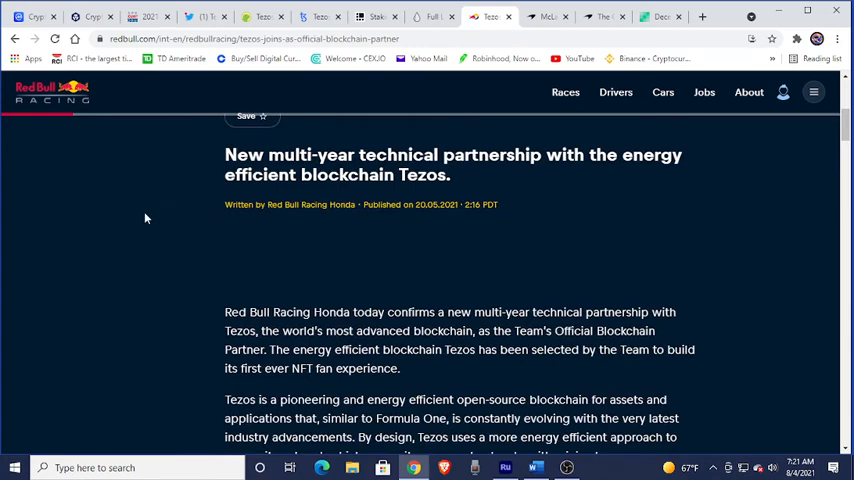
pyautogui.moveTo(136, 296)
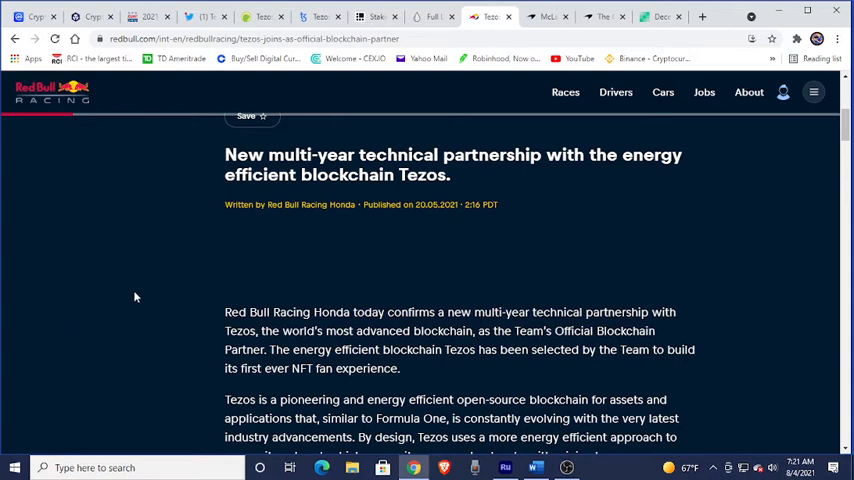
pyautogui.moveTo(596, 232)
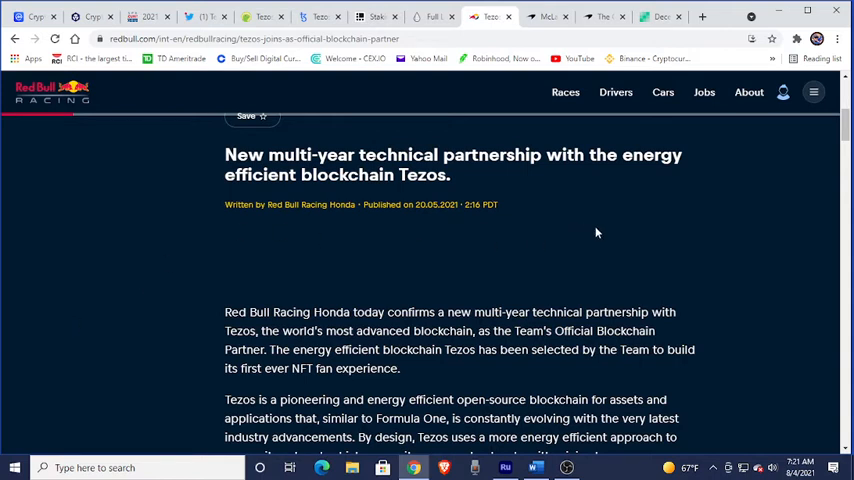
pyautogui.moveTo(706, 200)
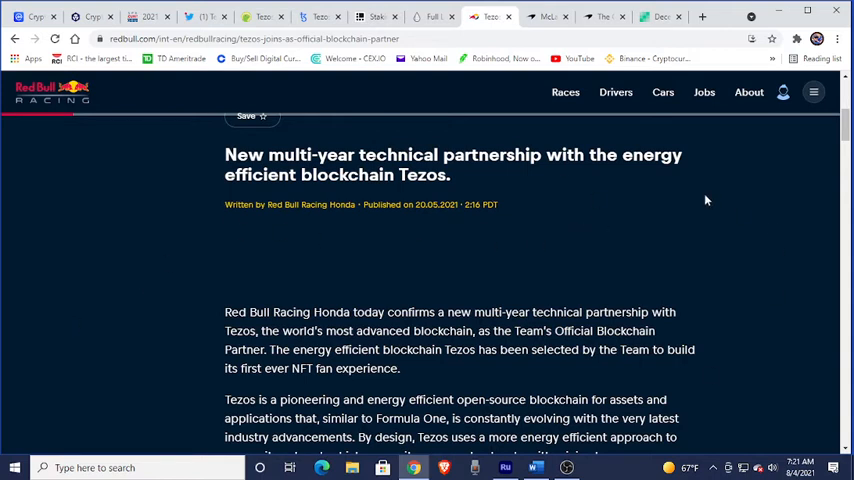
pyautogui.moveTo(720, 236)
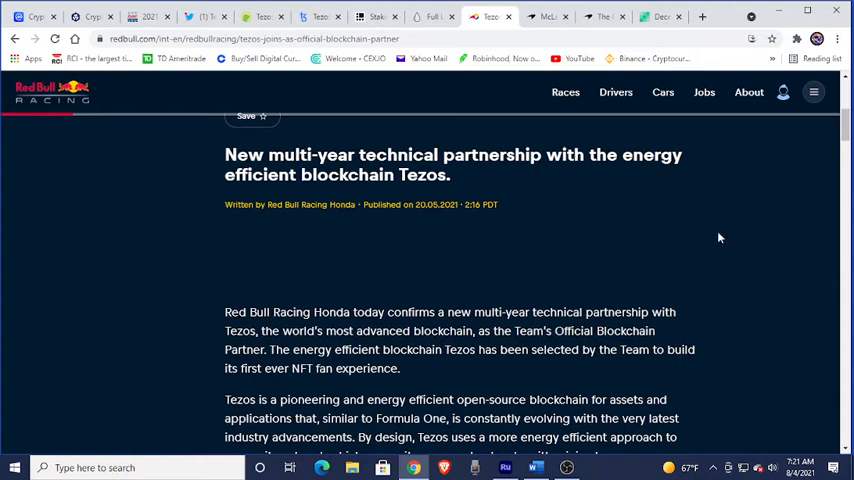
pyautogui.moveTo(714, 240)
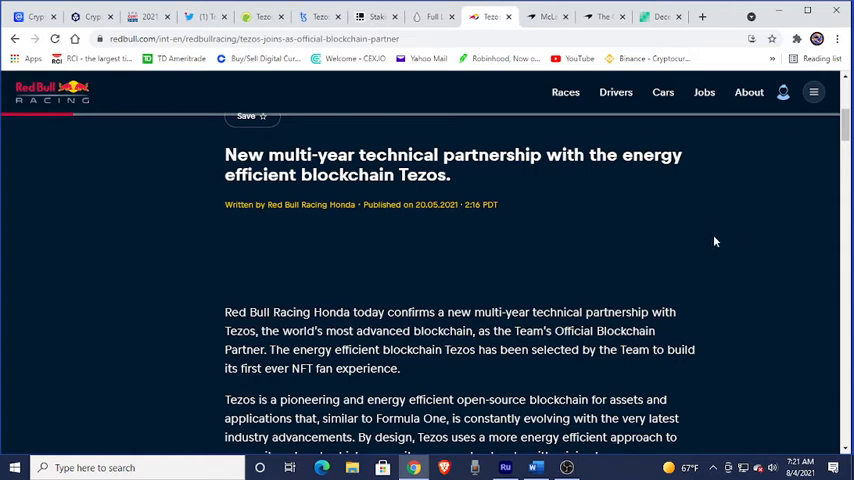
pyautogui.moveTo(698, 256)
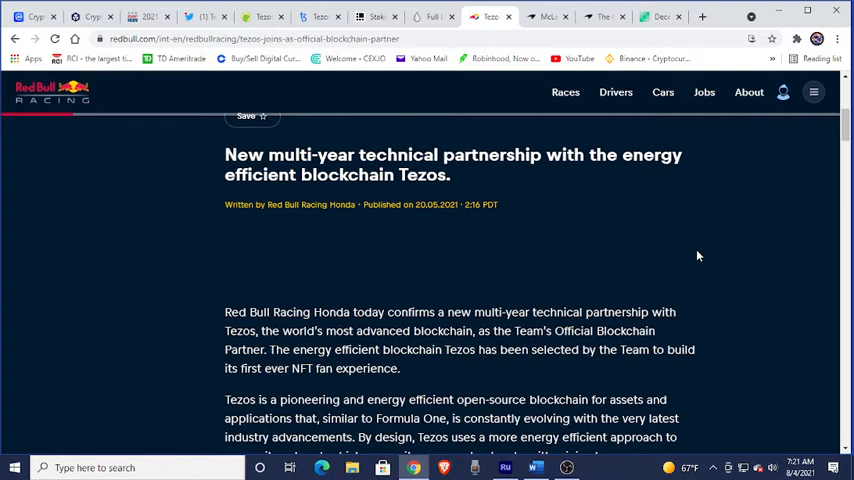
pyautogui.moveTo(556, 260)
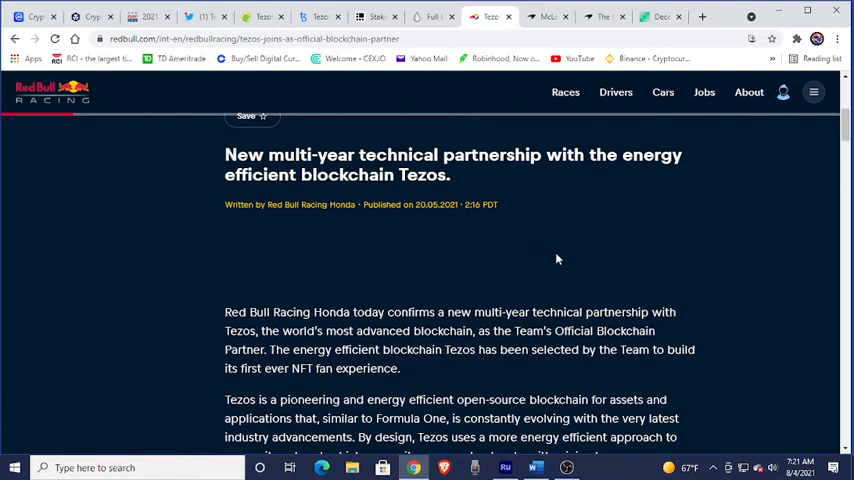
pyautogui.moveTo(556, 16)
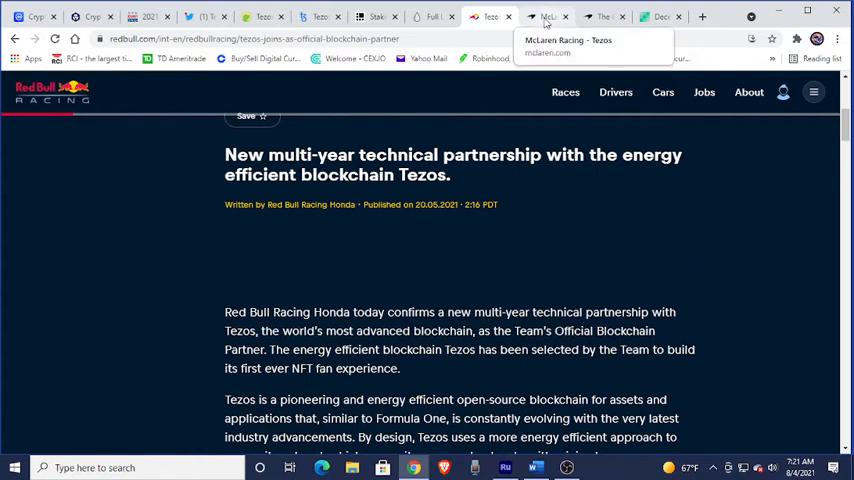
# Switch to the McLaren Racing - Tezos browser tab
pyautogui.click(552, 16)
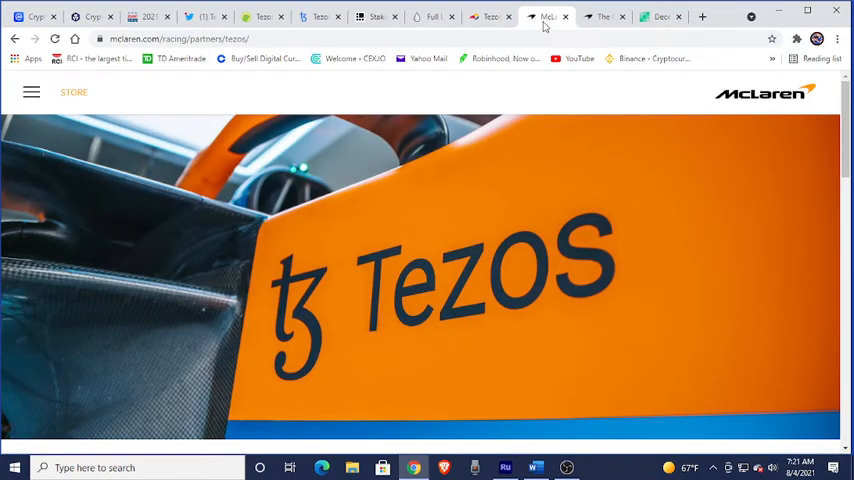
pyautogui.moveTo(504, 282)
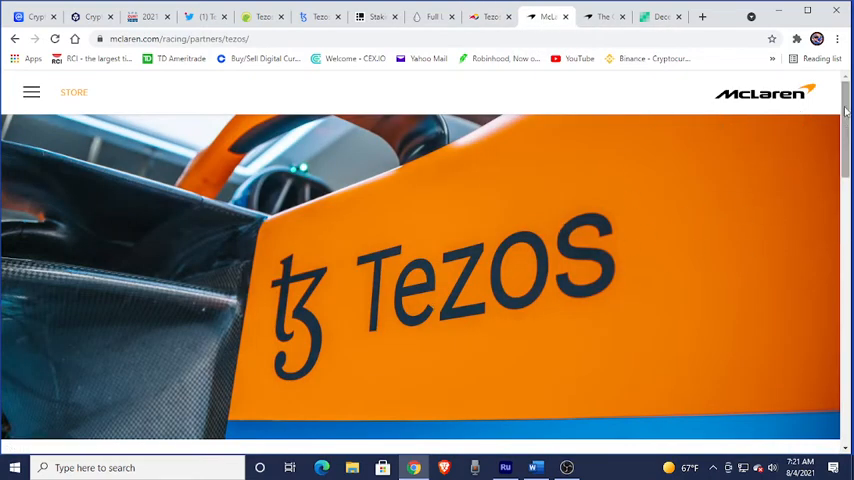
# Scroll past the banner image to the TEZOS section's opening text on the Formula 1, IndyCar and esports partnership
pyautogui.scroll(-3)
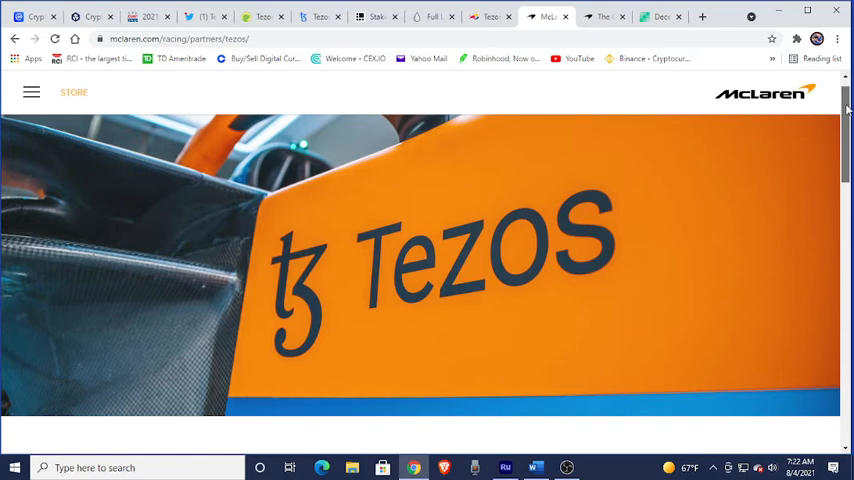
pyautogui.scroll(-3)
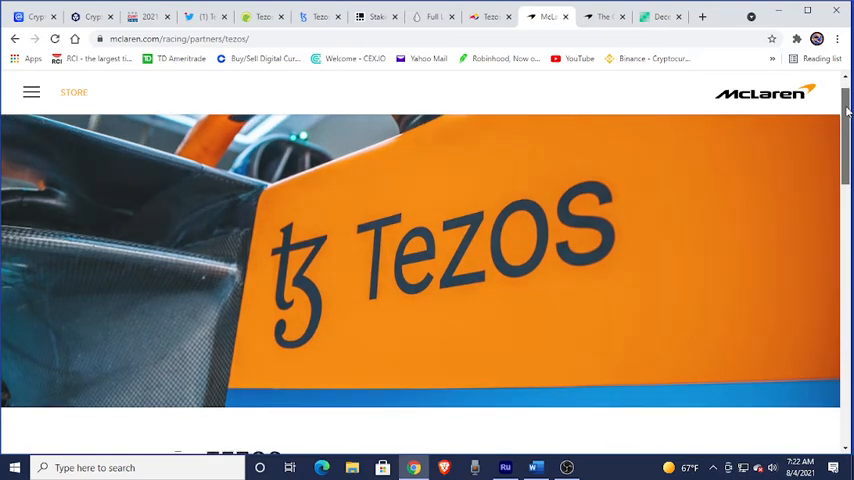
pyautogui.scroll(-3)
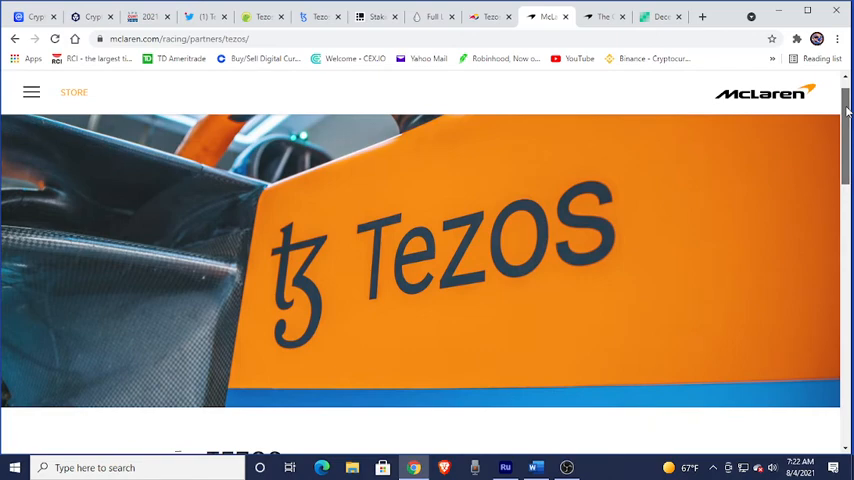
pyautogui.scroll(-3)
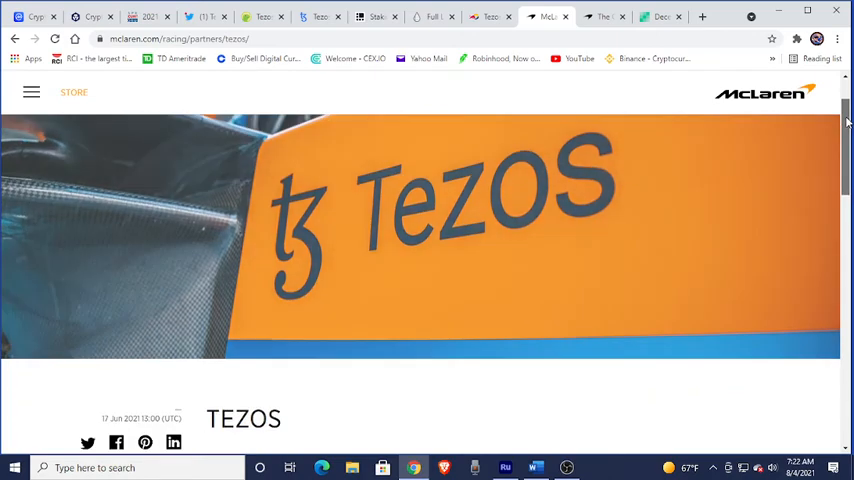
pyautogui.scroll(-3)
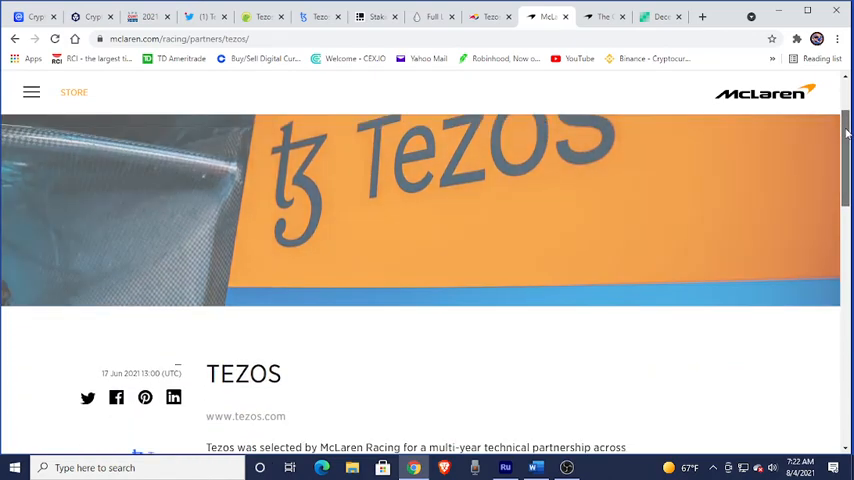
pyautogui.scroll(-3)
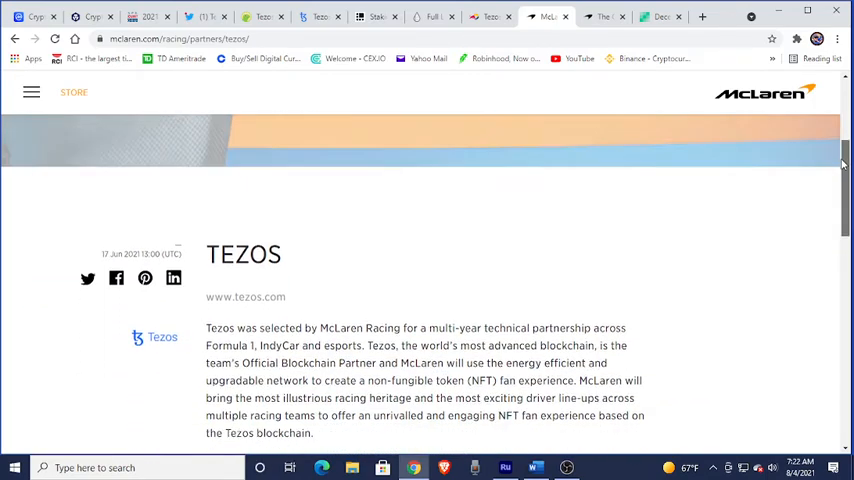
pyautogui.scroll(-3)
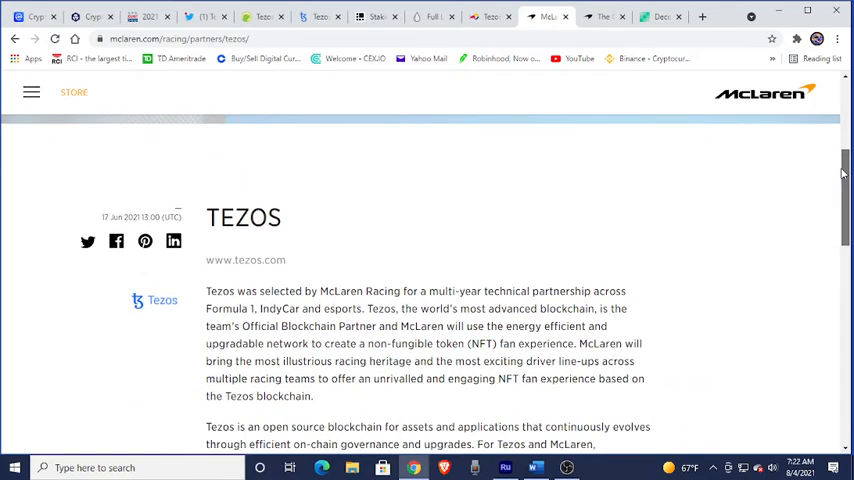
pyautogui.scroll(-3)
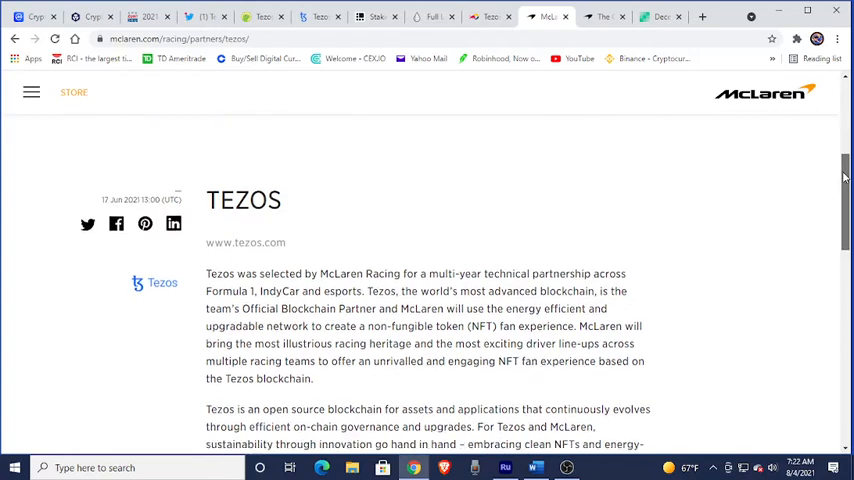
pyautogui.scroll(-3)
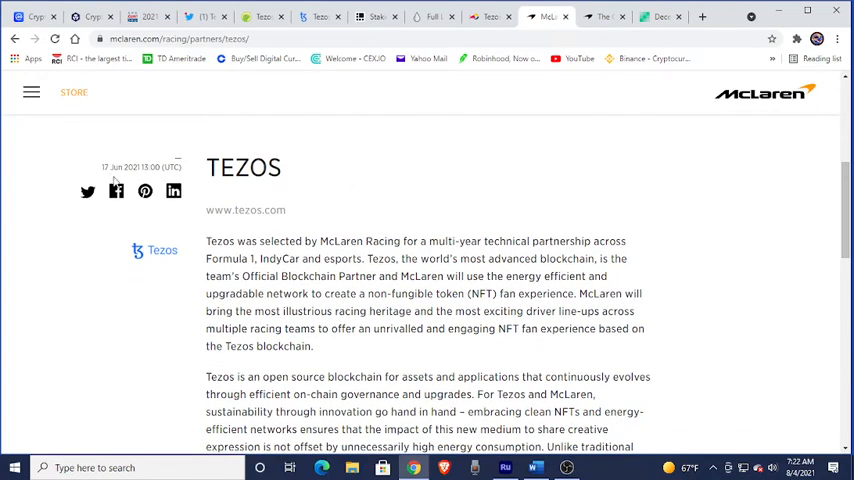
pyautogui.moveTo(166, 204)
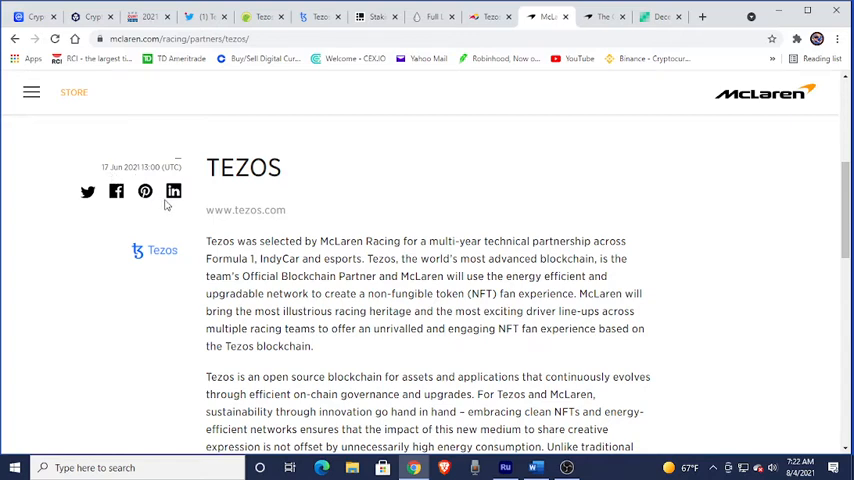
pyautogui.moveTo(736, 230)
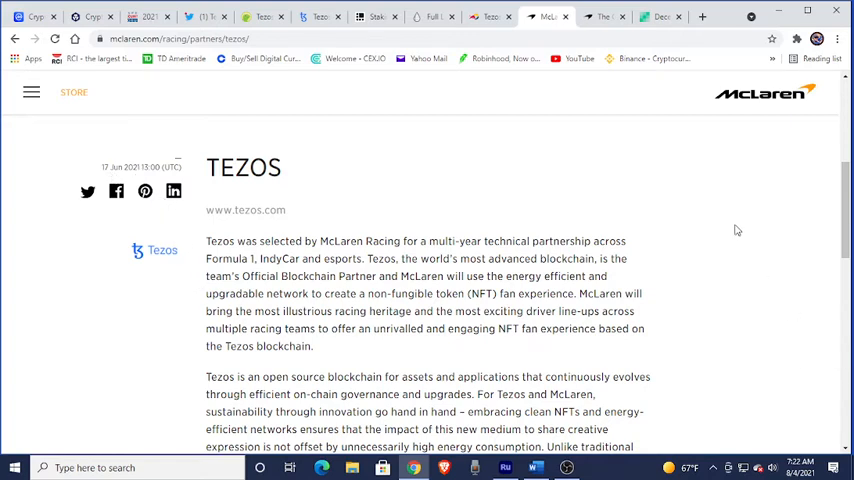
pyautogui.moveTo(492, 252)
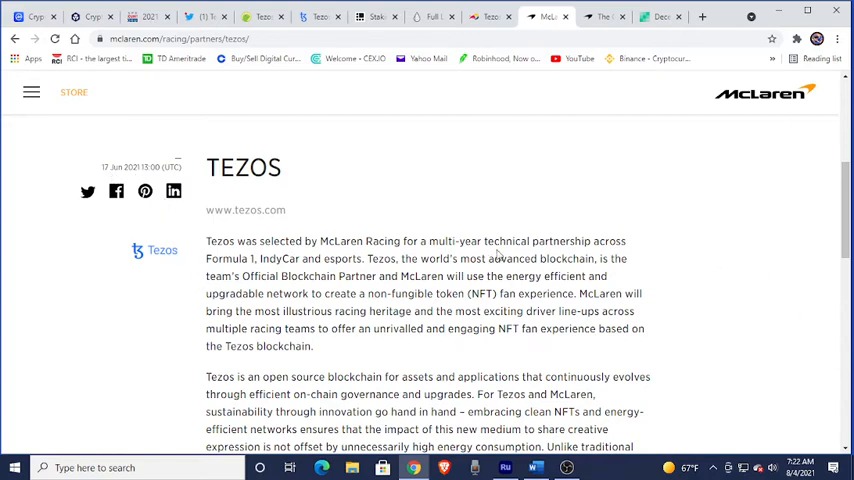
pyautogui.moveTo(766, 264)
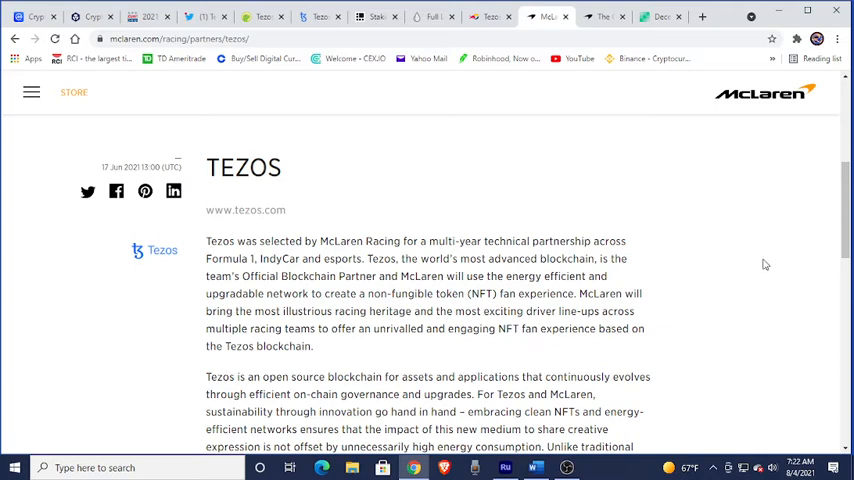
pyautogui.moveTo(748, 290)
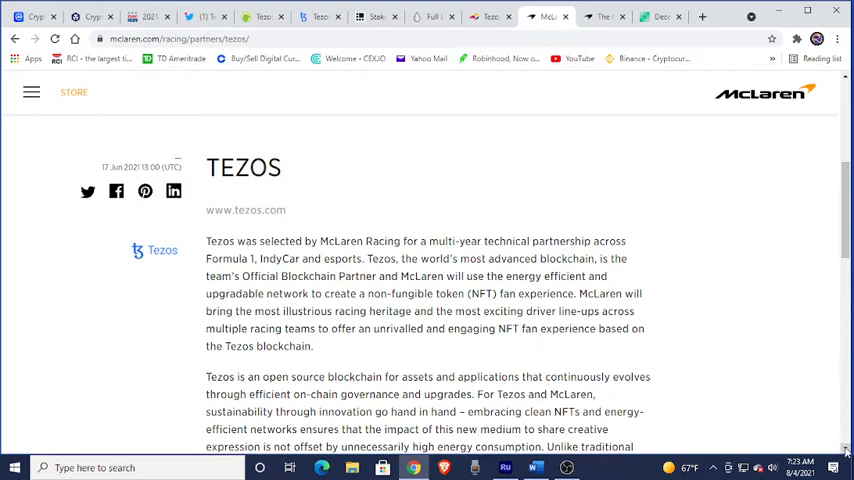
# Scroll to the Proof of Stake energy paragraph and the Tezos branding on team race suits
pyautogui.scroll(-3)
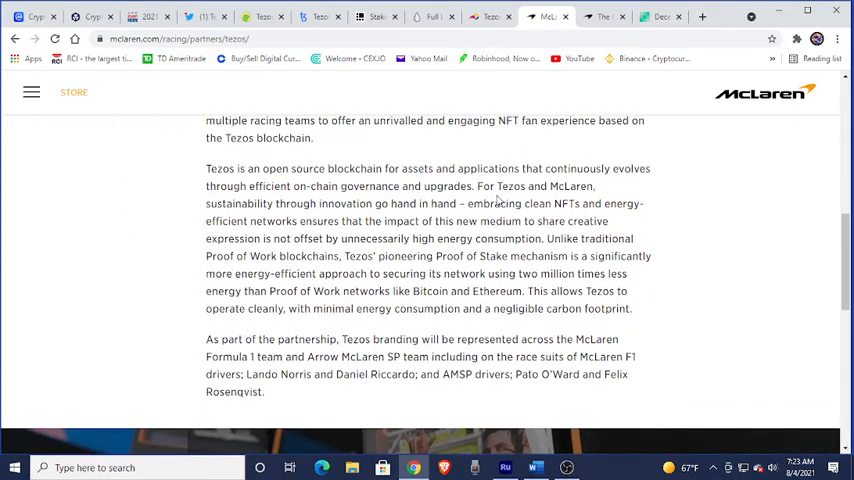
pyautogui.moveTo(714, 232)
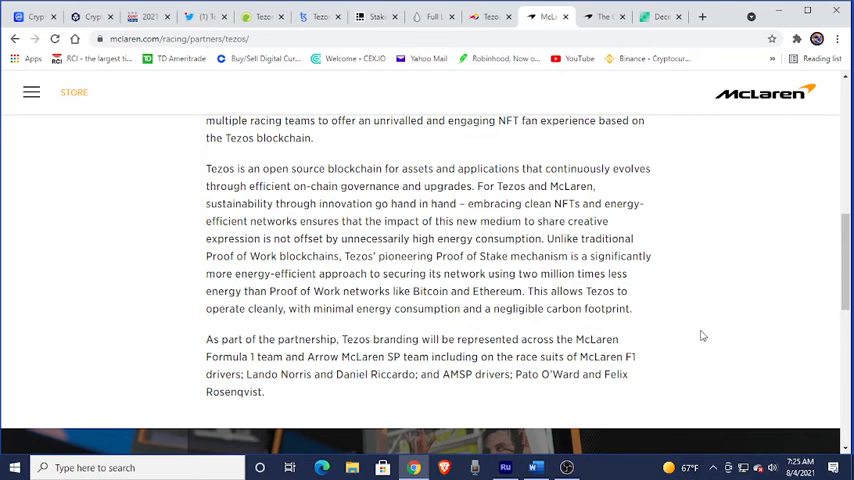
pyautogui.moveTo(780, 294)
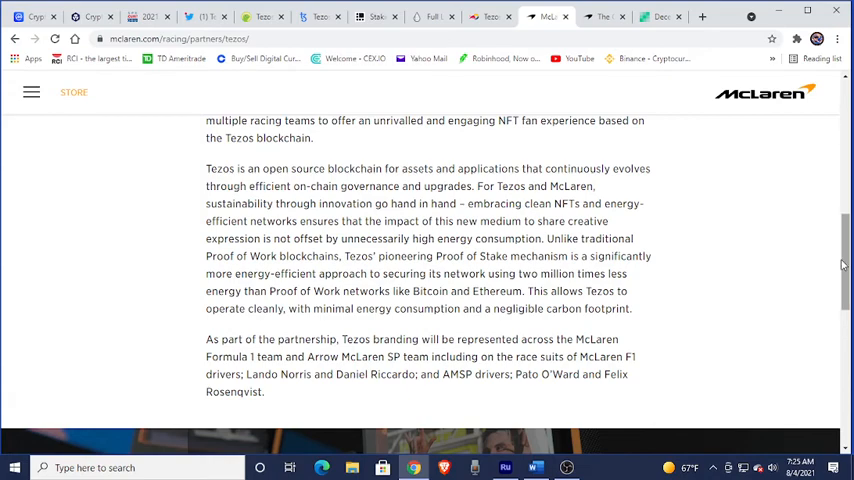
# Scroll past the NFT guide card to the page footer, then bring up the mclaren.com home page
pyautogui.scroll(-3)
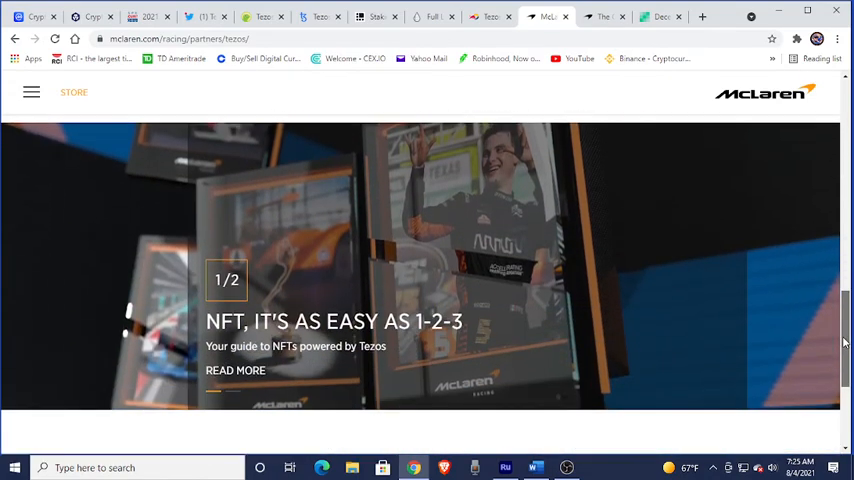
pyautogui.scroll(-3)
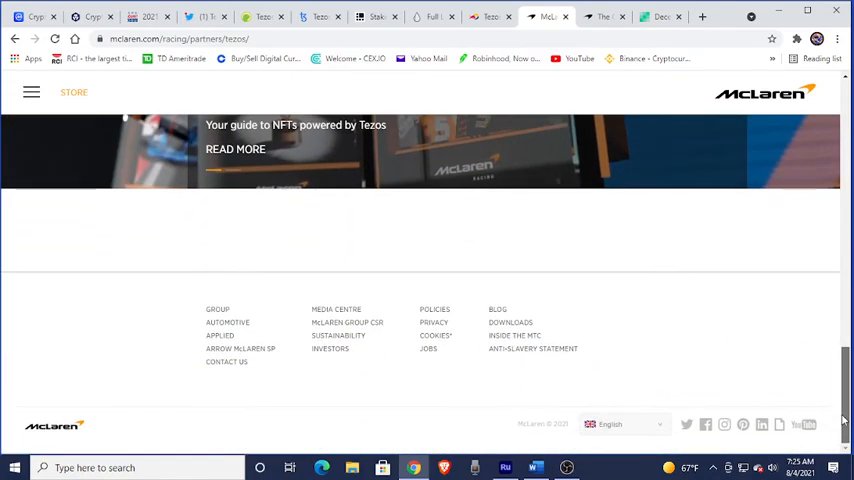
pyautogui.scroll(3)
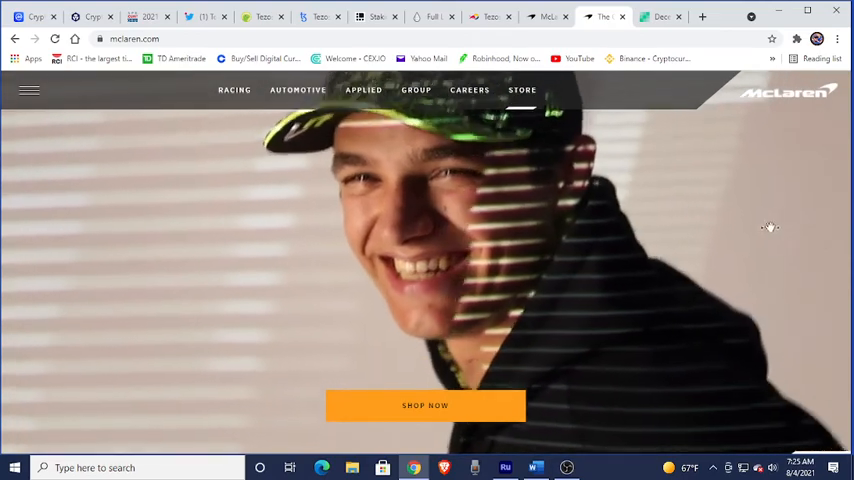
# Browse the home page showcase through the Racing and Automotive hero sections
pyautogui.click(234, 88)
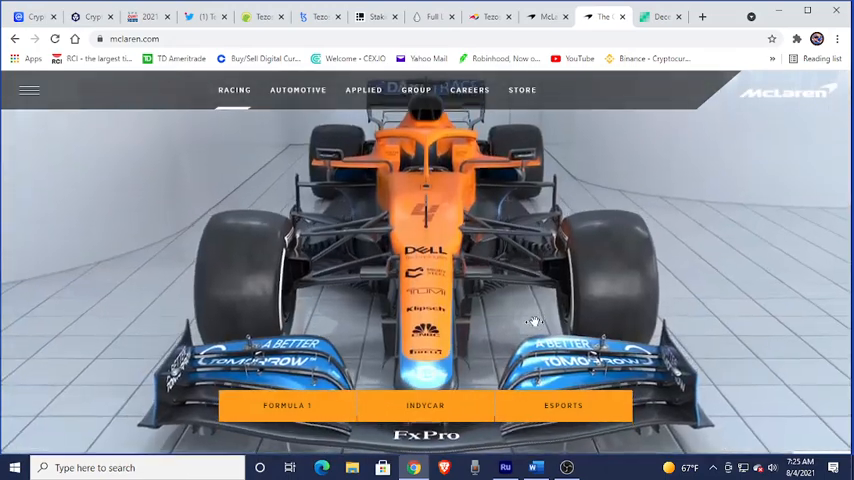
pyautogui.click(296, 90)
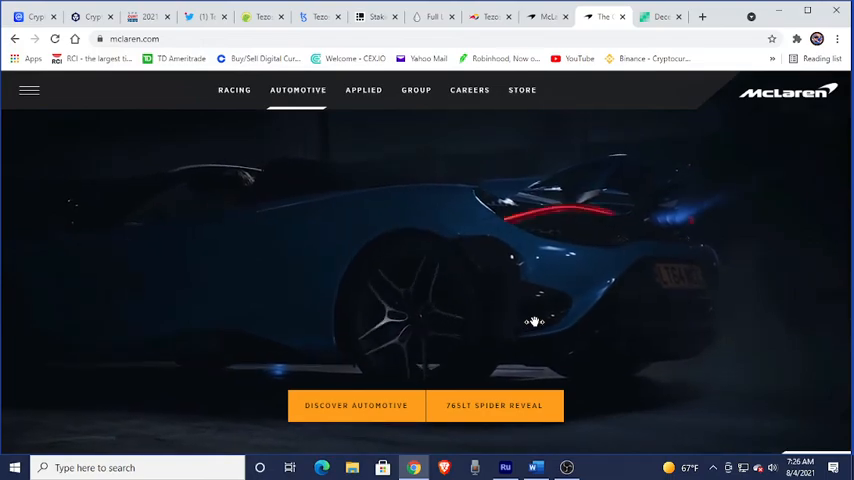
pyautogui.click(362, 88)
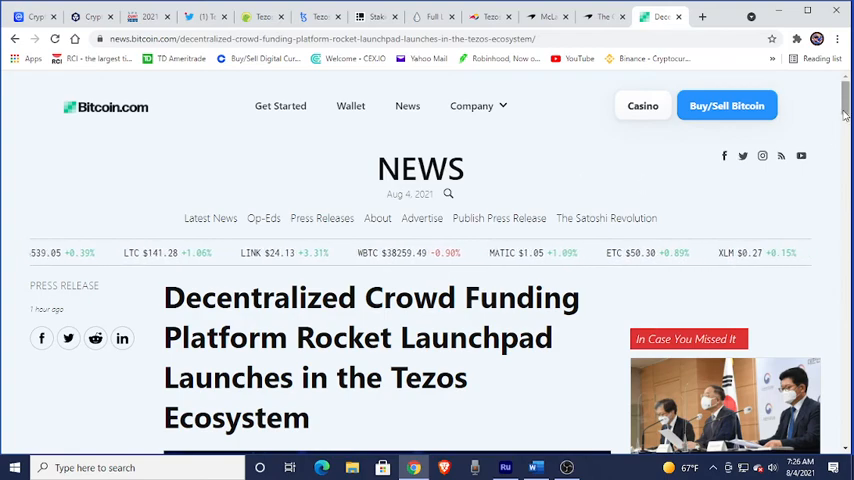
# Scroll past the Rocket banner through the press-release introduction to the What Is Rocket Launchpad? heading
pyautogui.scroll(-3)
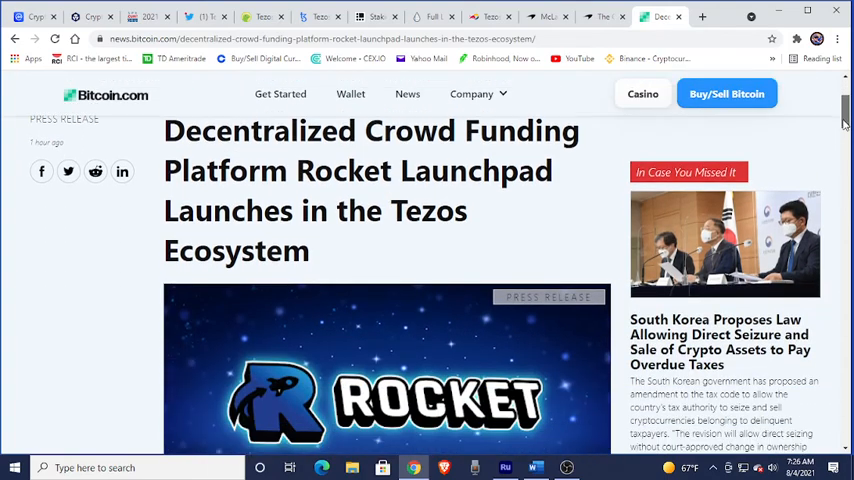
pyautogui.scroll(-3)
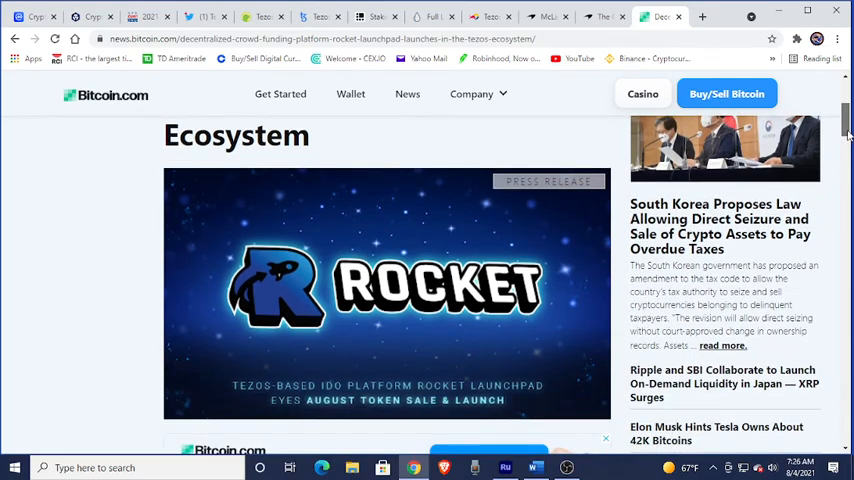
pyautogui.scroll(-3)
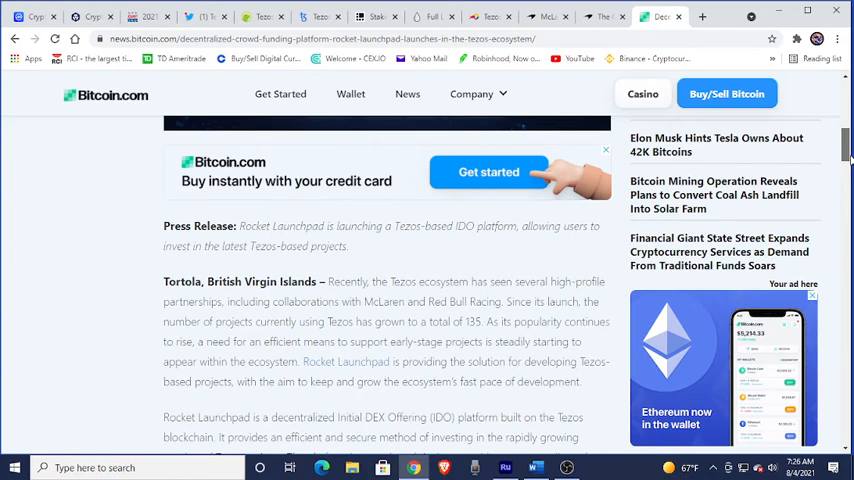
pyautogui.scroll(-3)
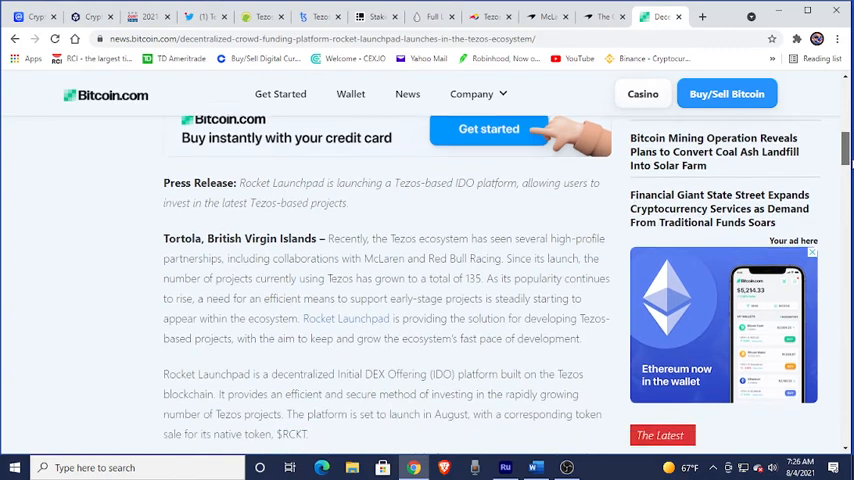
pyautogui.scroll(-3)
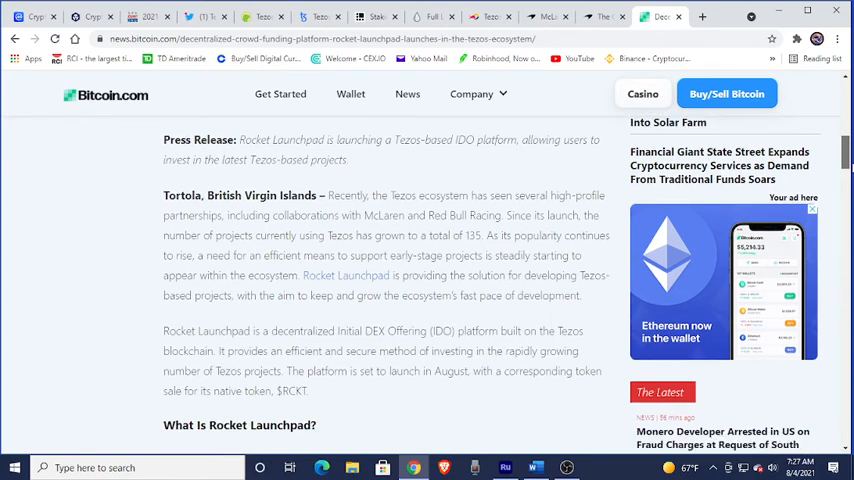
# Scroll through the What Is Rocket Launchpad? section to the tiered Rover Missions system paragraph
pyautogui.scroll(-3)
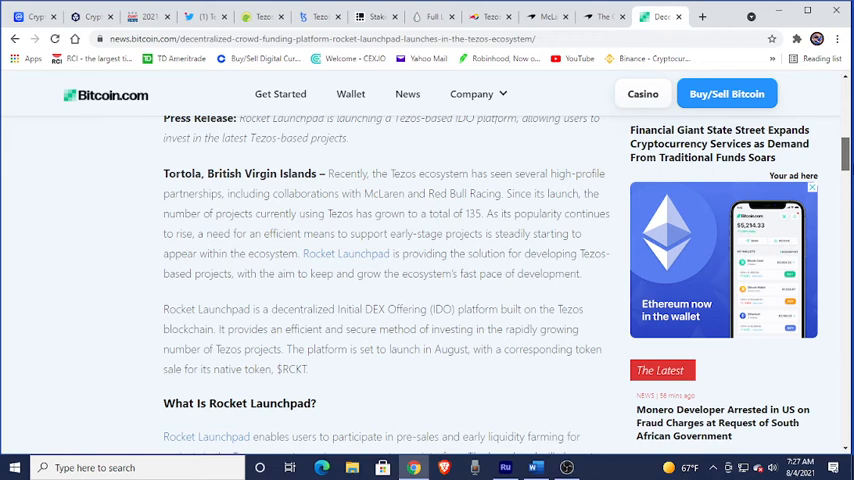
pyautogui.scroll(-3)
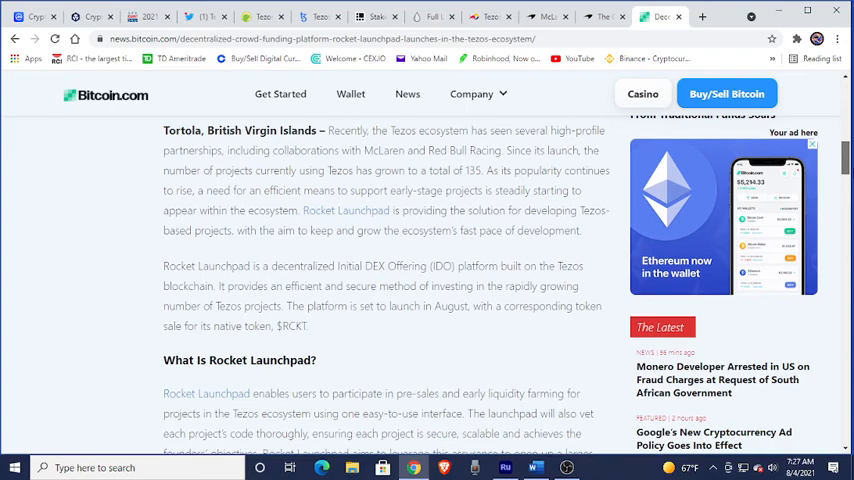
pyautogui.scroll(-3)
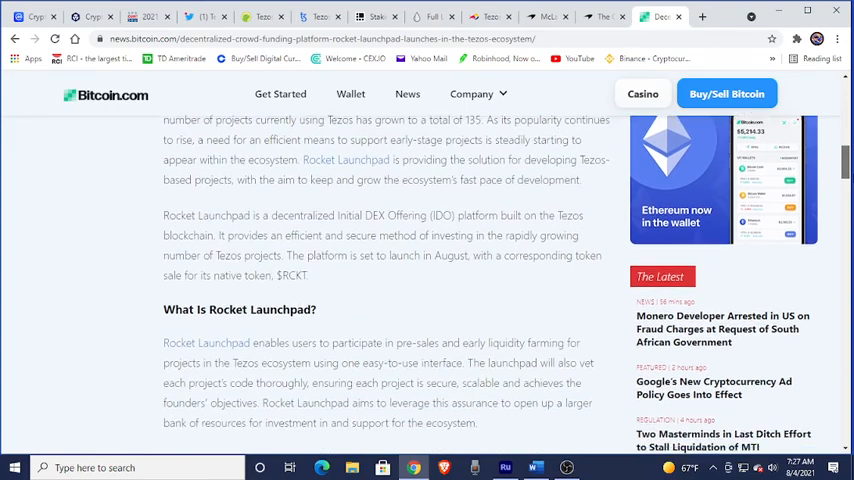
pyautogui.scroll(-3)
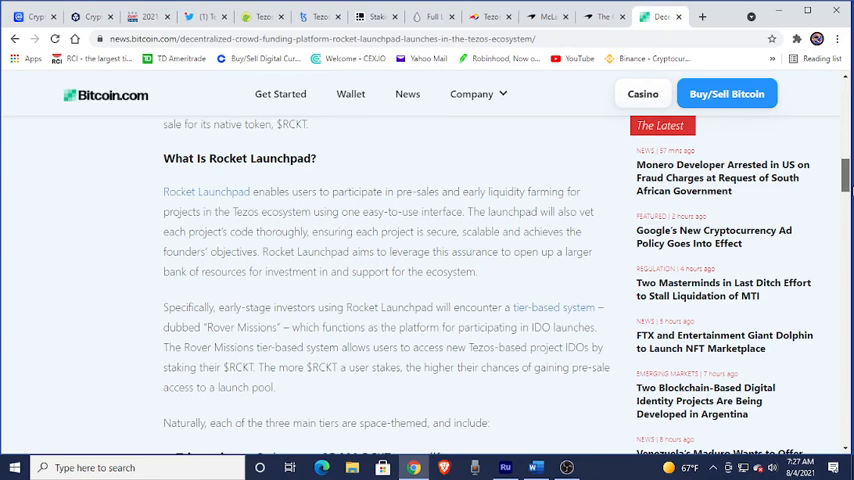
# Scroll down through the tiers and Tezos ecosystem sections to The Future of Rocket Launchpad
pyautogui.scroll(-3)
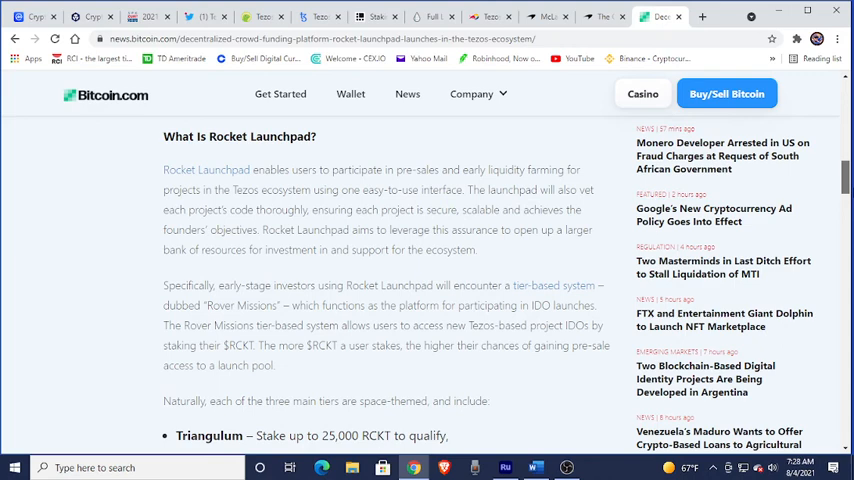
pyautogui.scroll(-3)
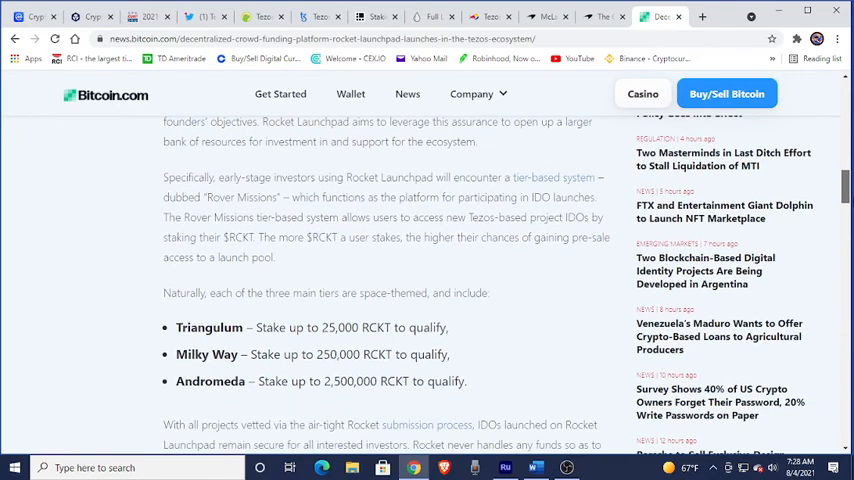
pyautogui.scroll(-3)
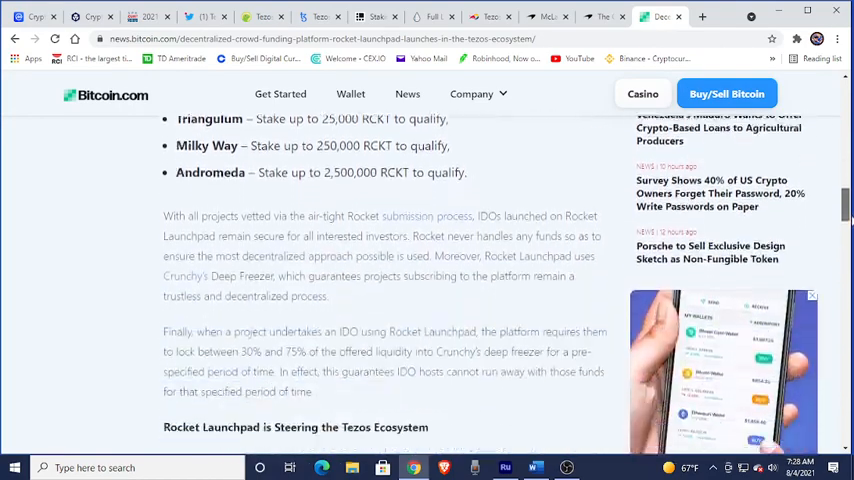
pyautogui.scroll(-3)
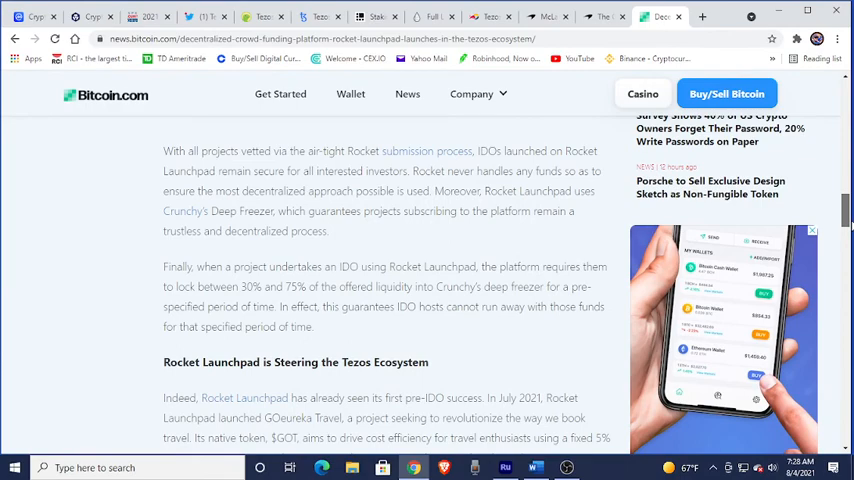
pyautogui.scroll(-3)
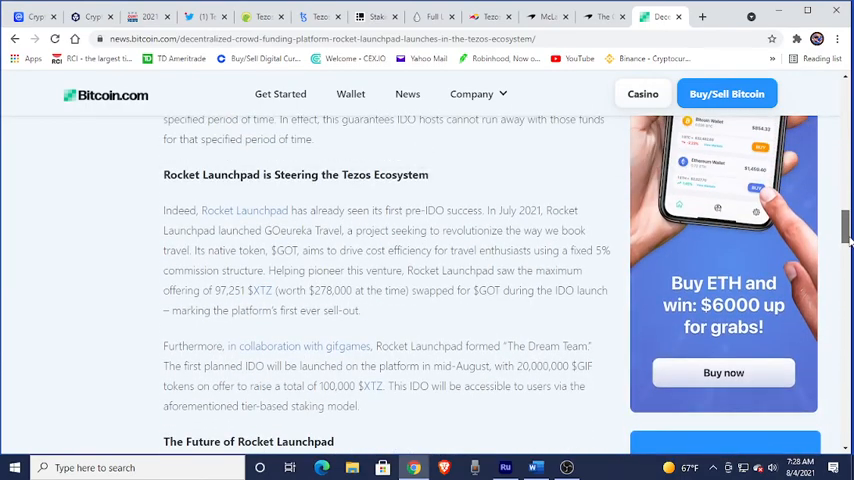
pyautogui.scroll(-3)
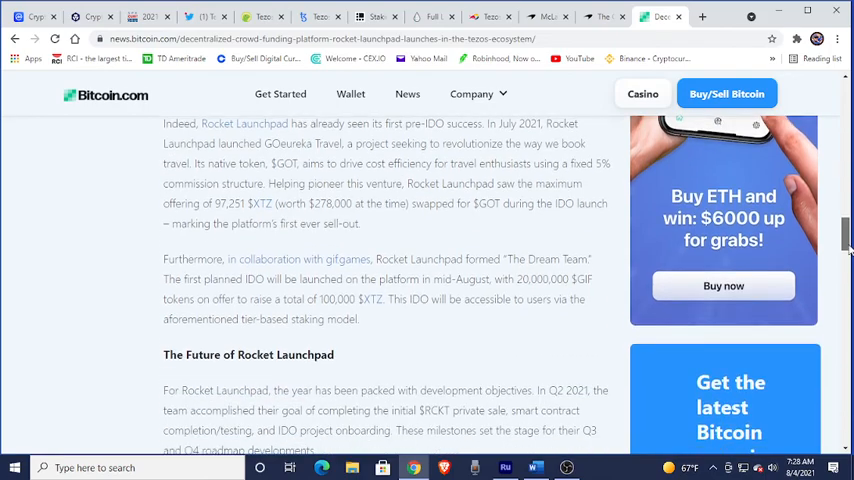
pyautogui.scroll(-3)
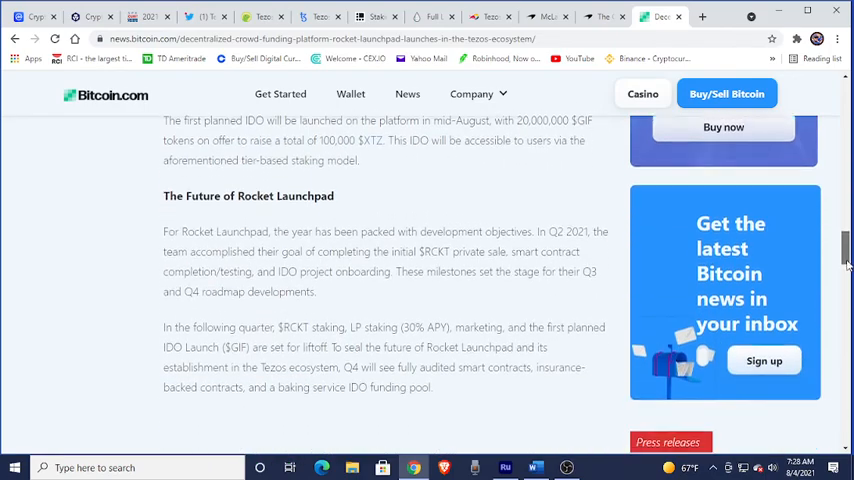
# Scroll back up to the Rocket Launchpad article's headline at the top
pyautogui.scroll(3)
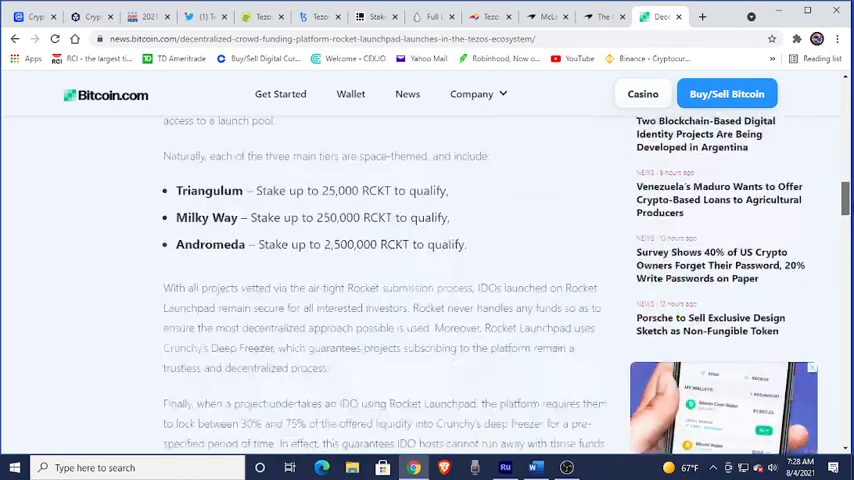
pyautogui.scroll(3)
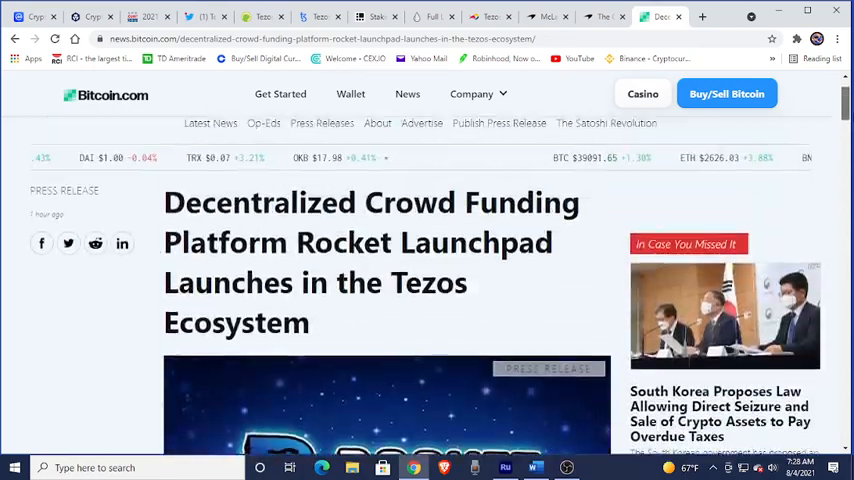
pyautogui.scroll(-3)
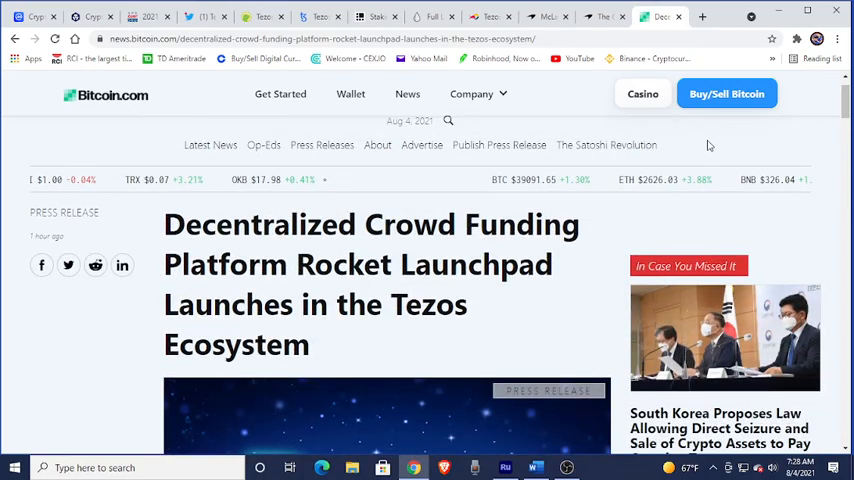